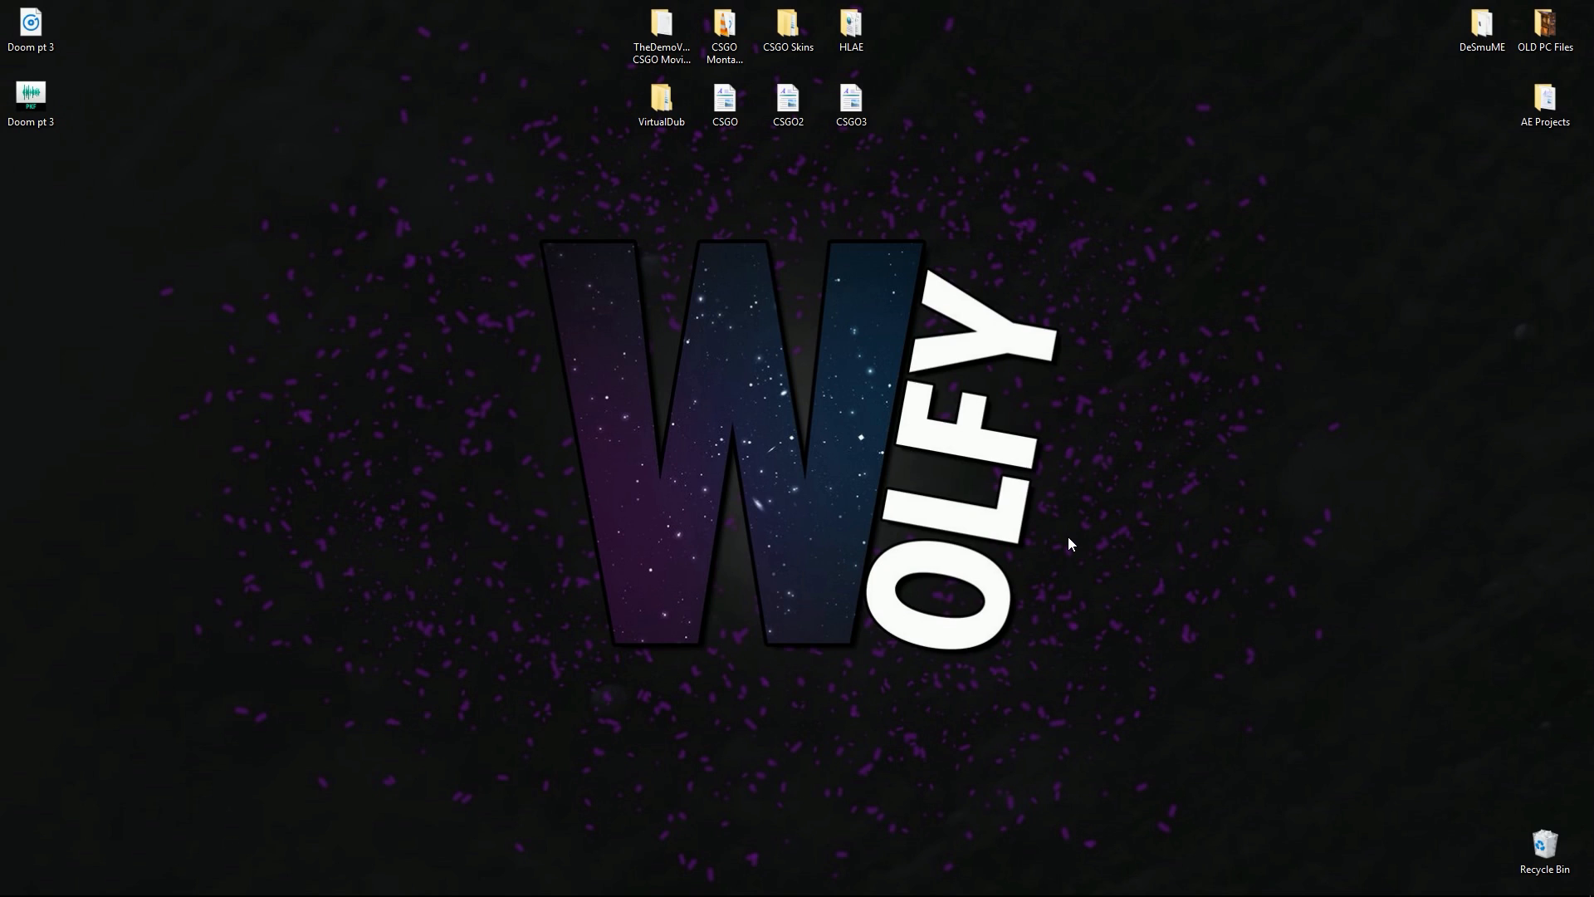
{"action": "mouse_move", "coordinate": [1131, 580]}
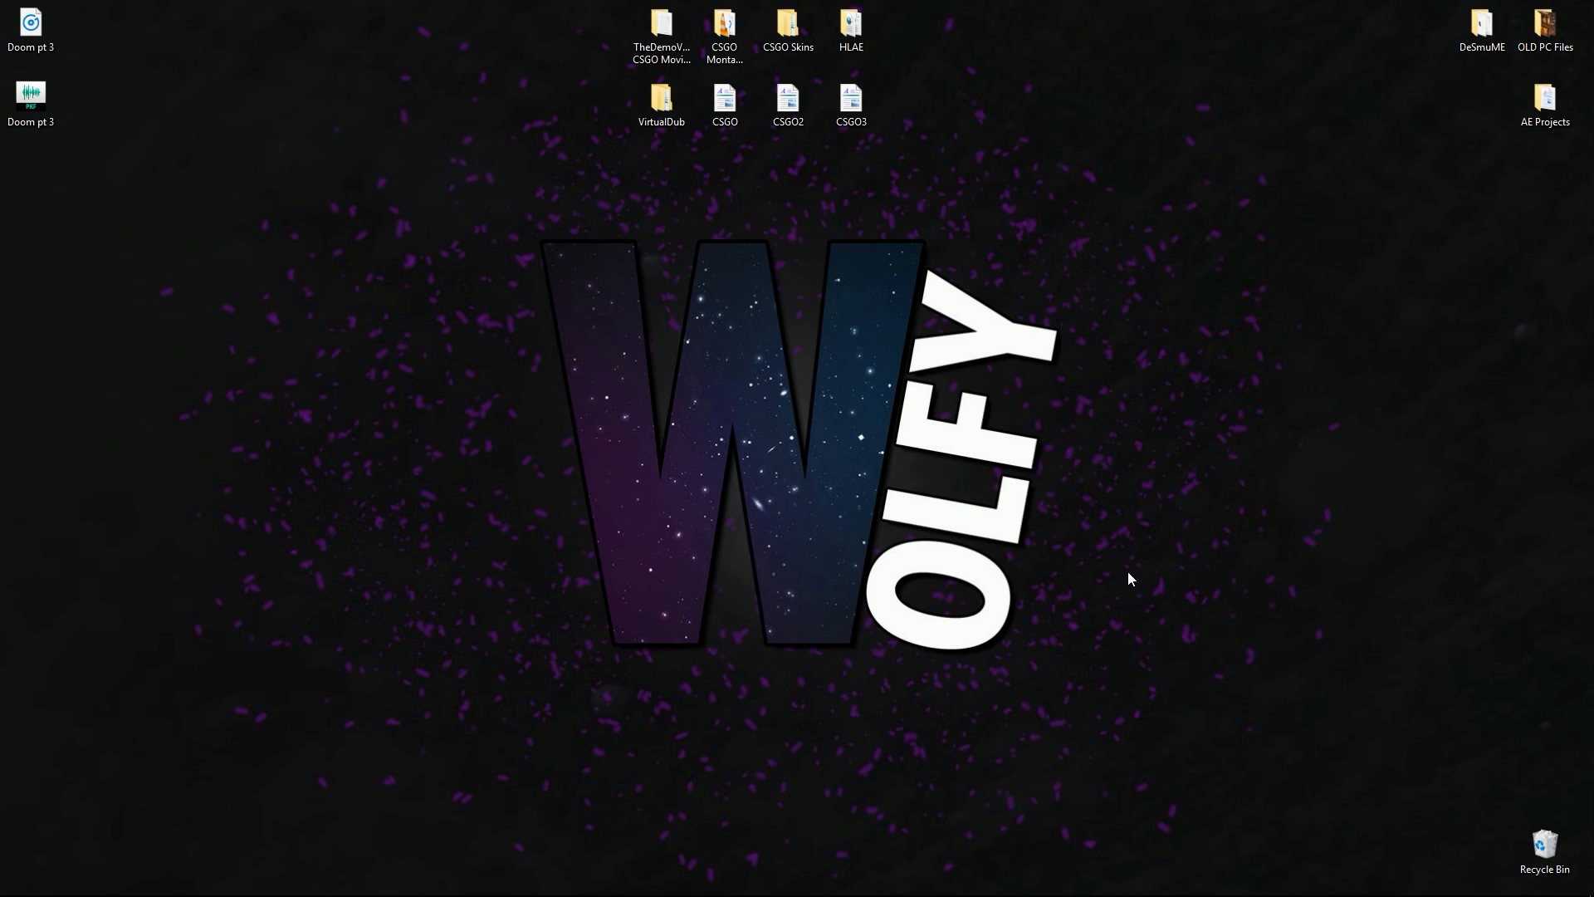
{"action": "mouse_move", "coordinate": [884, 599]}
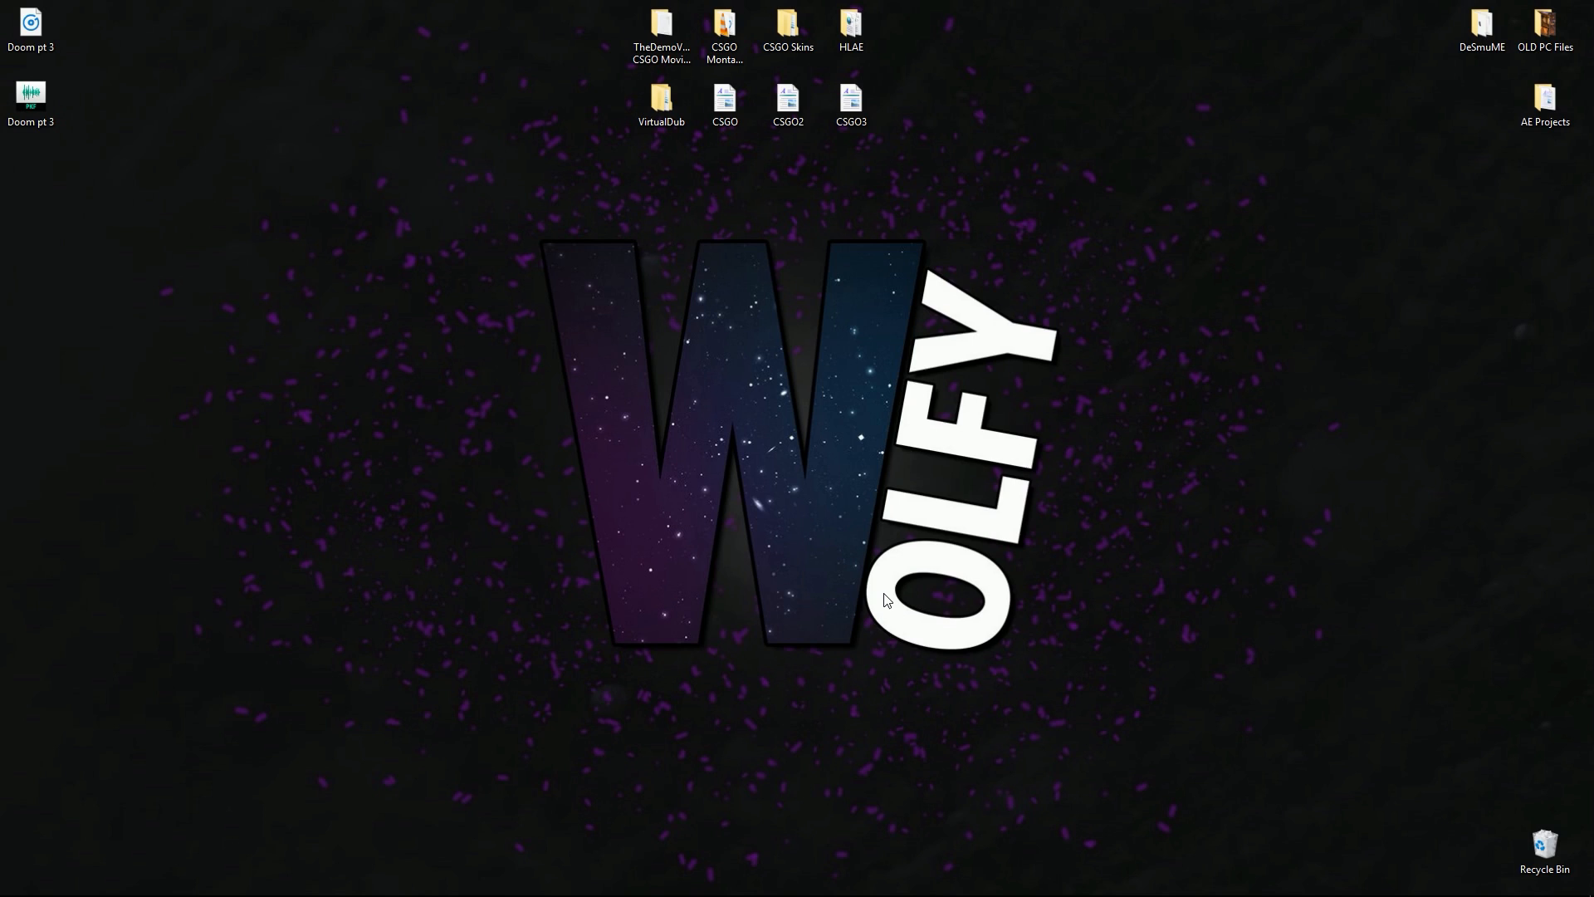
{"action": "mouse_move", "coordinate": [869, 595]}
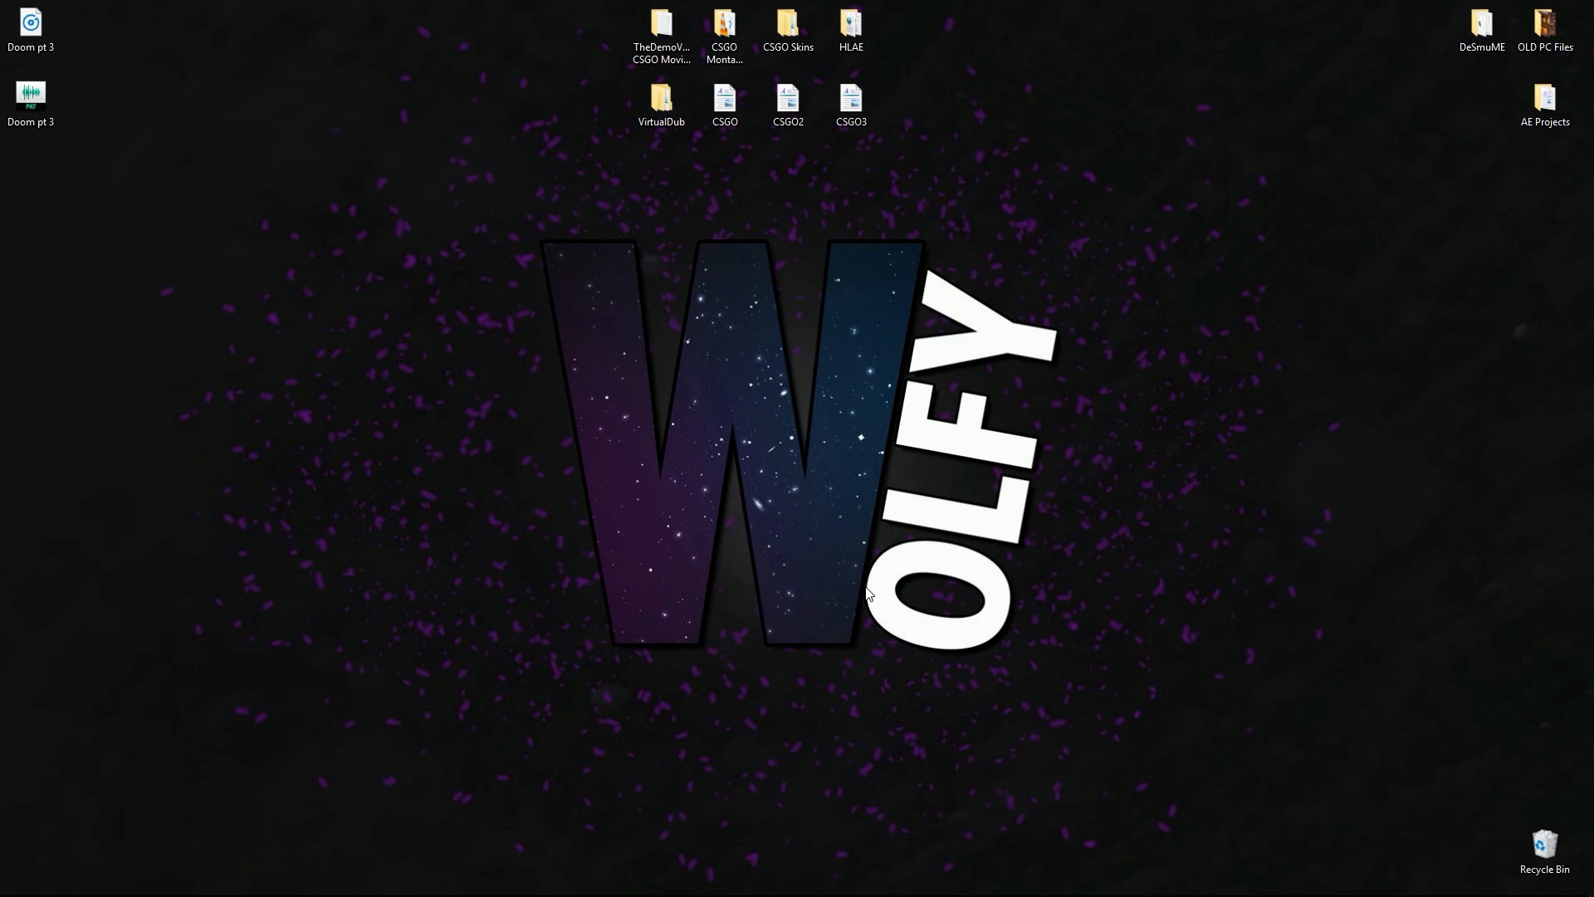
{"action": "mouse_move", "coordinate": [865, 593]}
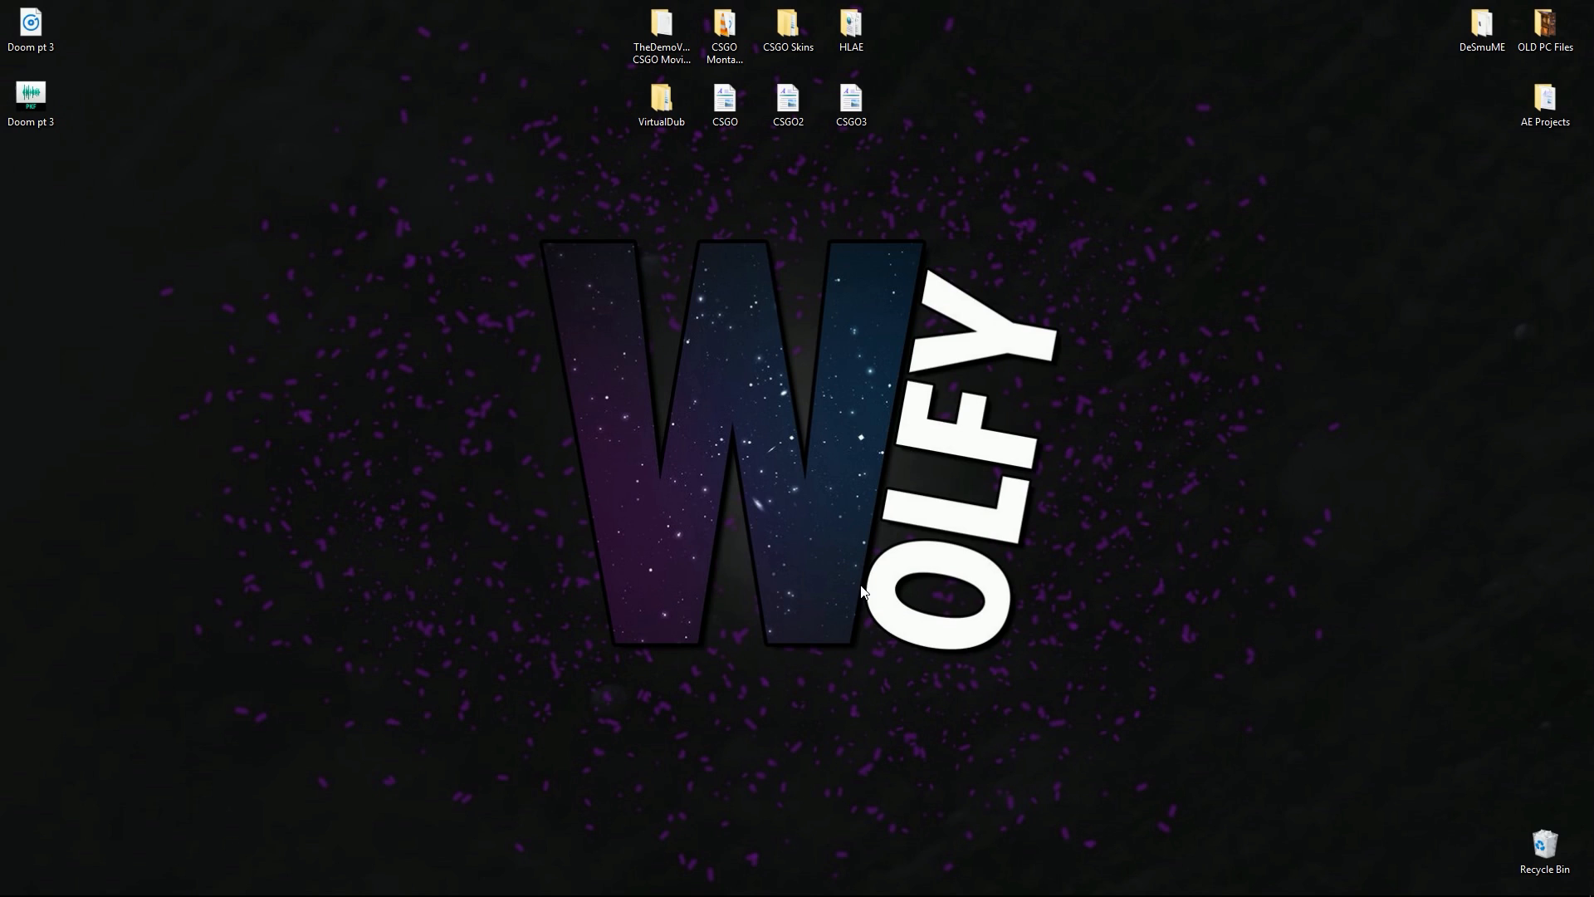
{"action": "mouse_move", "coordinate": [866, 425]}
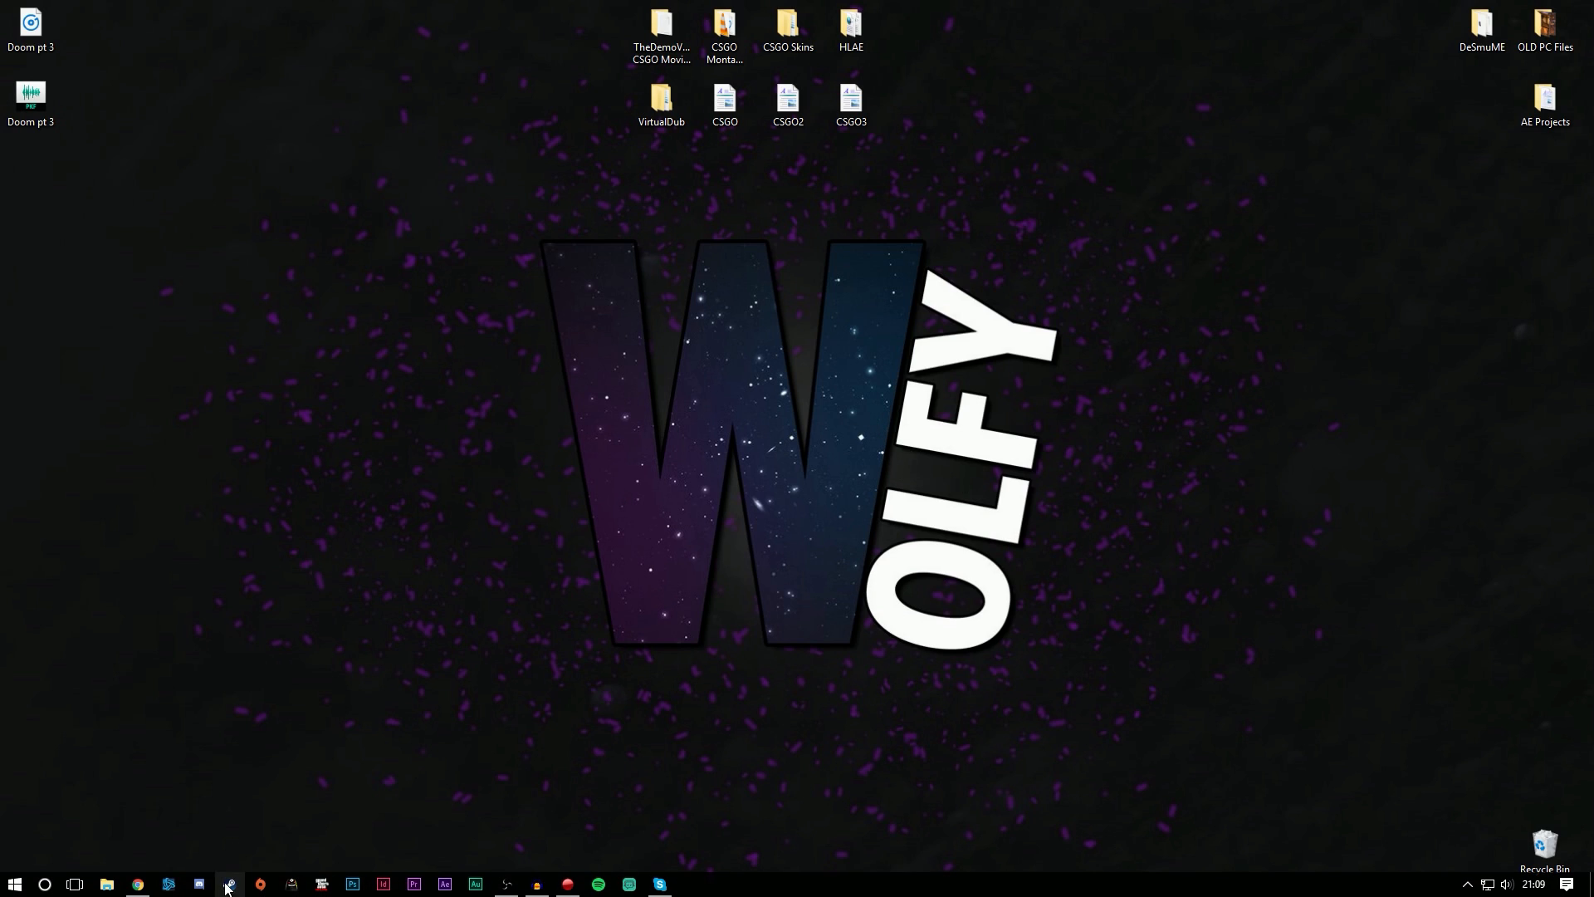
{"action": "mouse_move", "coordinate": [347, 604]}
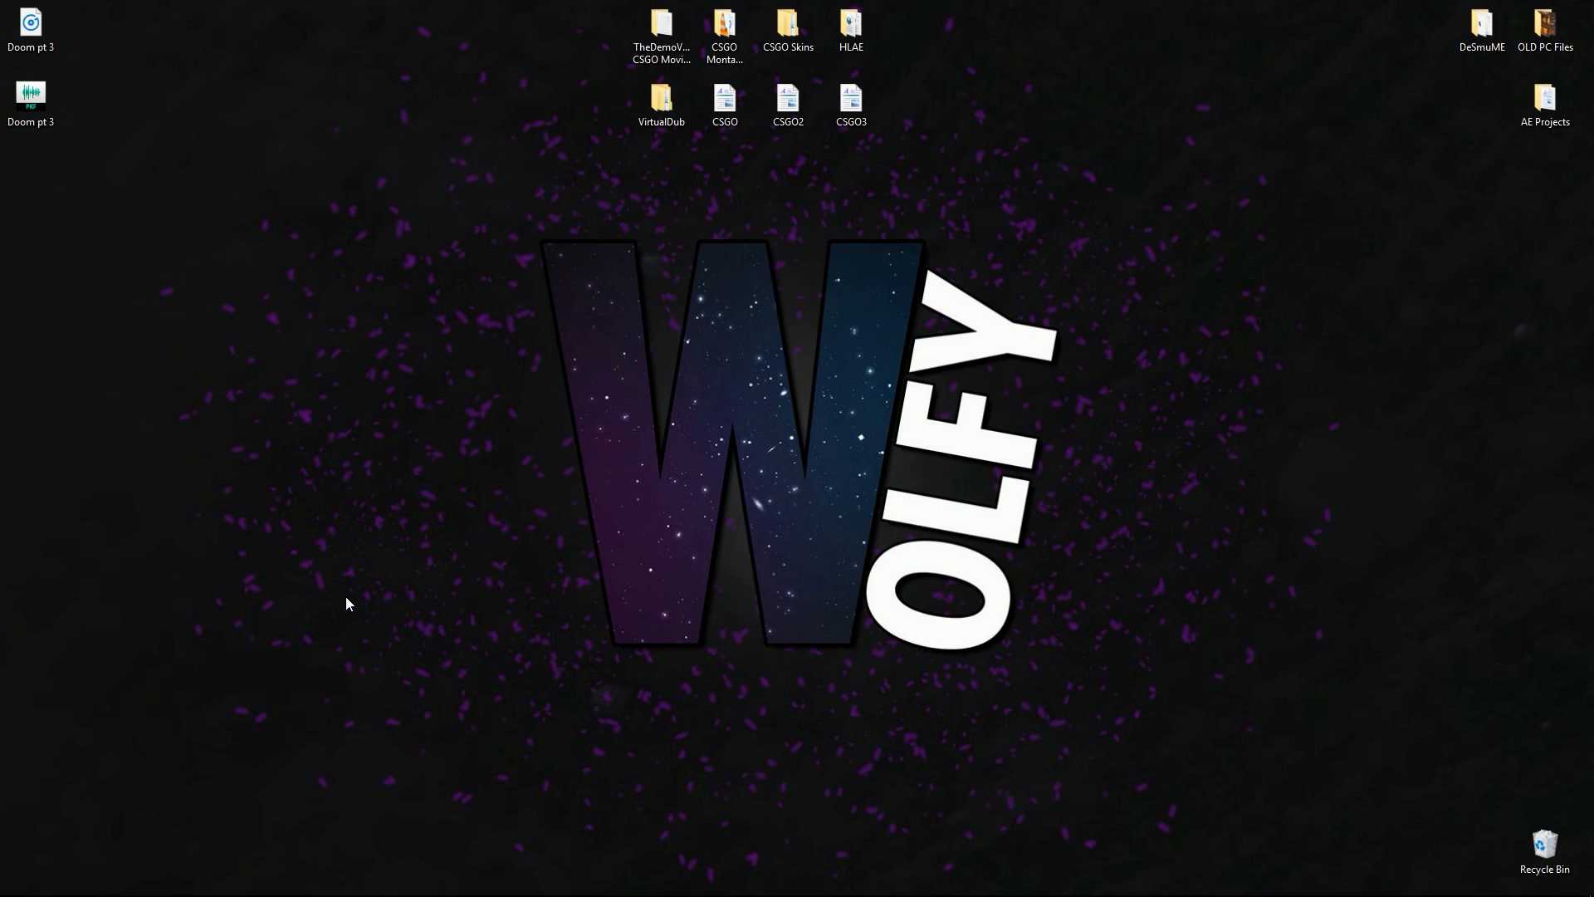
{"action": "mouse_move", "coordinate": [520, 557]}
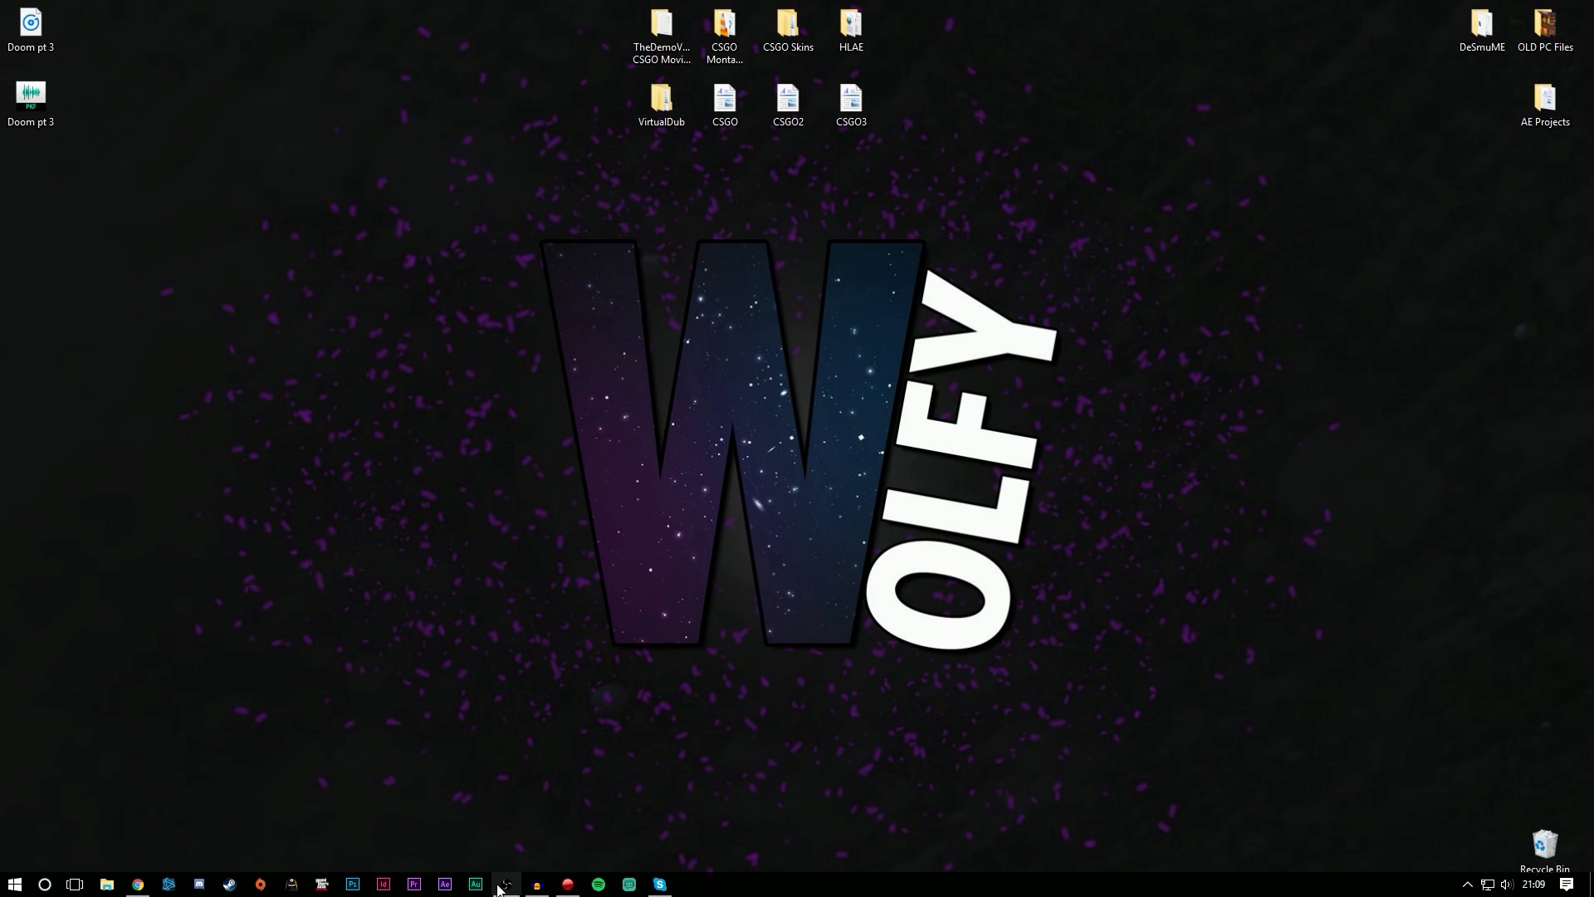
Search Google for 'twitchalerts' in Chrome and open the TwitchAlerts website.
{"action": "left_click", "coordinate": [498, 883]}
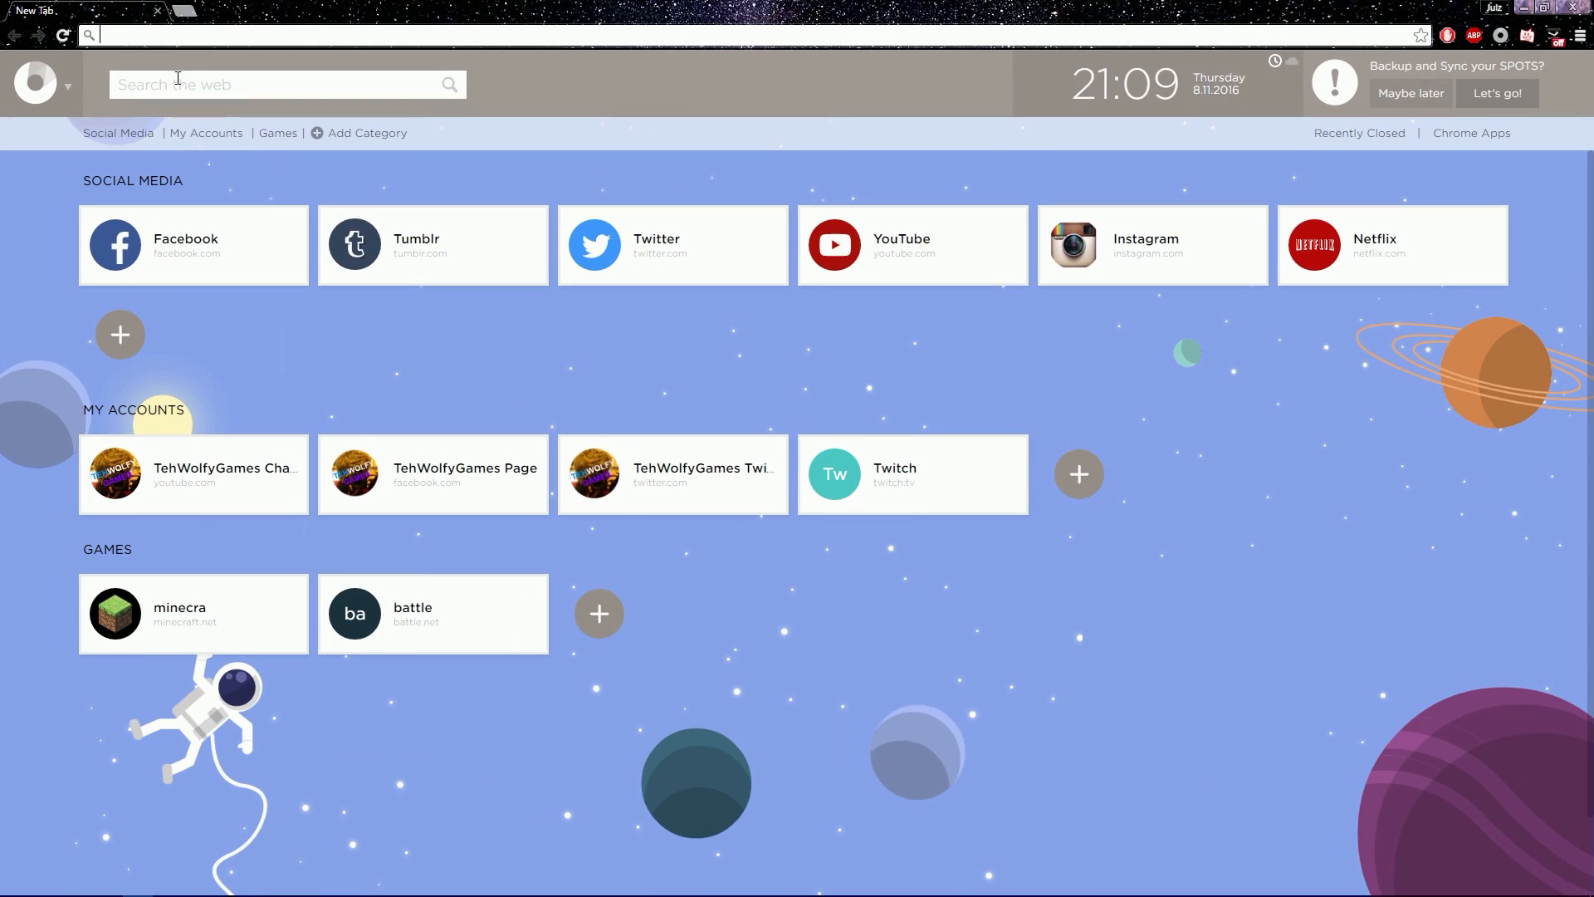
{"action": "type", "text": "twitchalerts"}
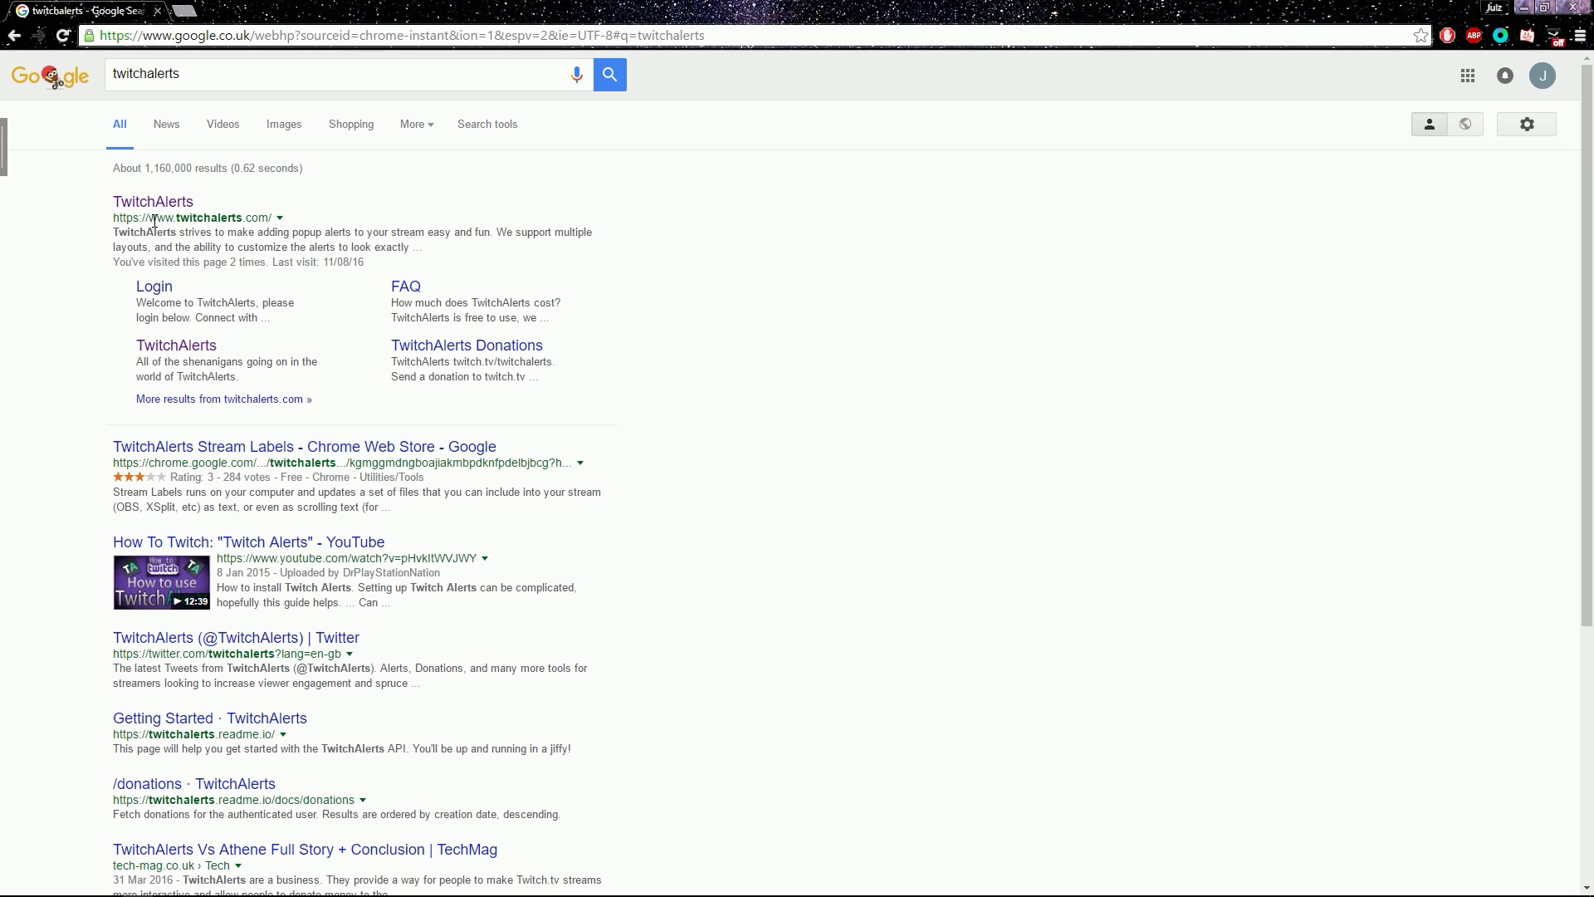
{"action": "left_click", "coordinate": [153, 201]}
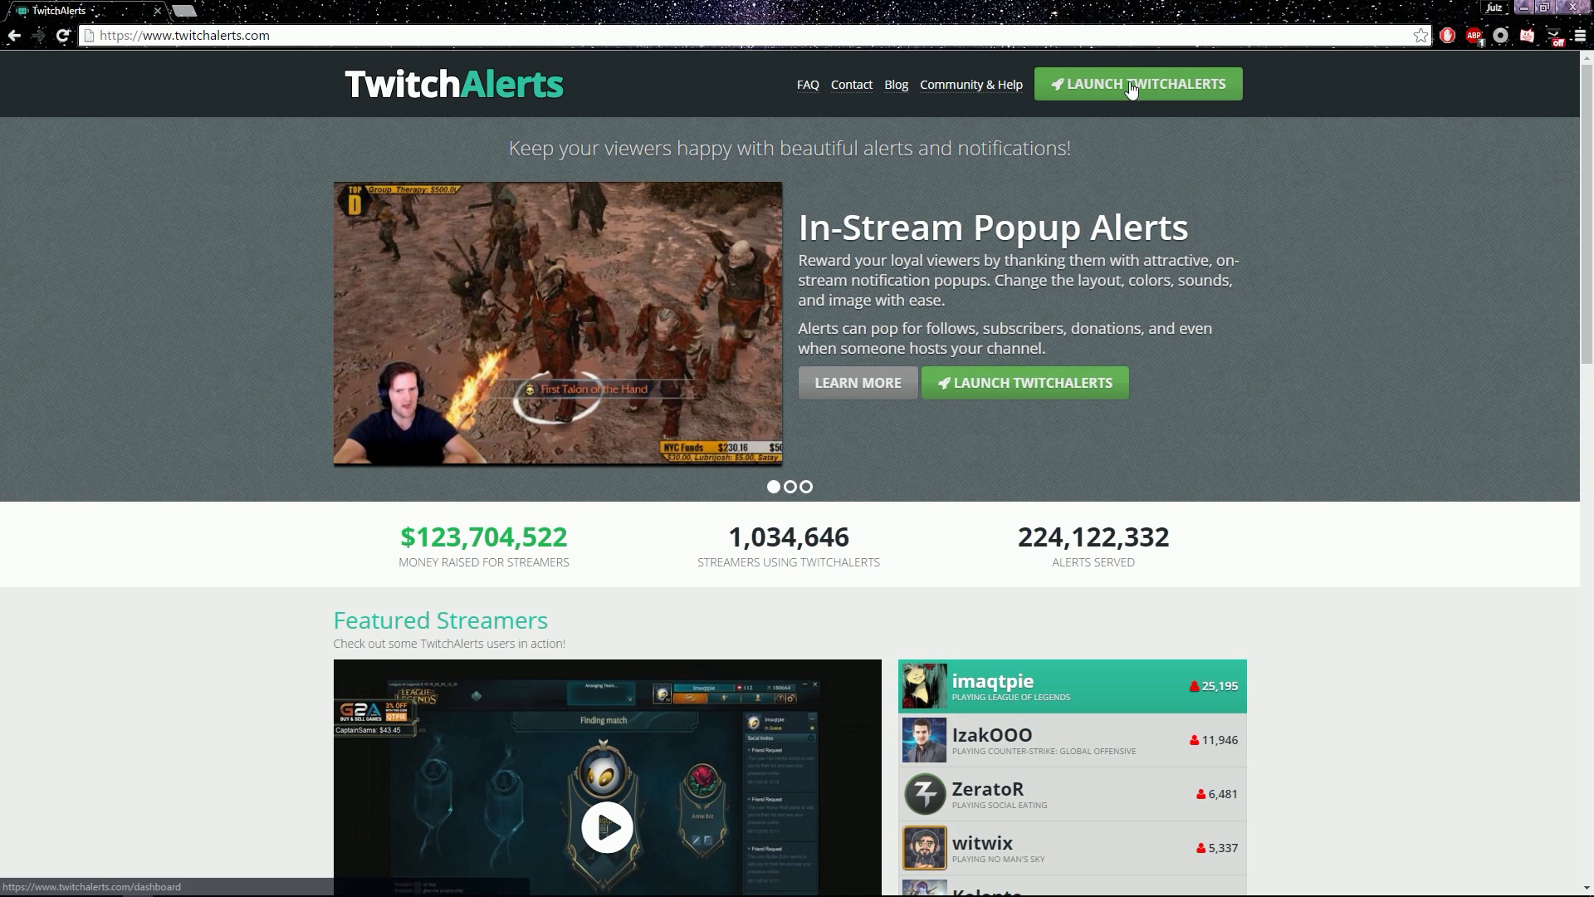
Launch the TwitchAlerts dashboard and go through Alert Box and My Donations to Chat Box.
{"action": "left_click", "coordinate": [1136, 83]}
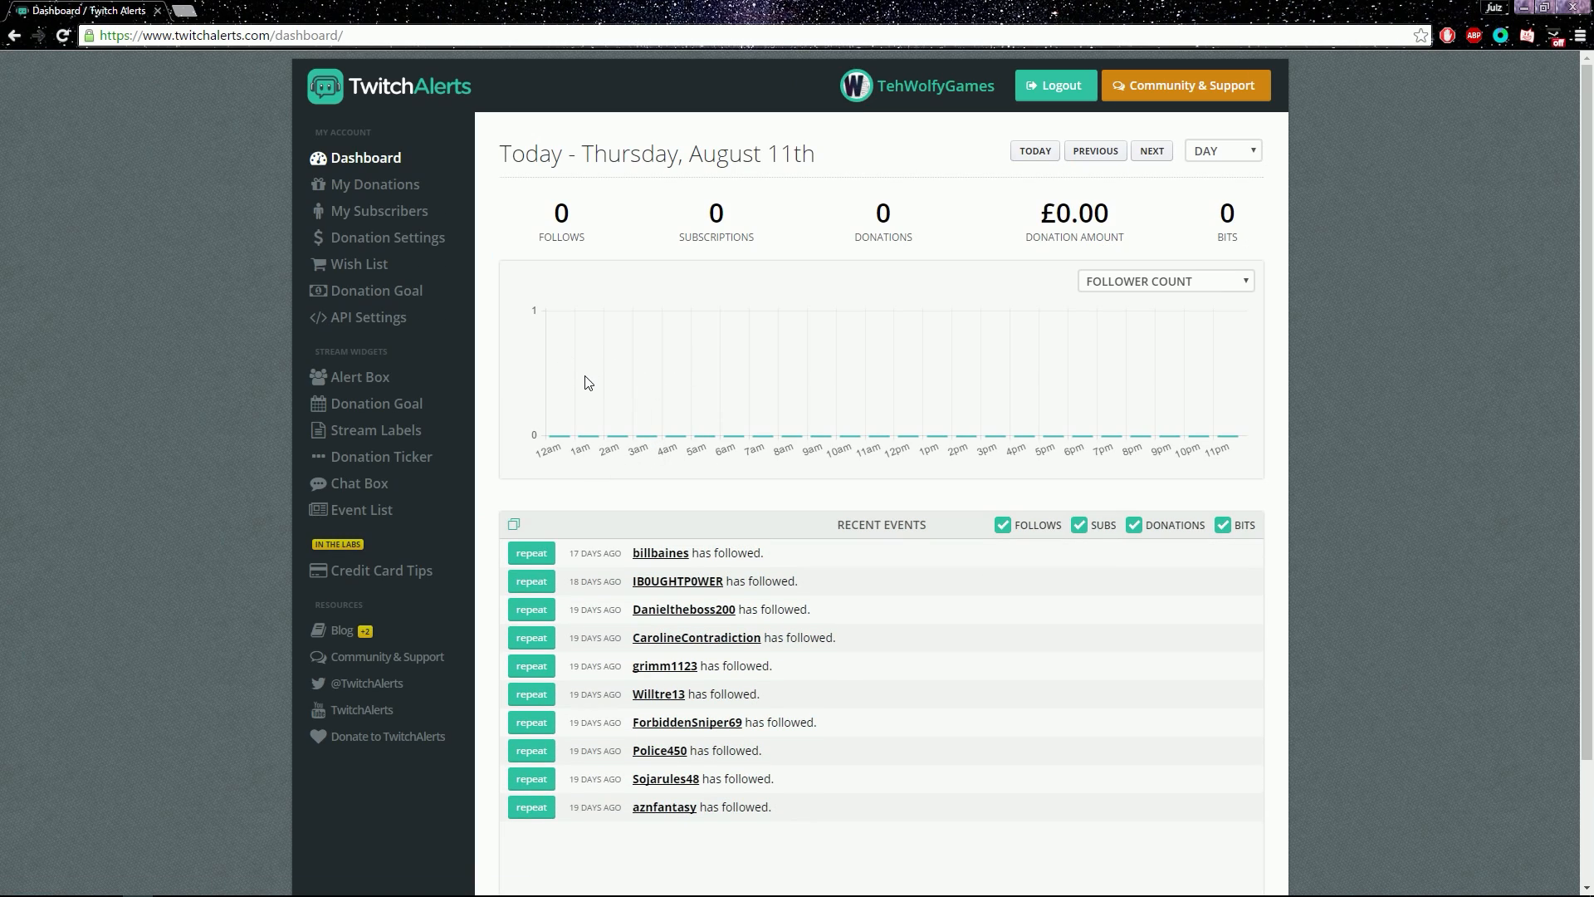
{"action": "mouse_move", "coordinate": [489, 298]}
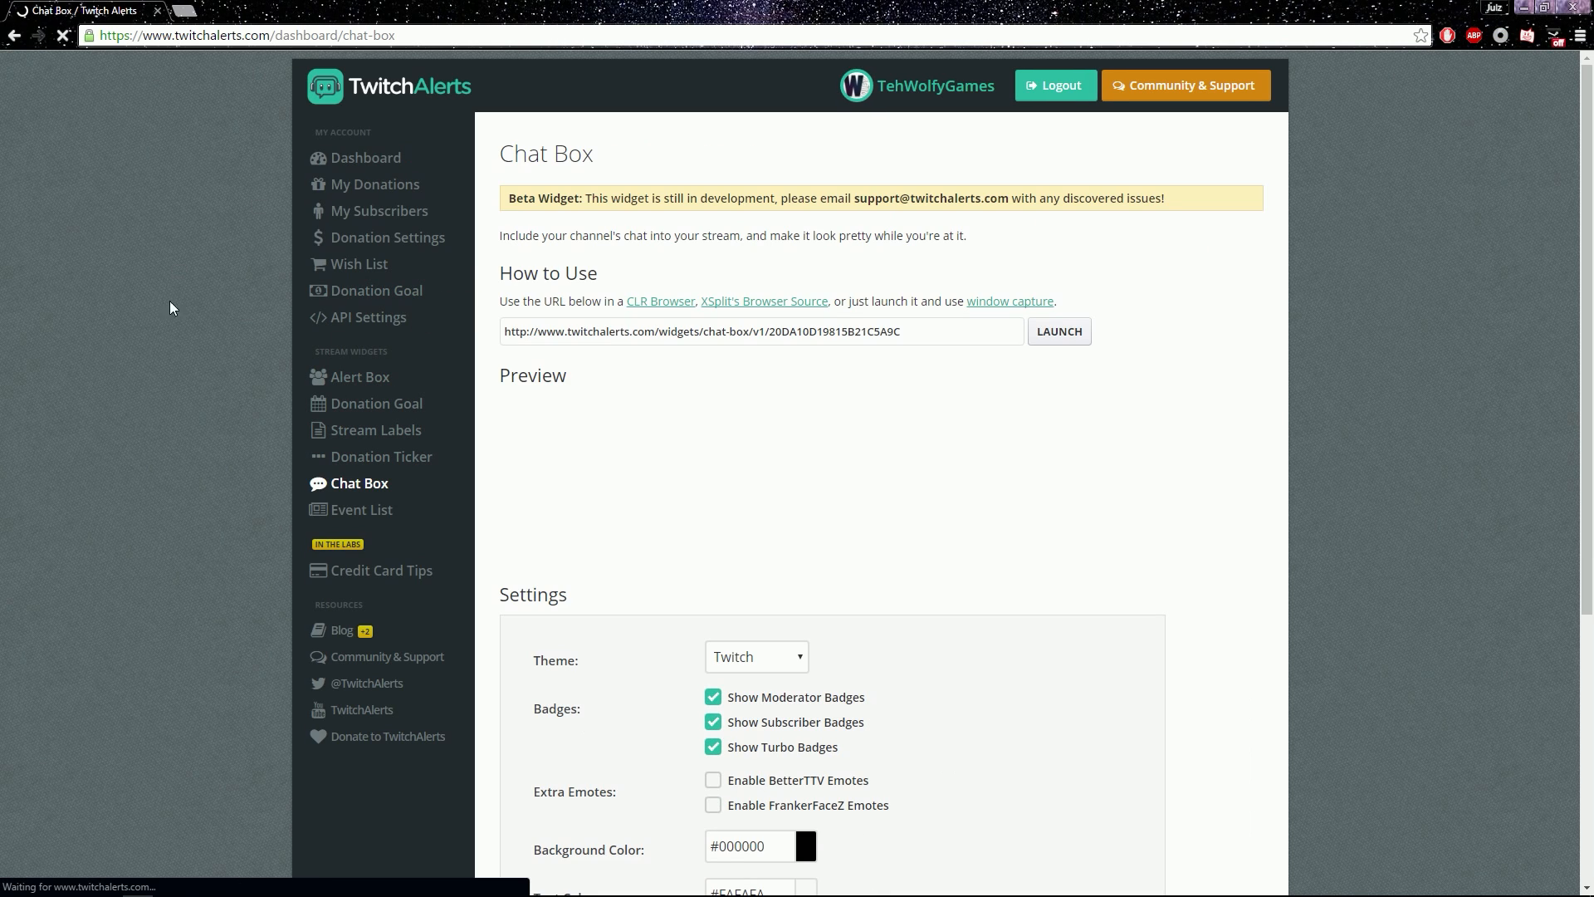
{"action": "left_click", "coordinate": [358, 377]}
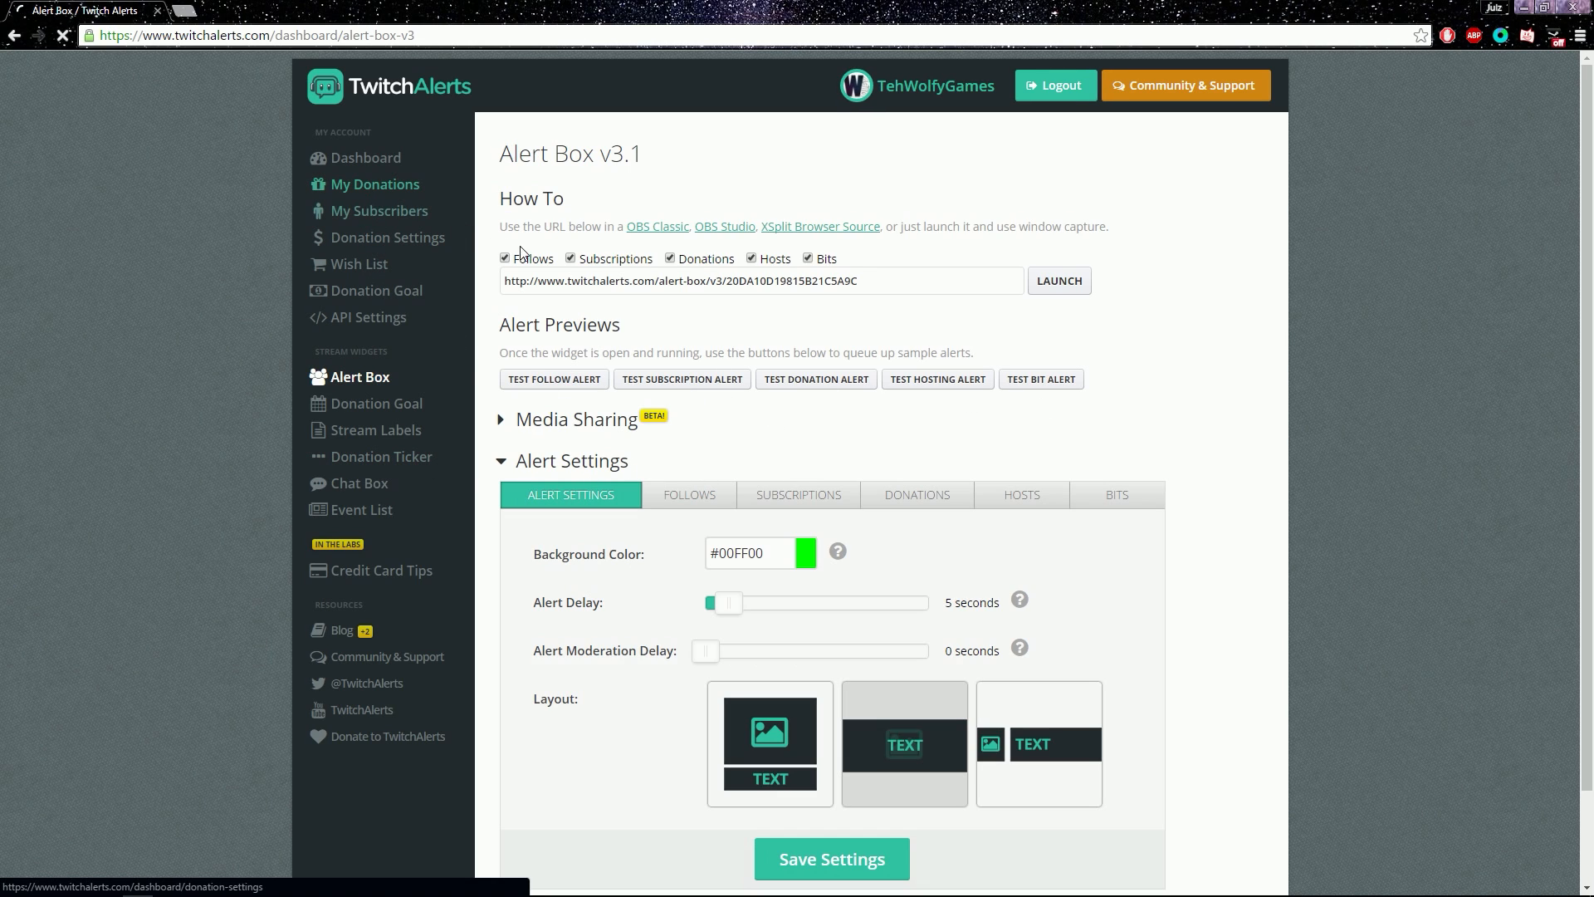
{"action": "left_click", "coordinate": [375, 184]}
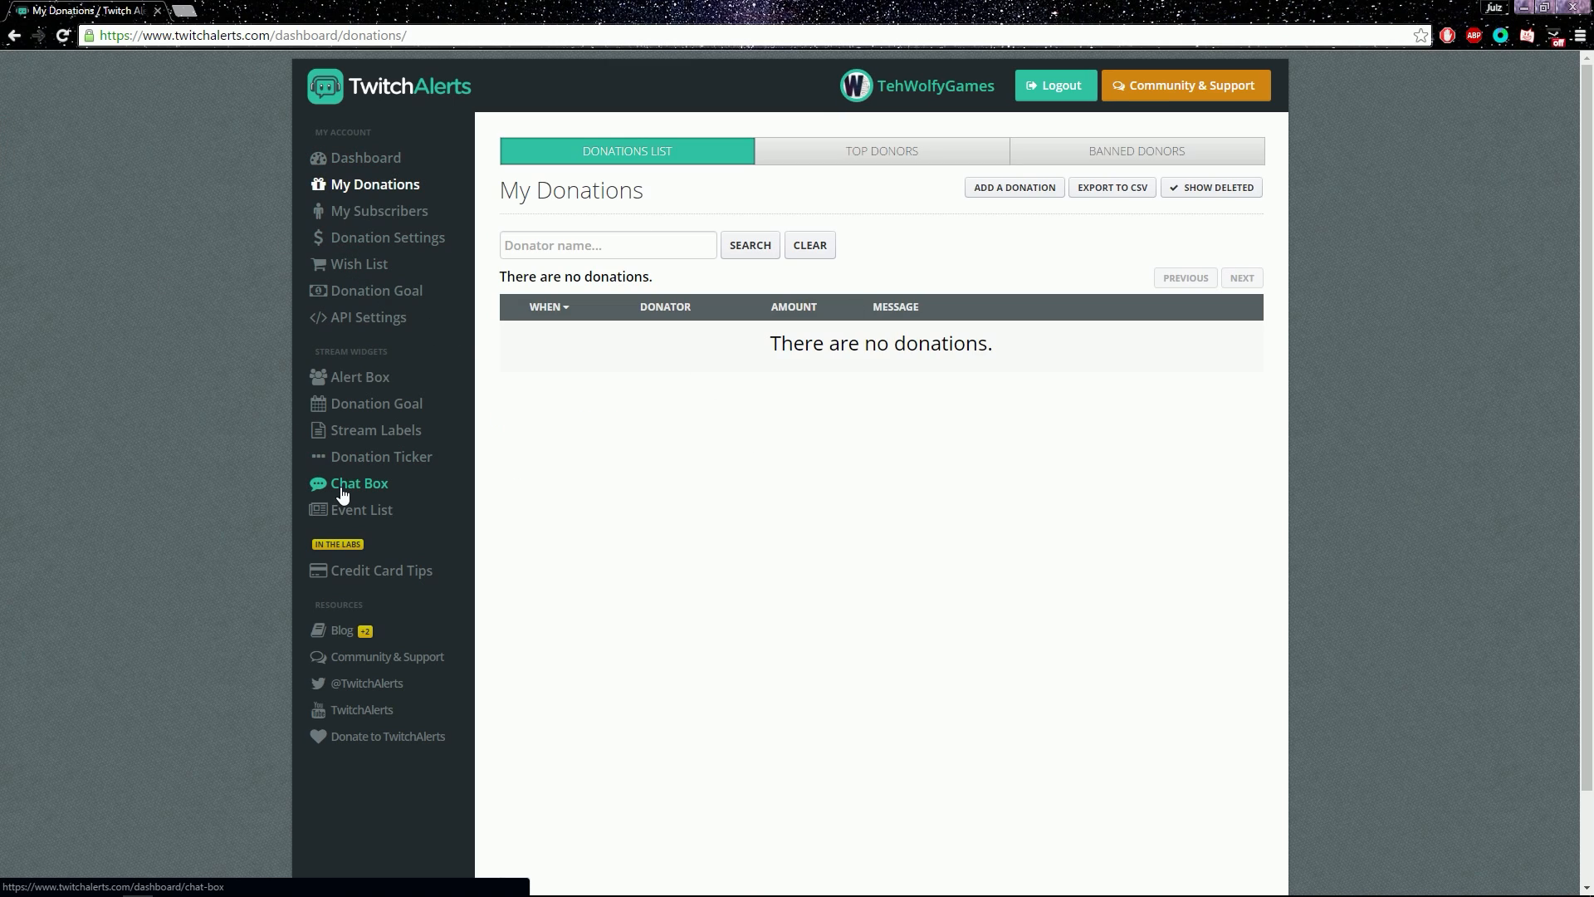
{"action": "left_click", "coordinate": [359, 484]}
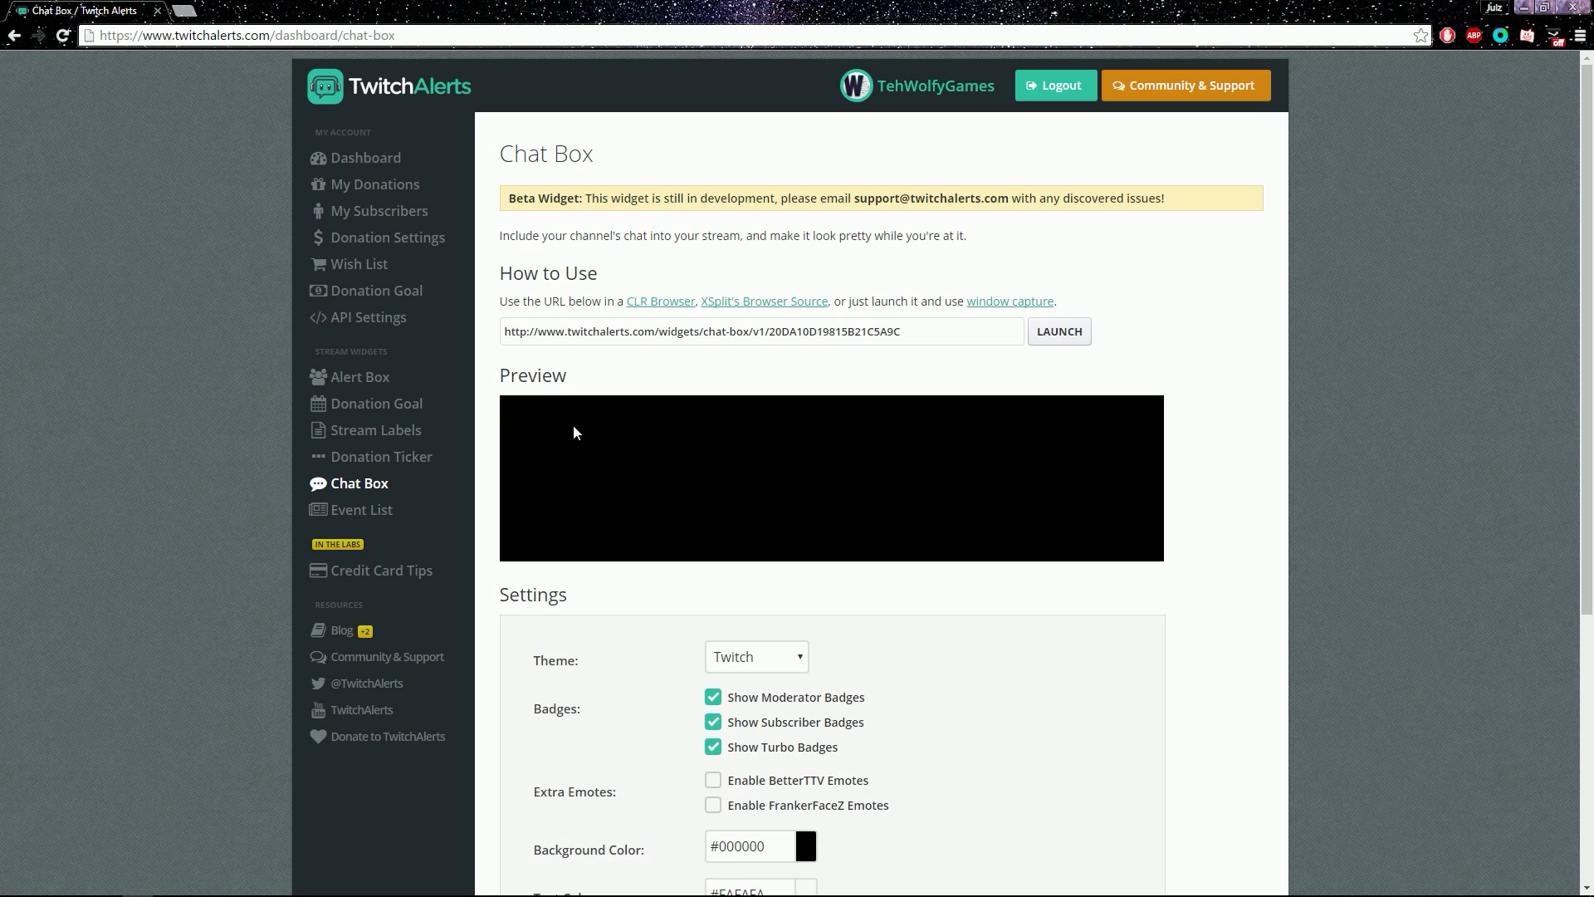
Preview the Clean and Chunky chat themes, then choose the Custom CSS theme.
{"action": "scroll", "scroll_direction": "down", "scroll_amount": 3}
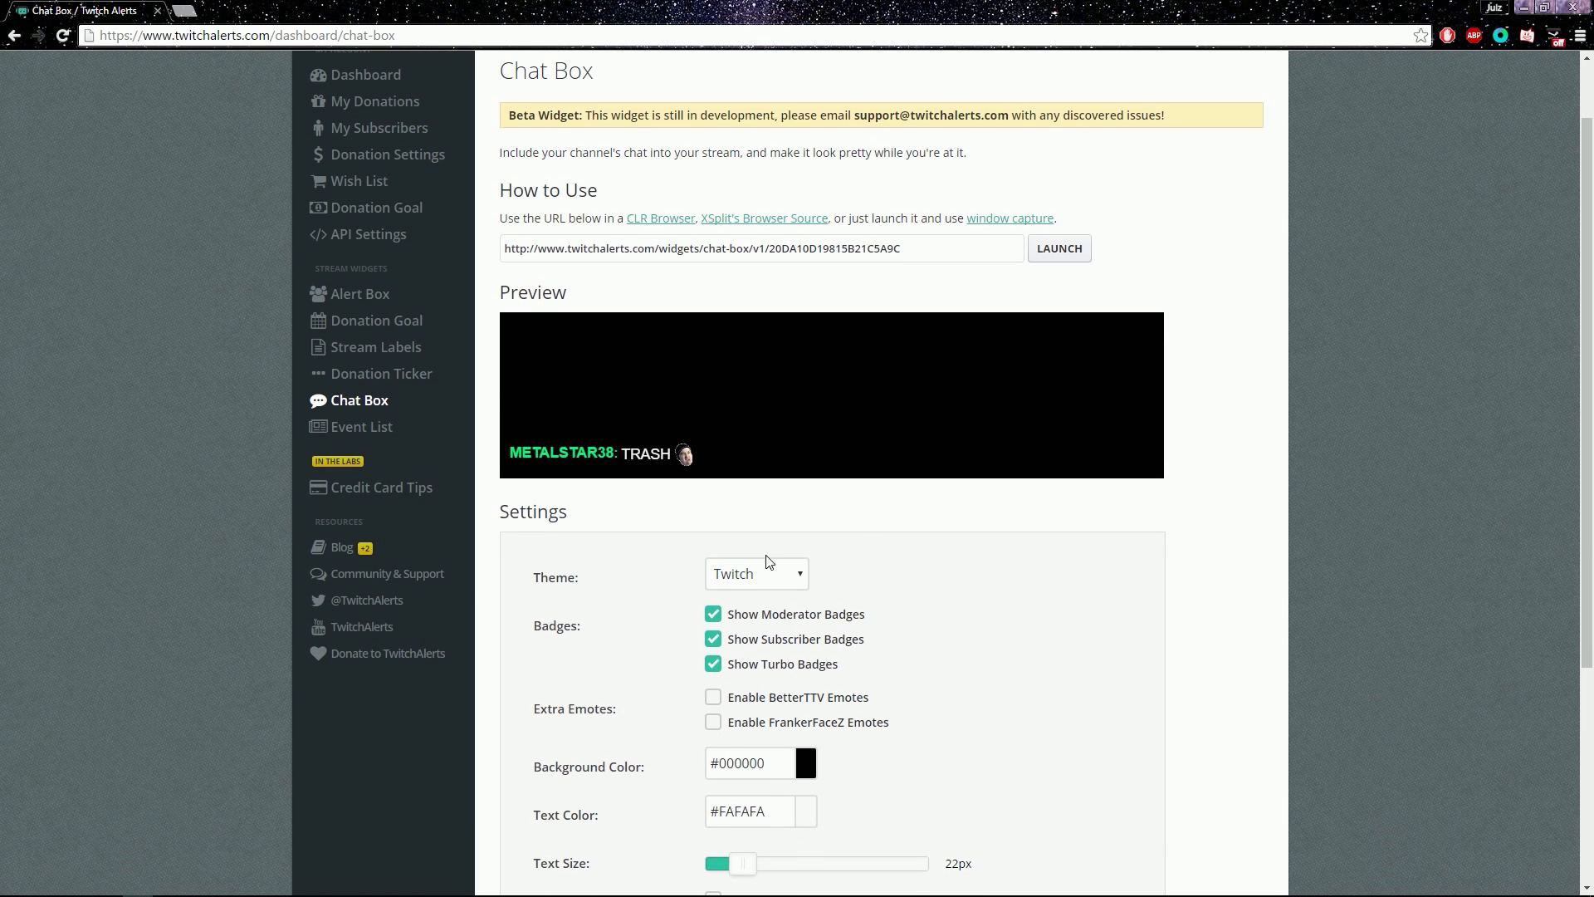
{"action": "left_click", "coordinate": [756, 574]}
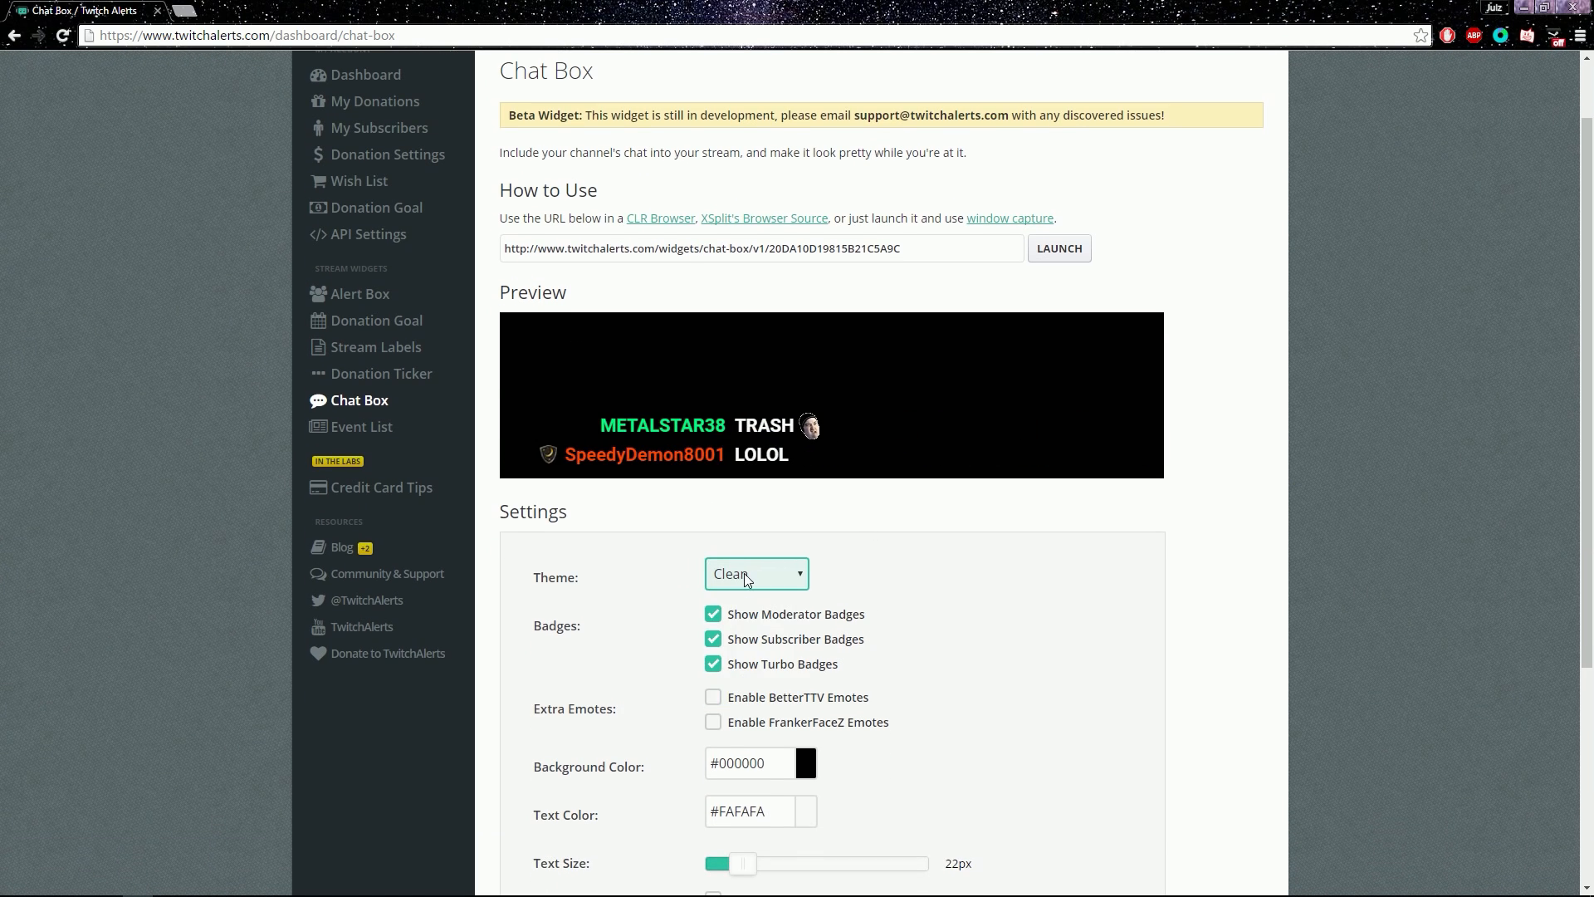
{"action": "left_click", "coordinate": [756, 574]}
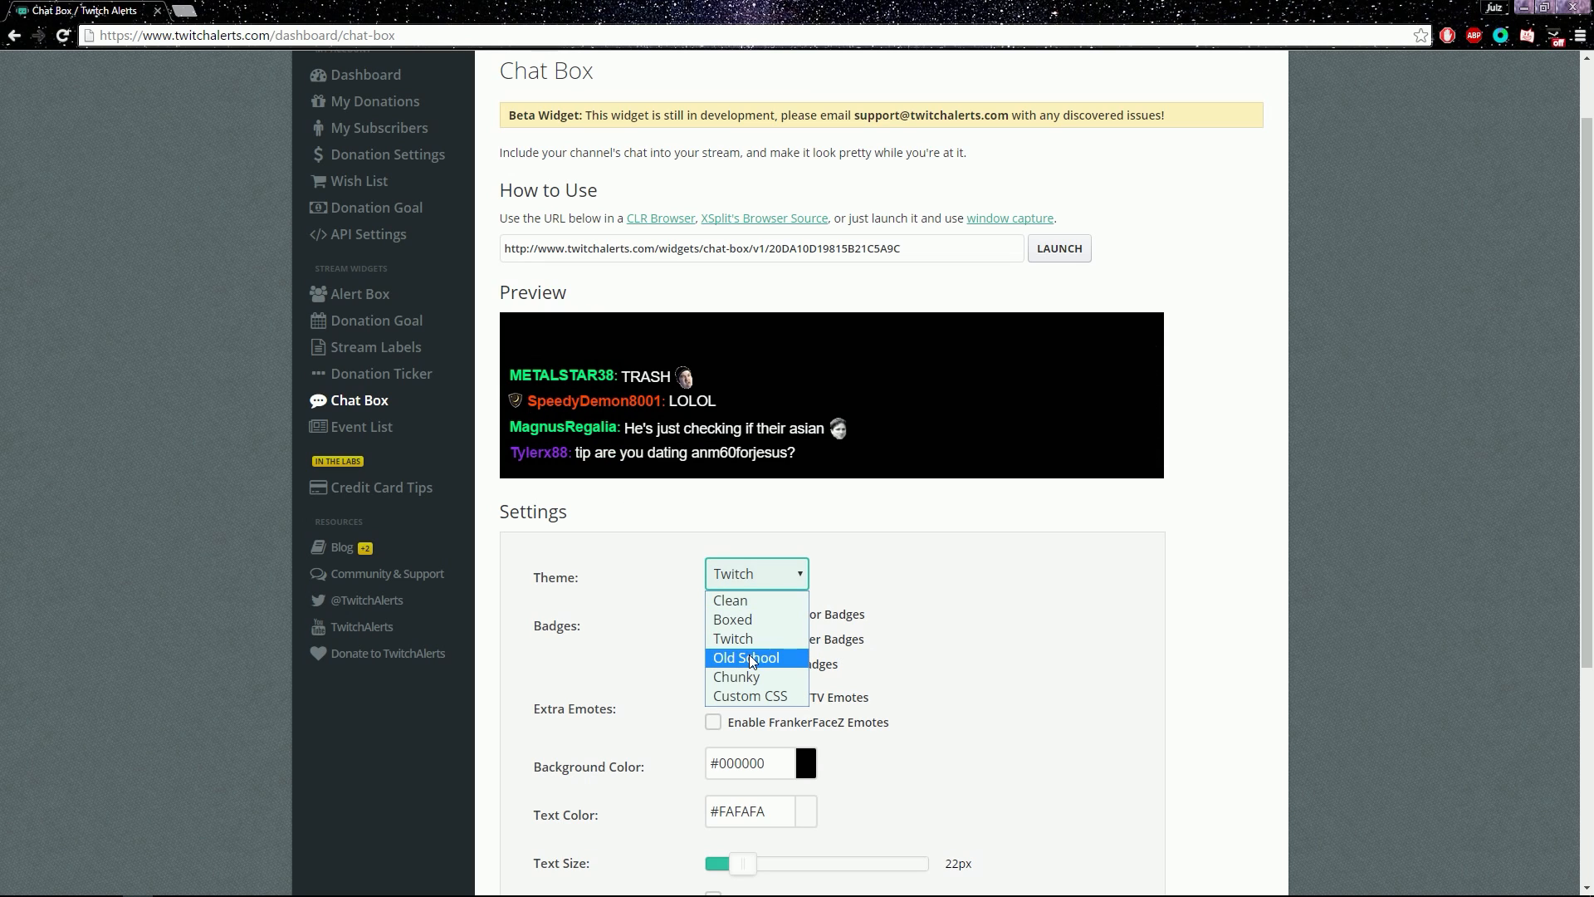
{"action": "left_click", "coordinate": [737, 676]}
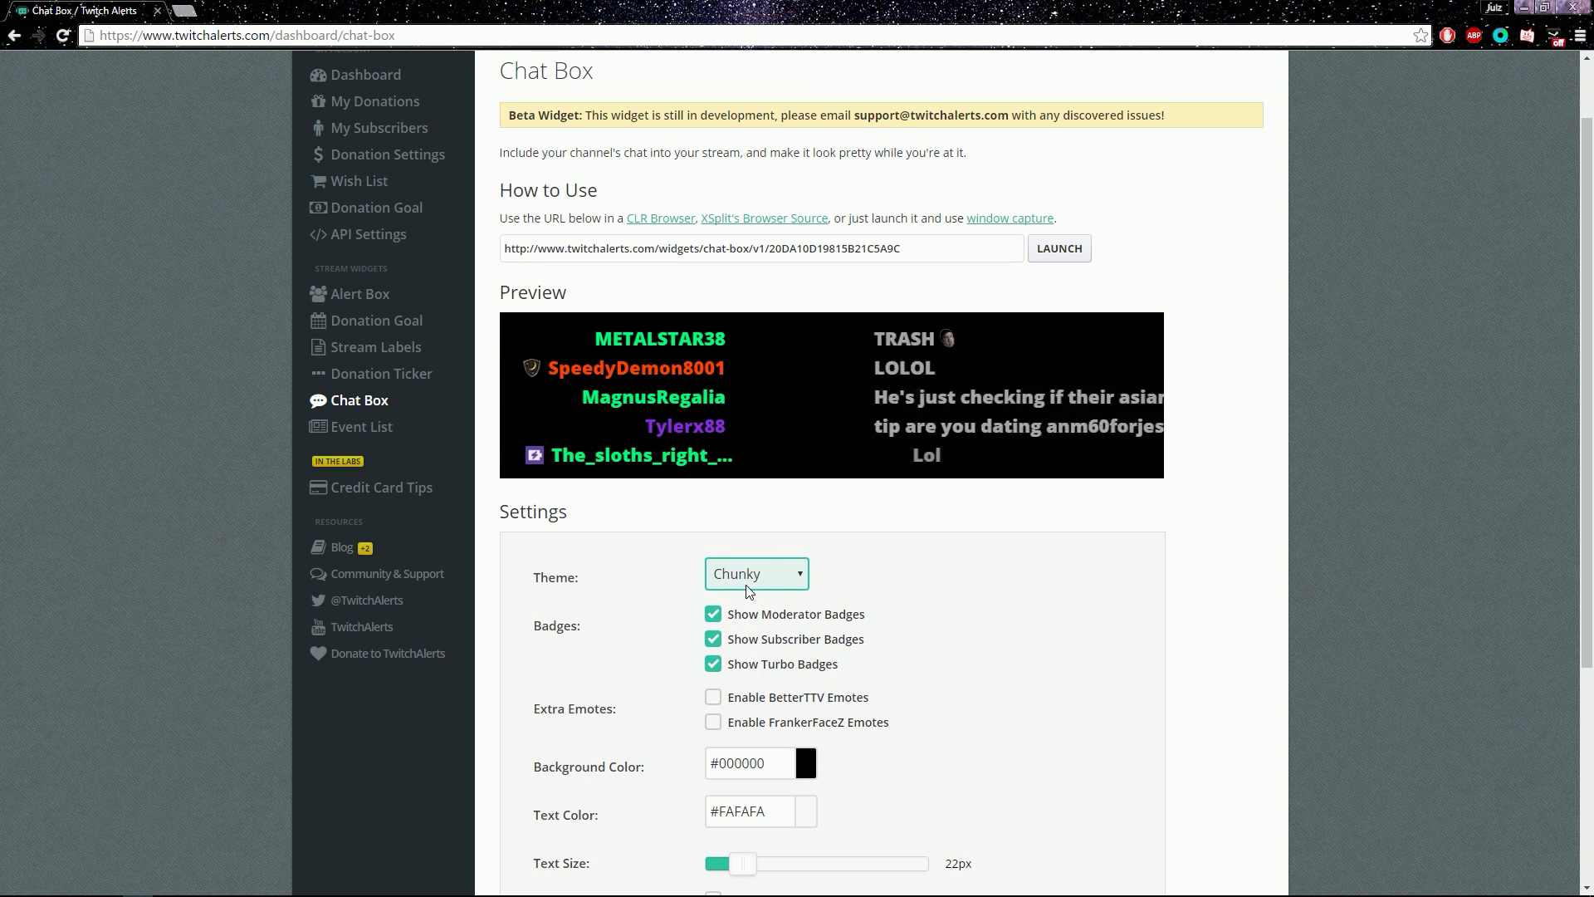
{"action": "left_click", "coordinate": [756, 573]}
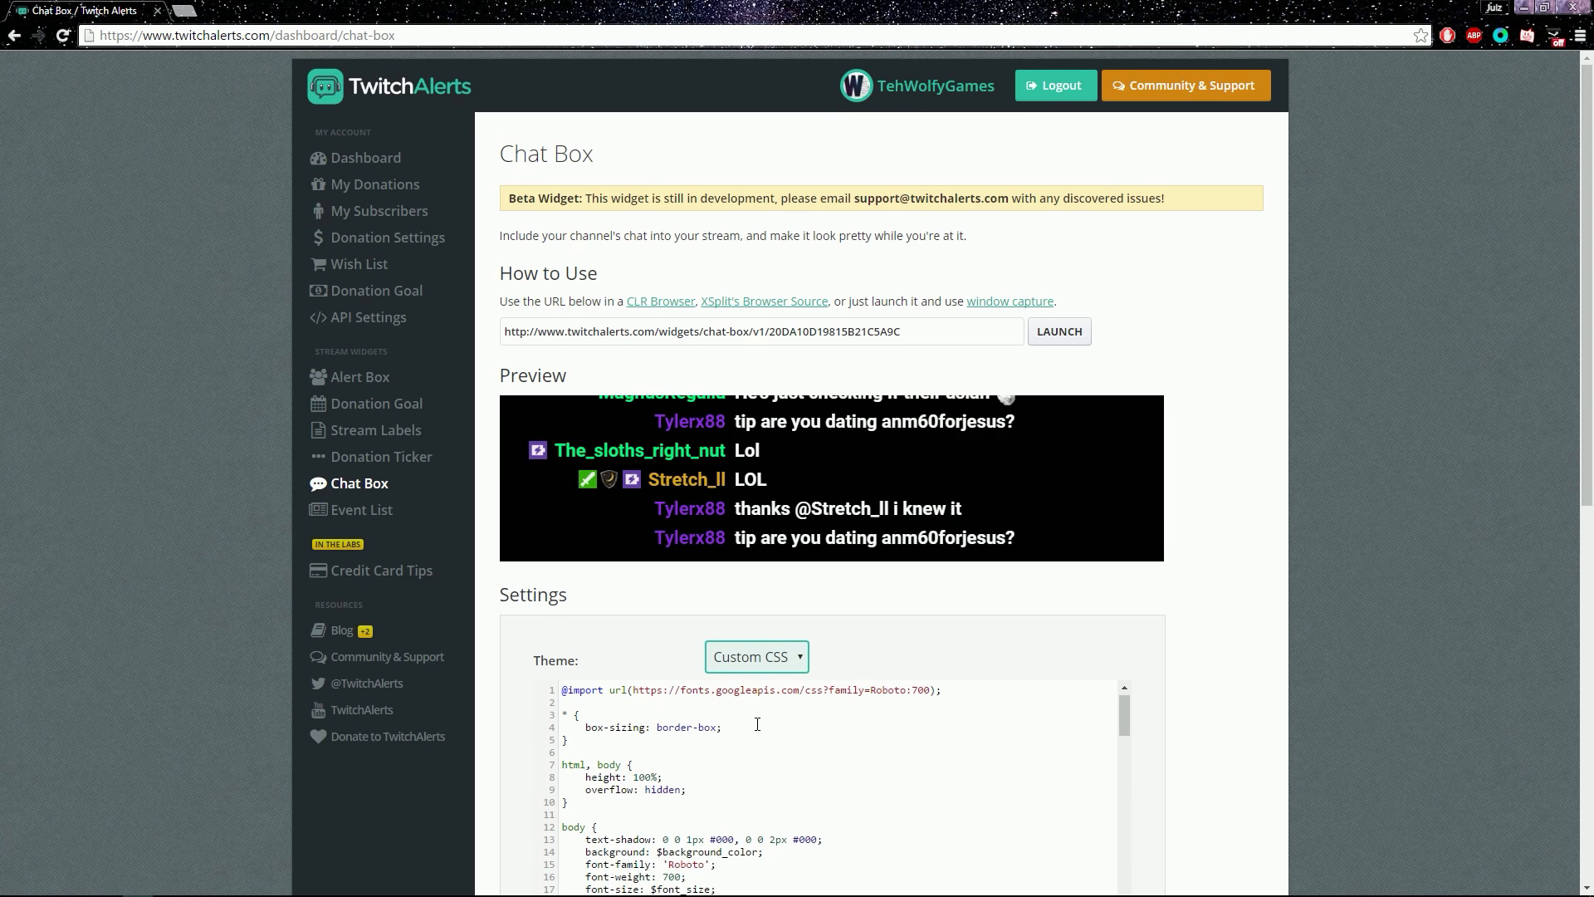
Scroll through the Custom CSS stylesheet to its last lines and reopen the theme choices.
{"action": "scroll", "scroll_direction": "down", "scroll_amount": 3}
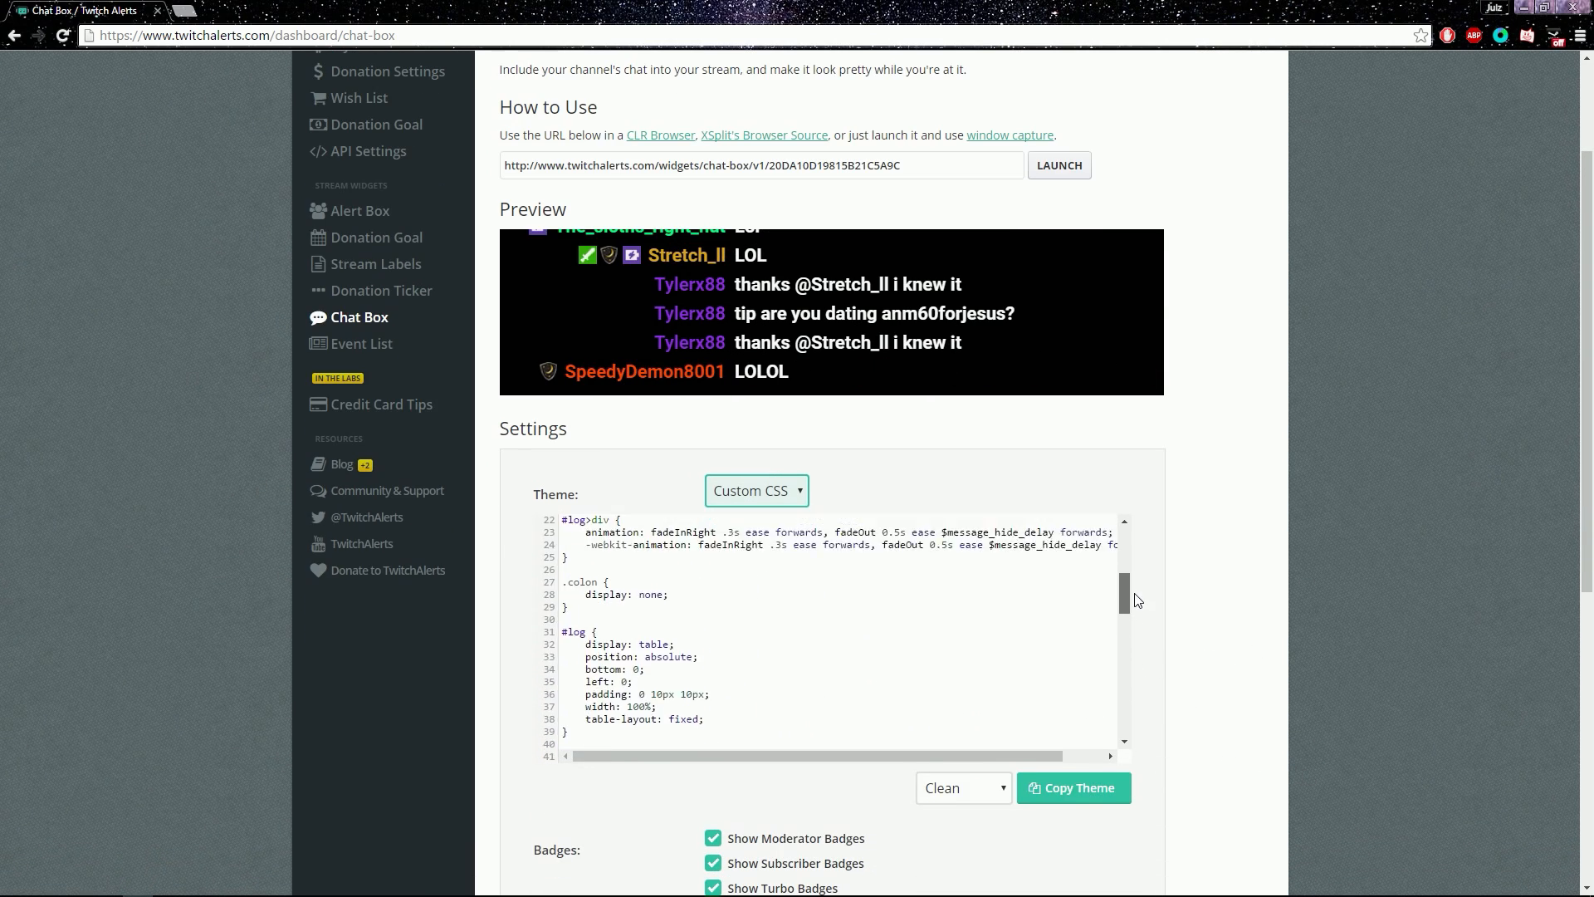
{"action": "scroll", "scroll_direction": "down", "scroll_amount": 3}
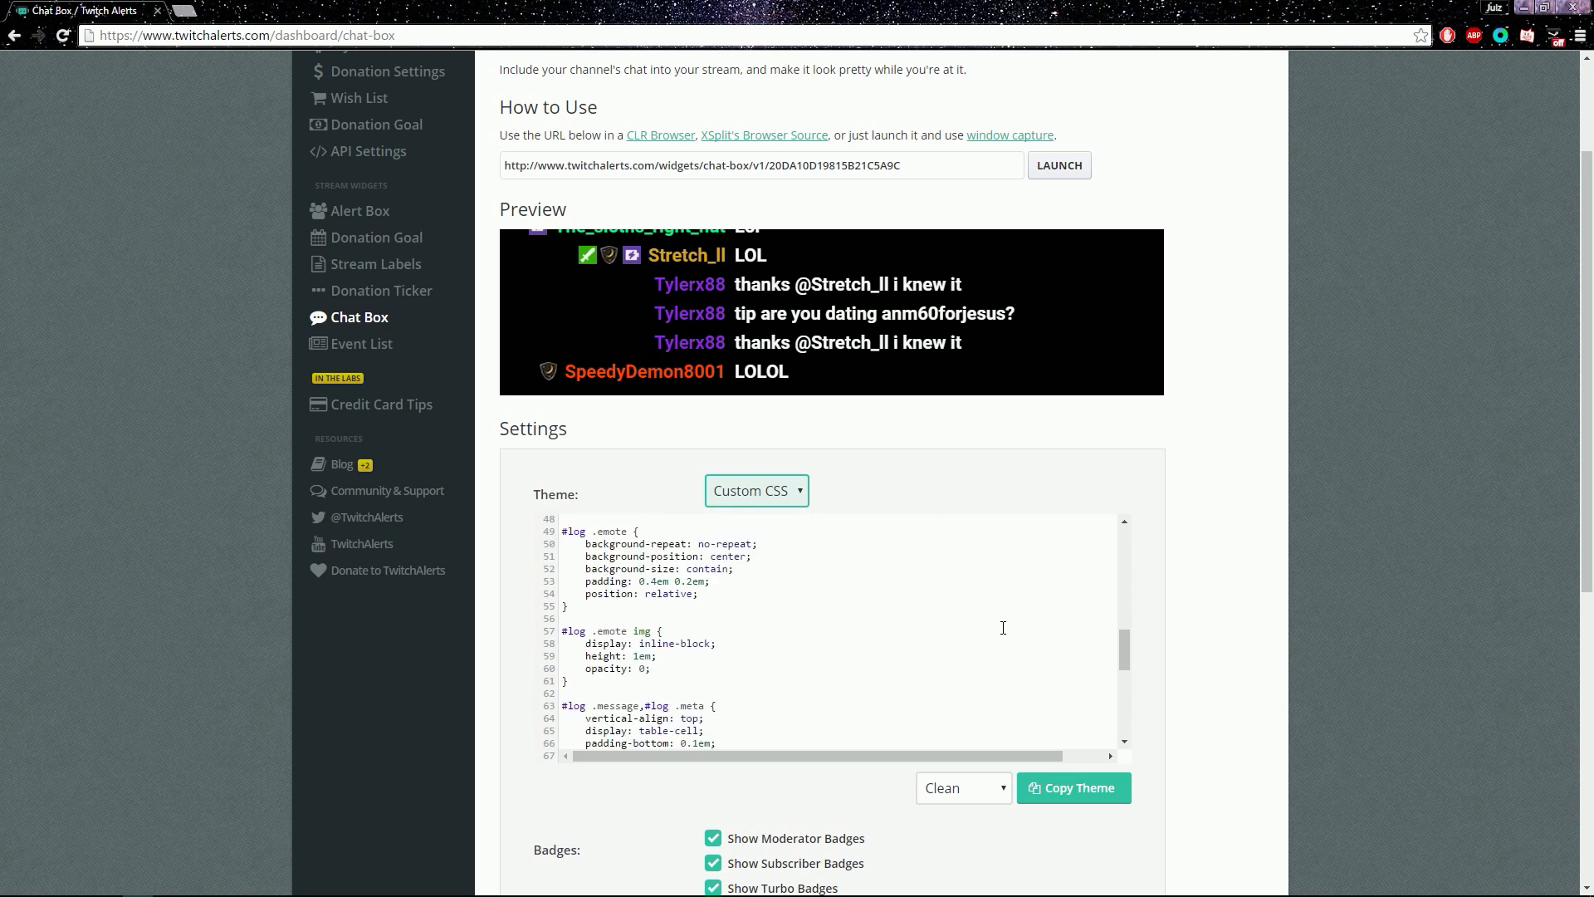
{"action": "scroll", "scroll_direction": "down", "scroll_amount": 3}
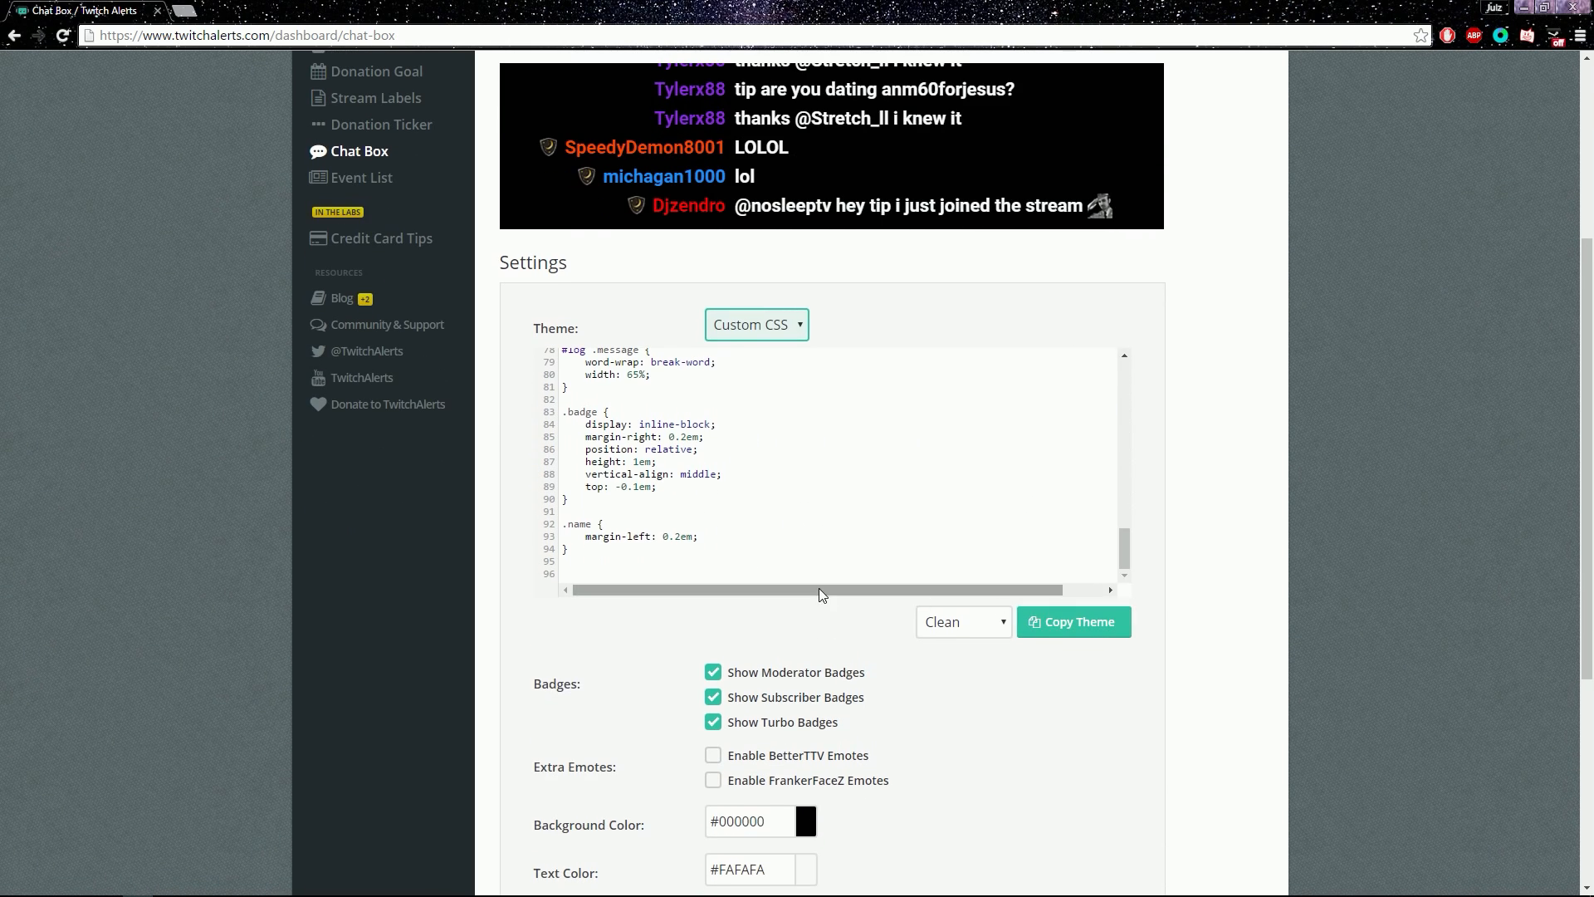
{"action": "left_click", "coordinate": [756, 324]}
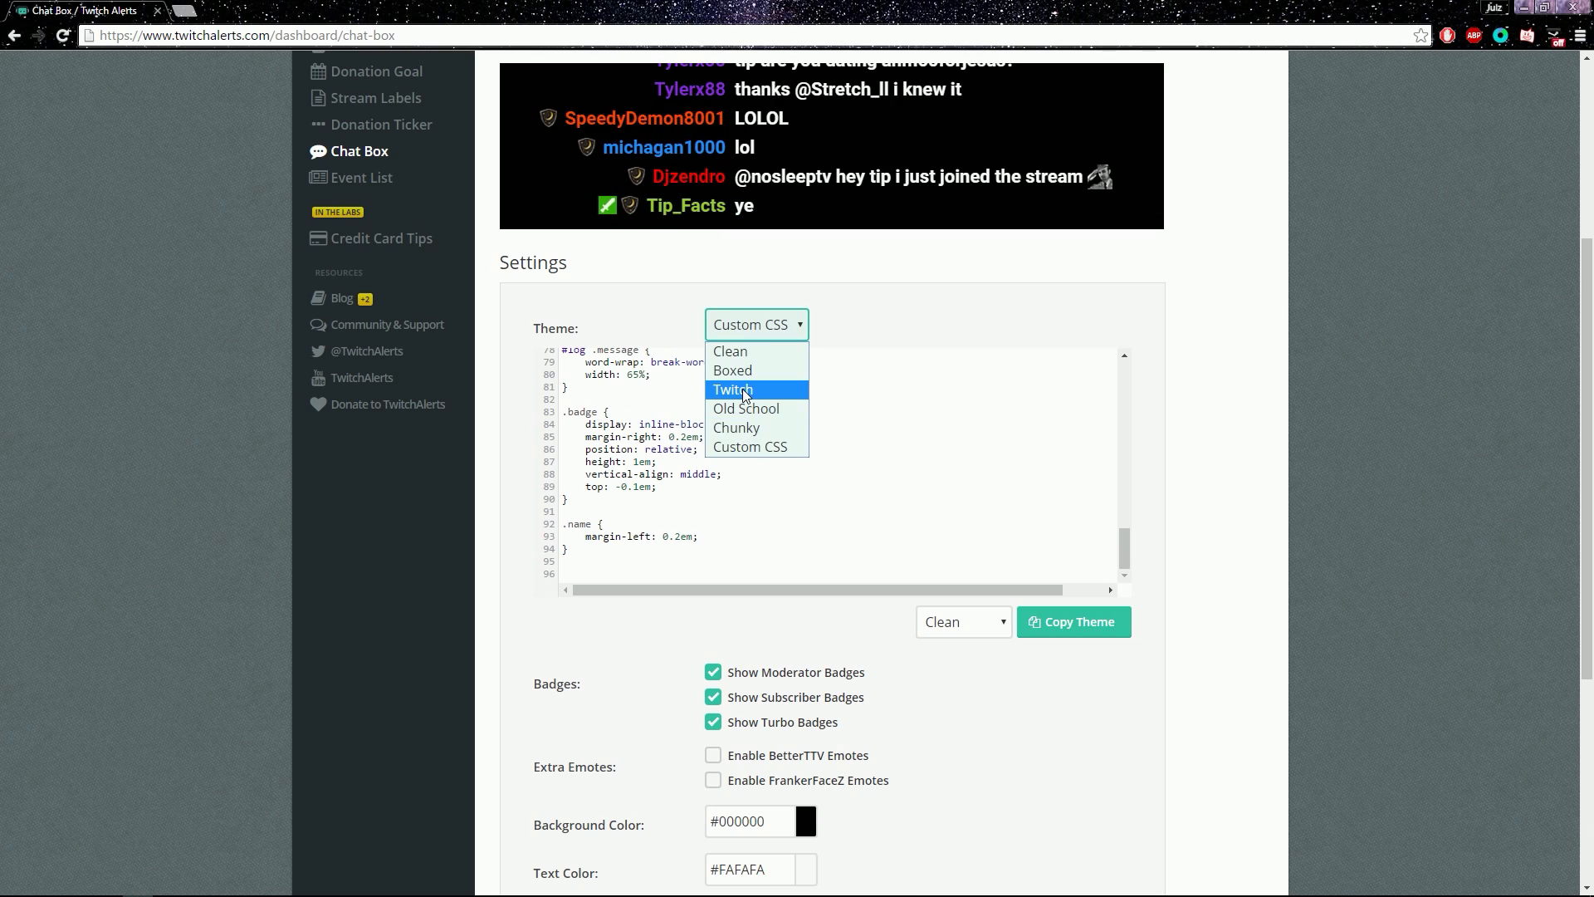
Switch the chat theme back to Twitch and toggle off the BetterTTV emotes option.
{"action": "left_click", "coordinate": [733, 389]}
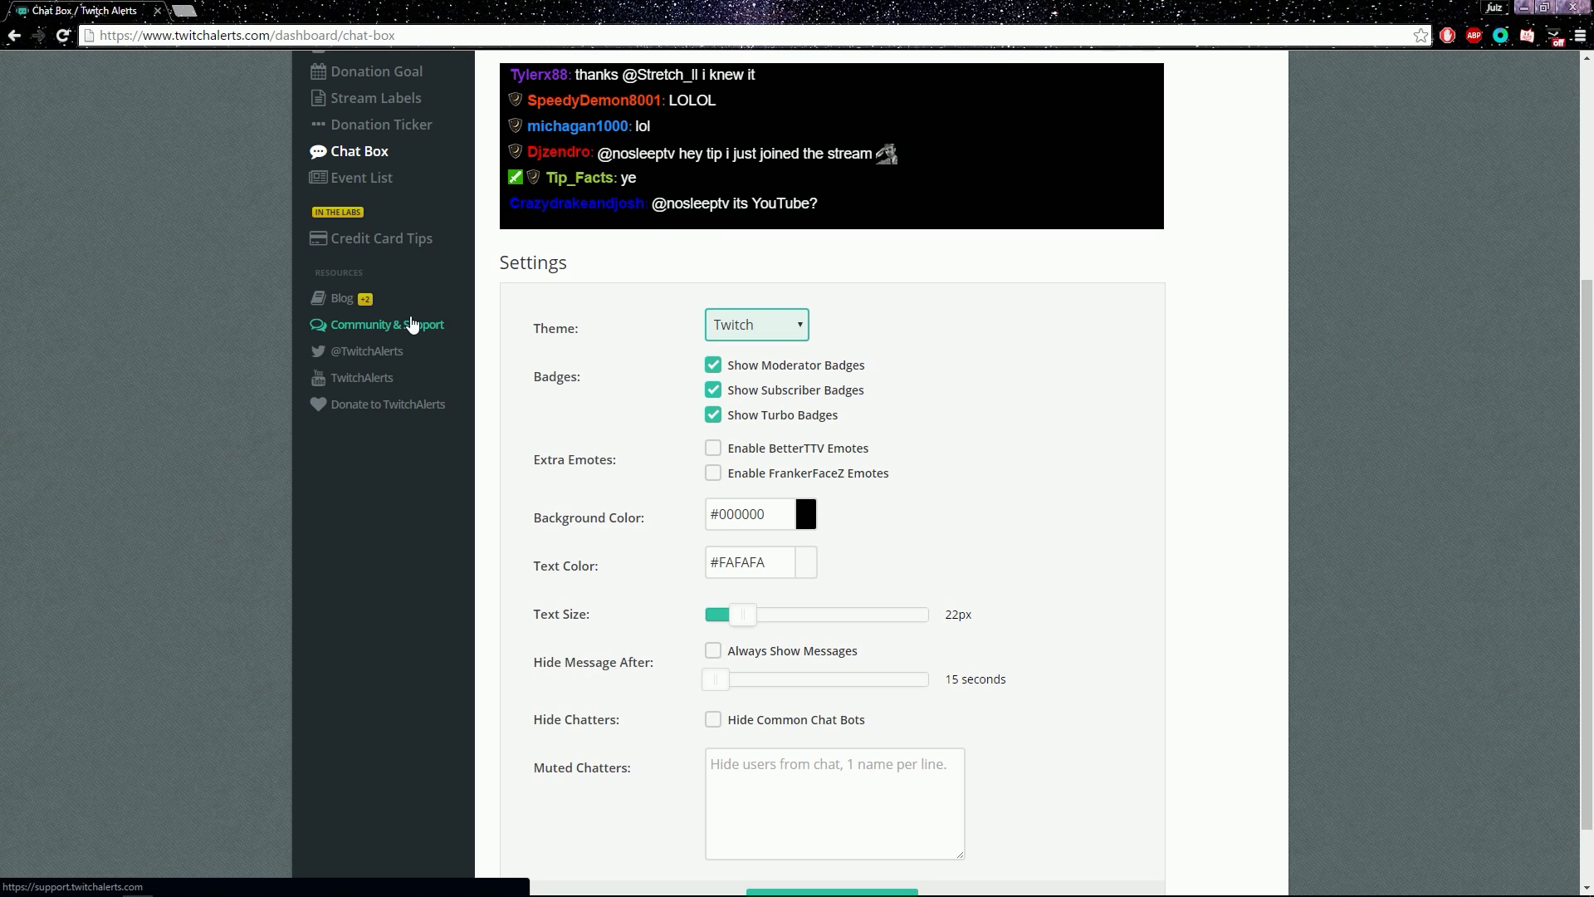
{"action": "mouse_move", "coordinate": [689, 445]}
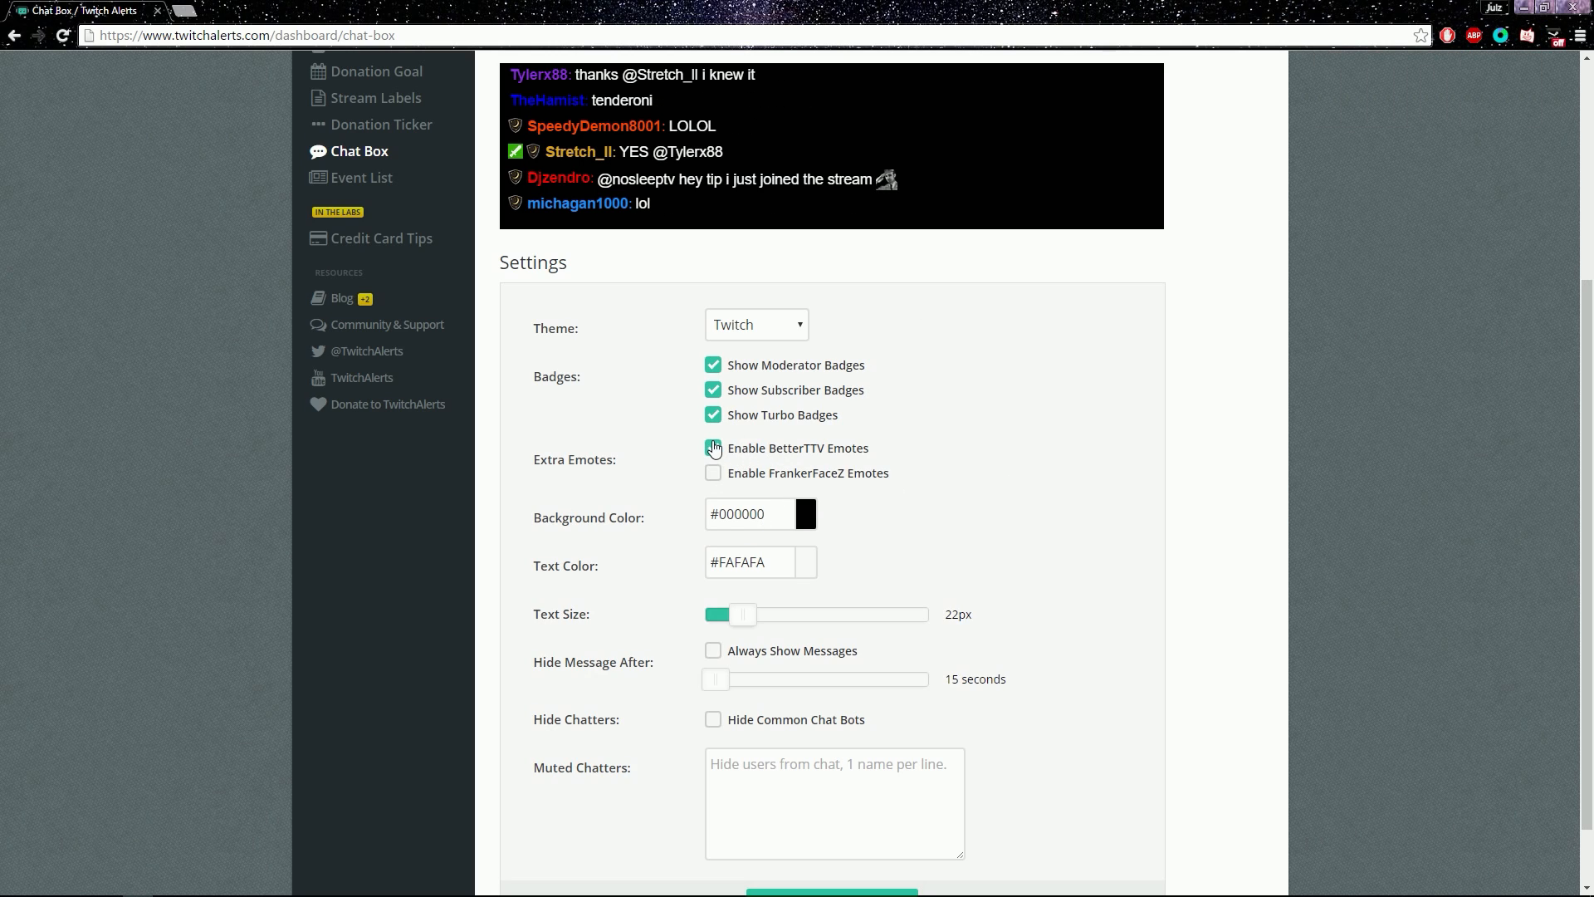
{"action": "left_click", "coordinate": [712, 447]}
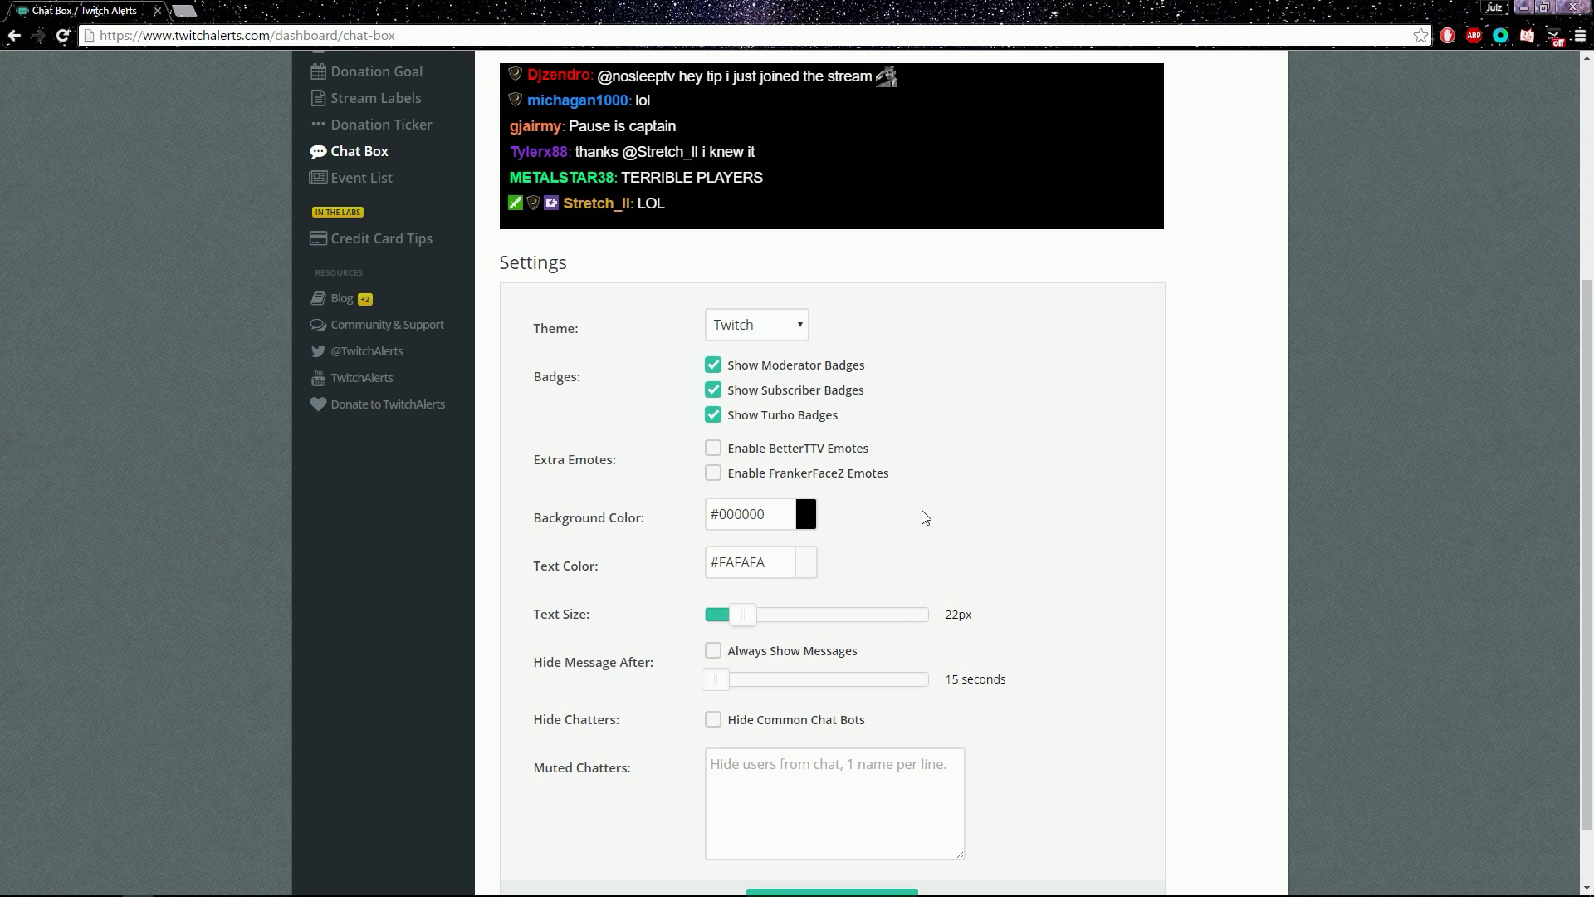
{"action": "mouse_move", "coordinate": [964, 562]}
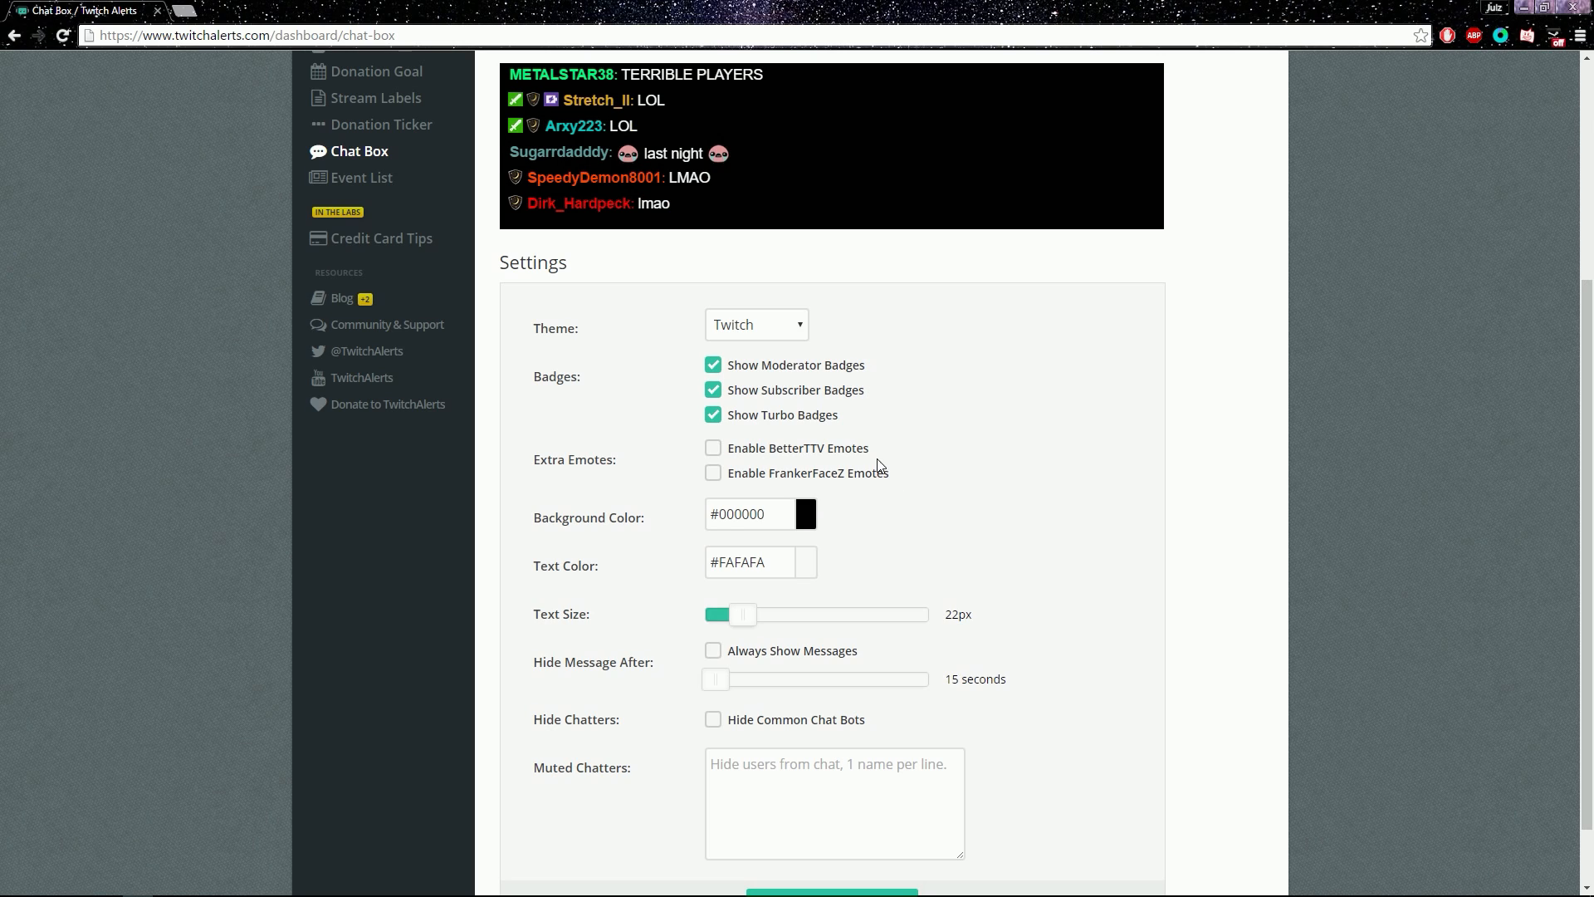
{"action": "mouse_move", "coordinate": [1038, 553]}
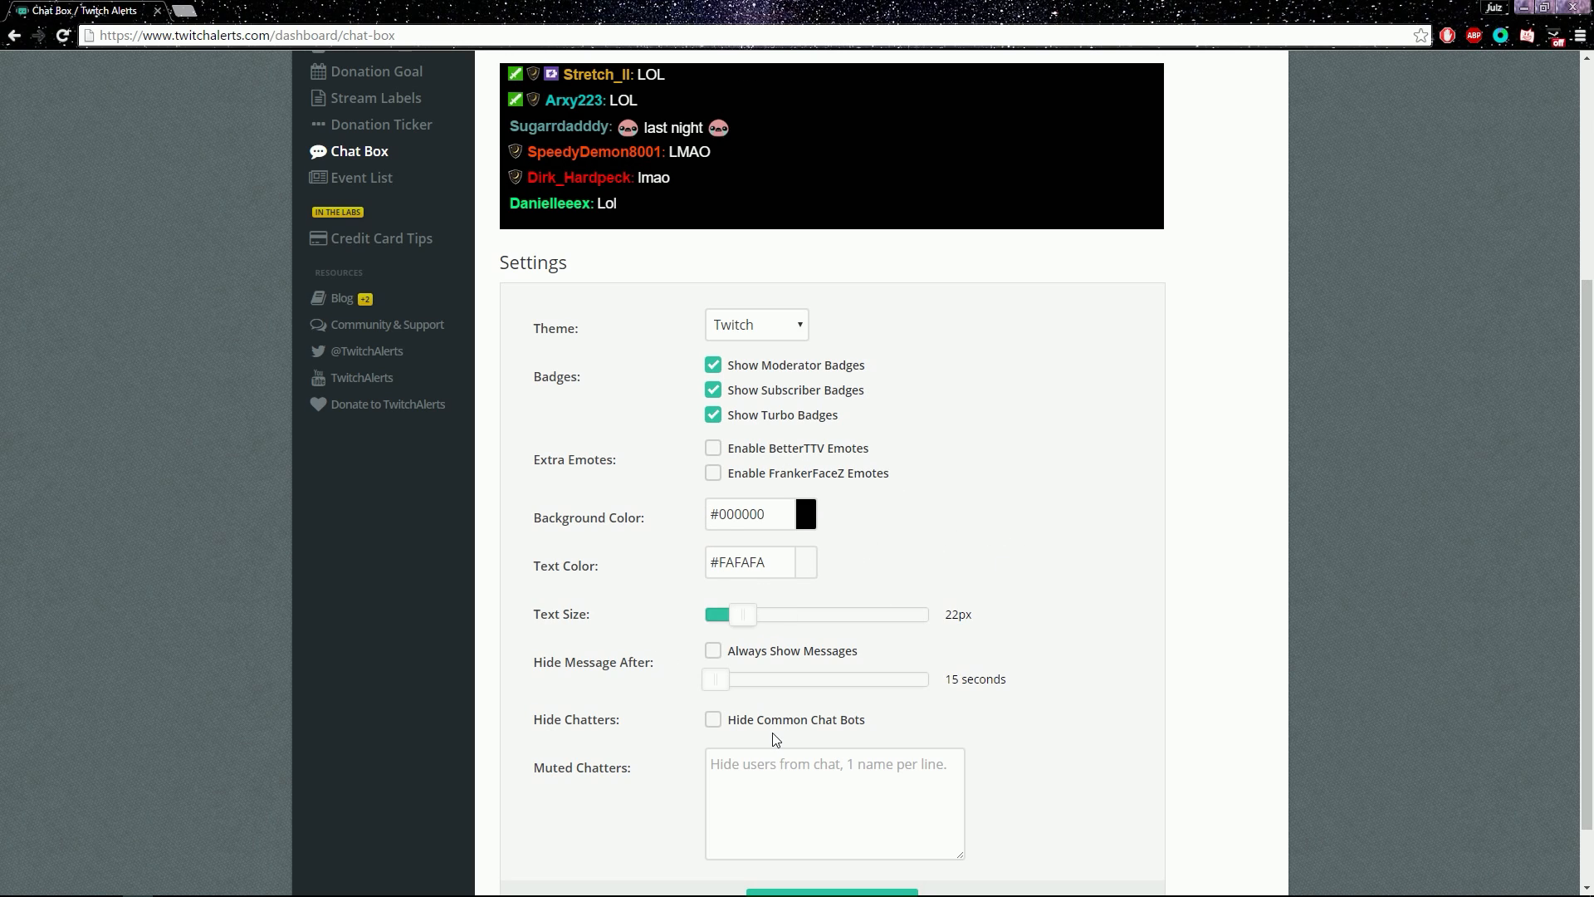
{"action": "scroll", "scroll_direction": "down", "scroll_amount": 3}
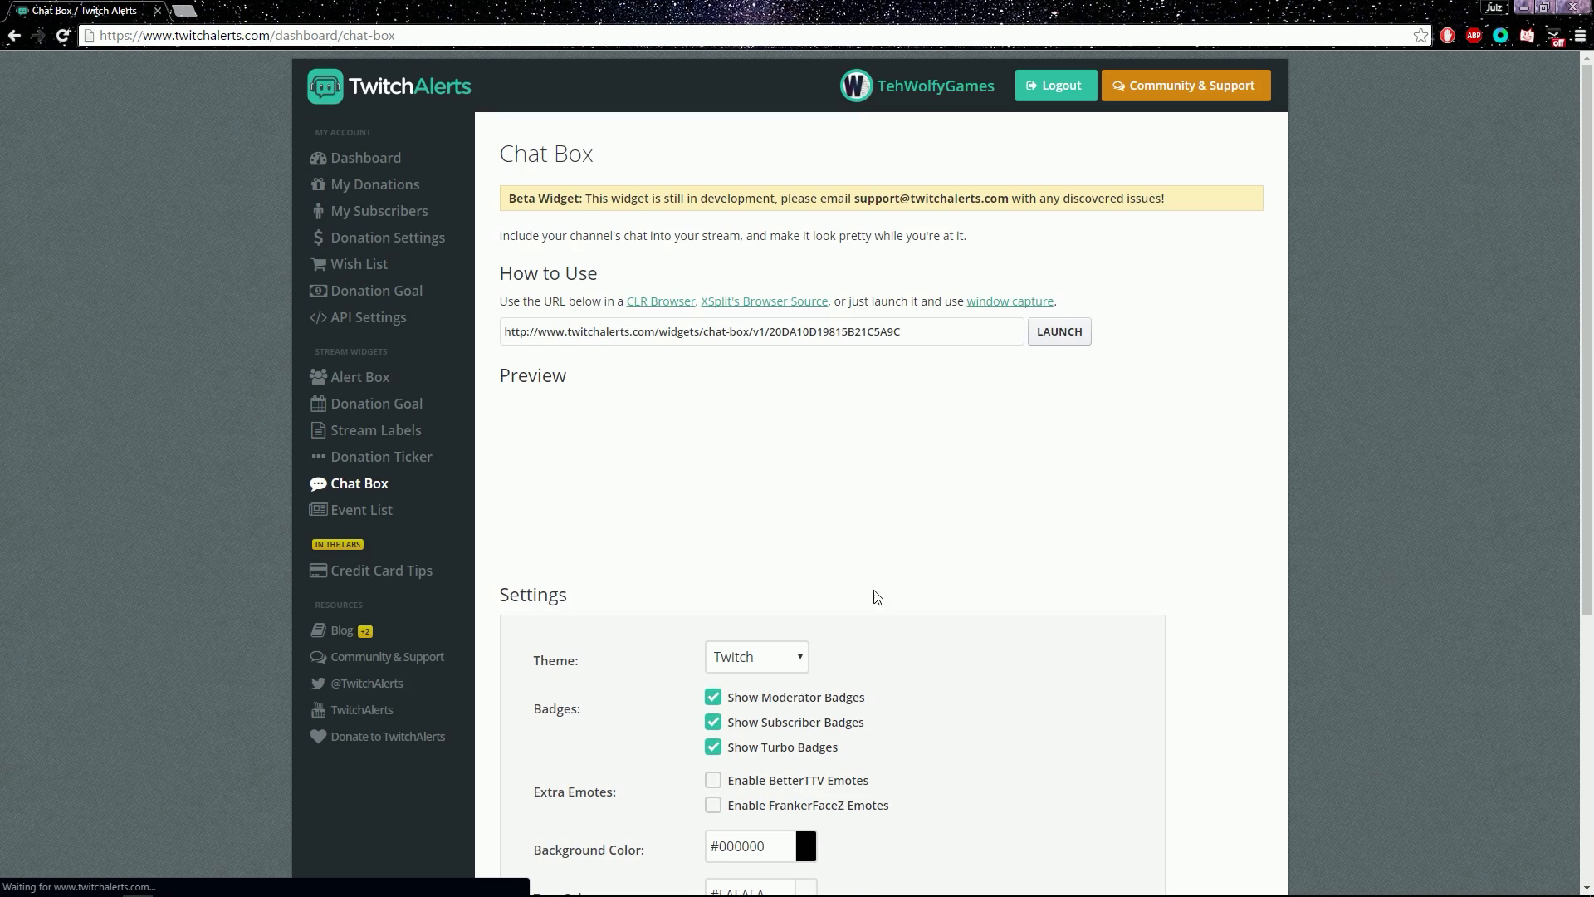
Minimize the Chrome window to reveal the Windows desktop.
{"action": "left_click", "coordinate": [1057, 331]}
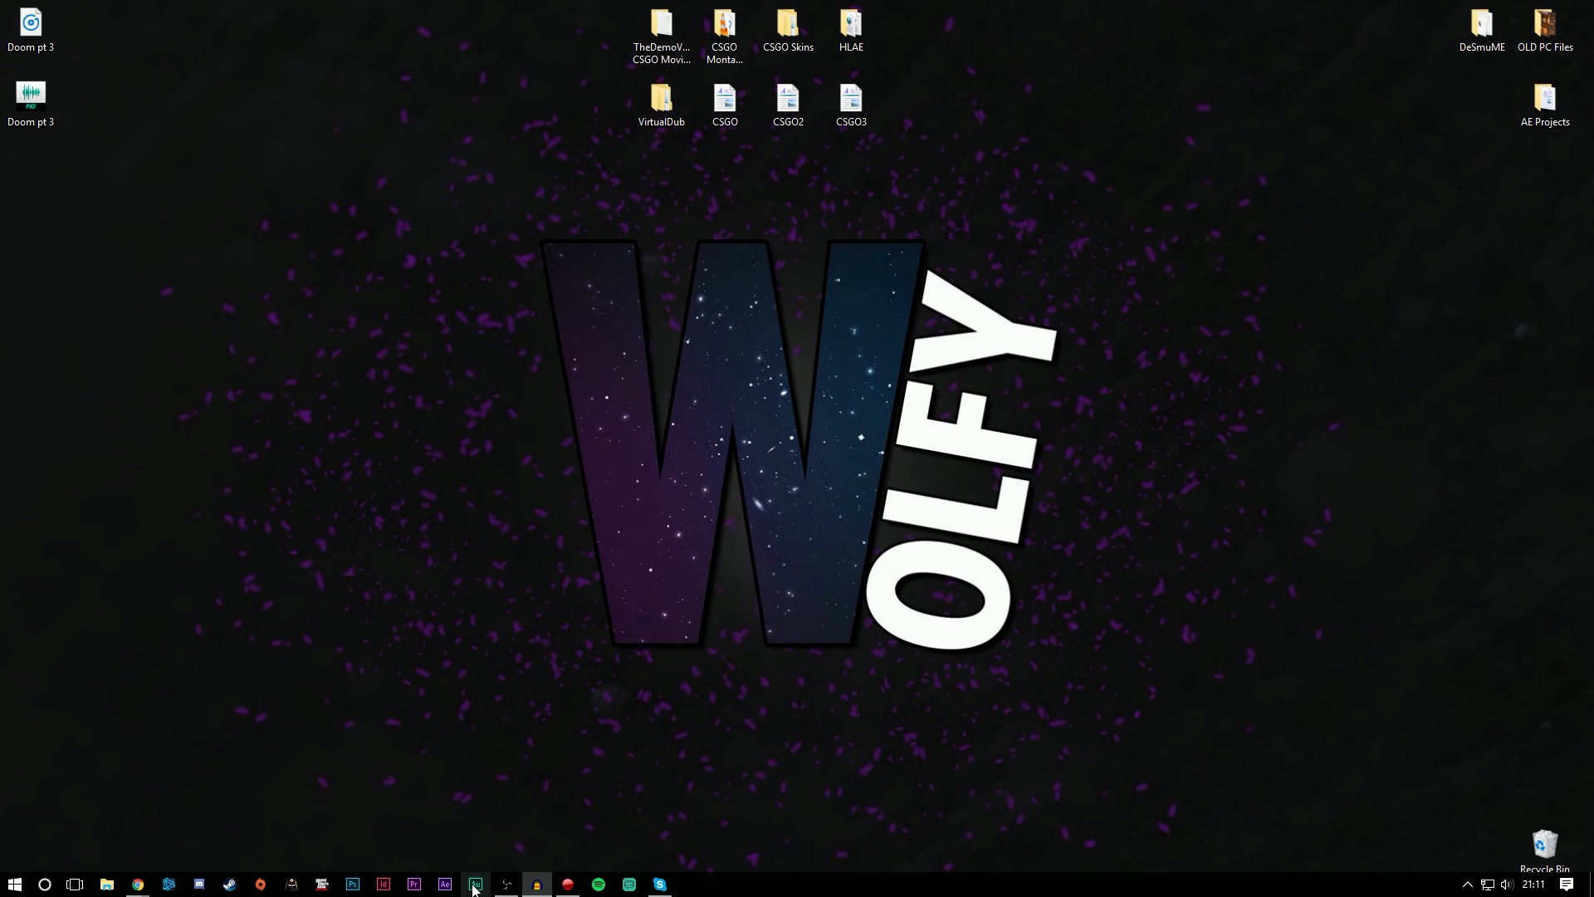
In OBS, select the CS:GO scene and add a new scene with its default name.
{"action": "left_click", "coordinate": [474, 884]}
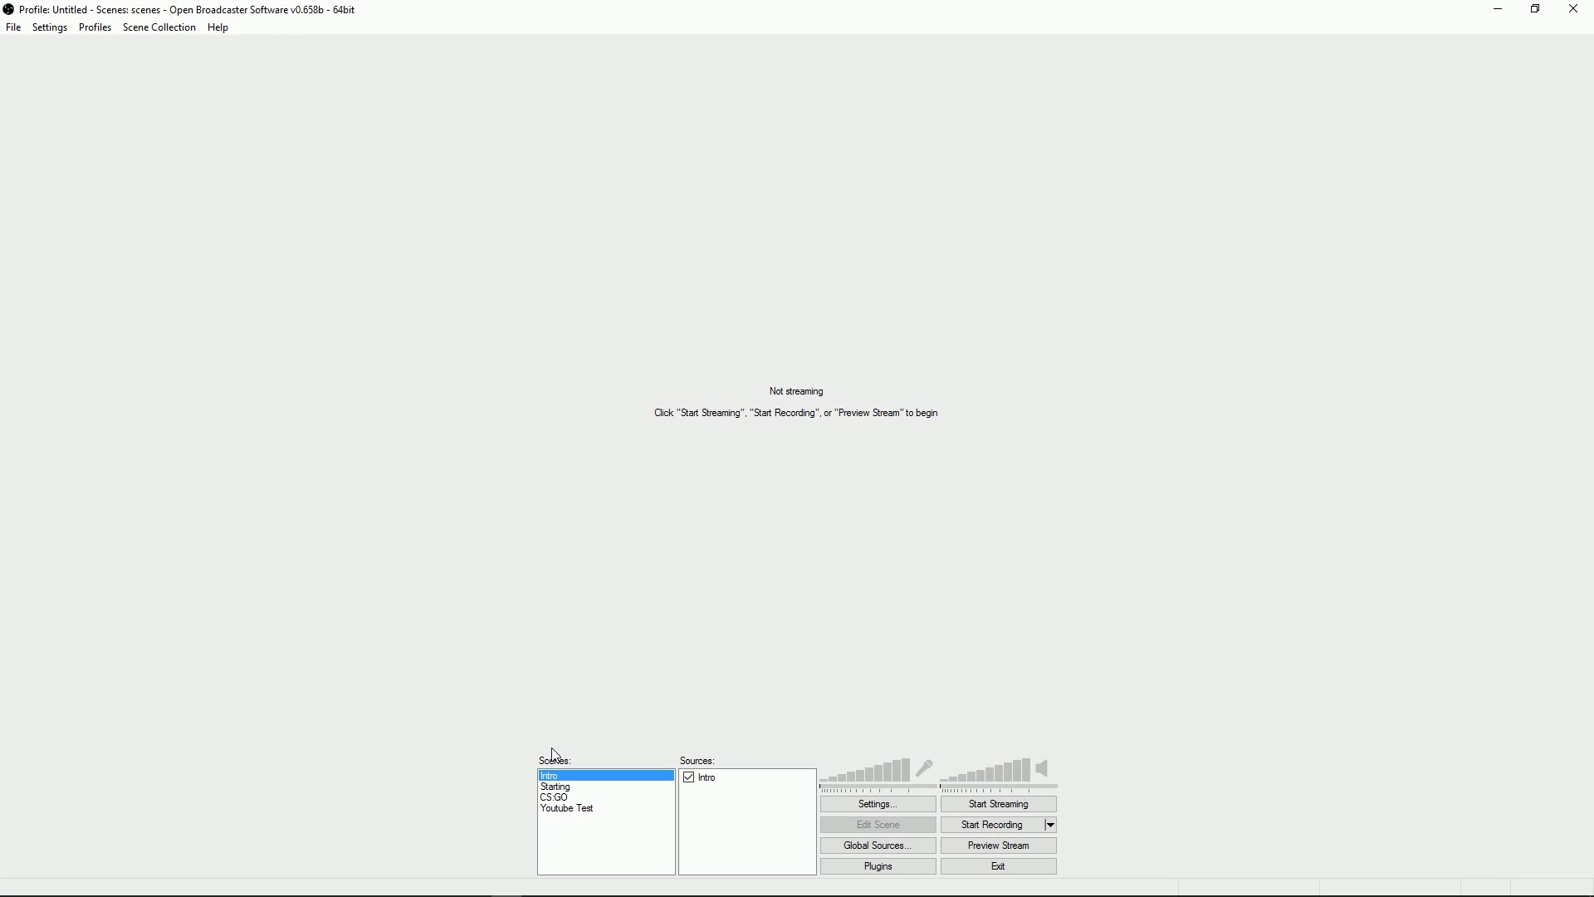
{"action": "left_click", "coordinate": [566, 807]}
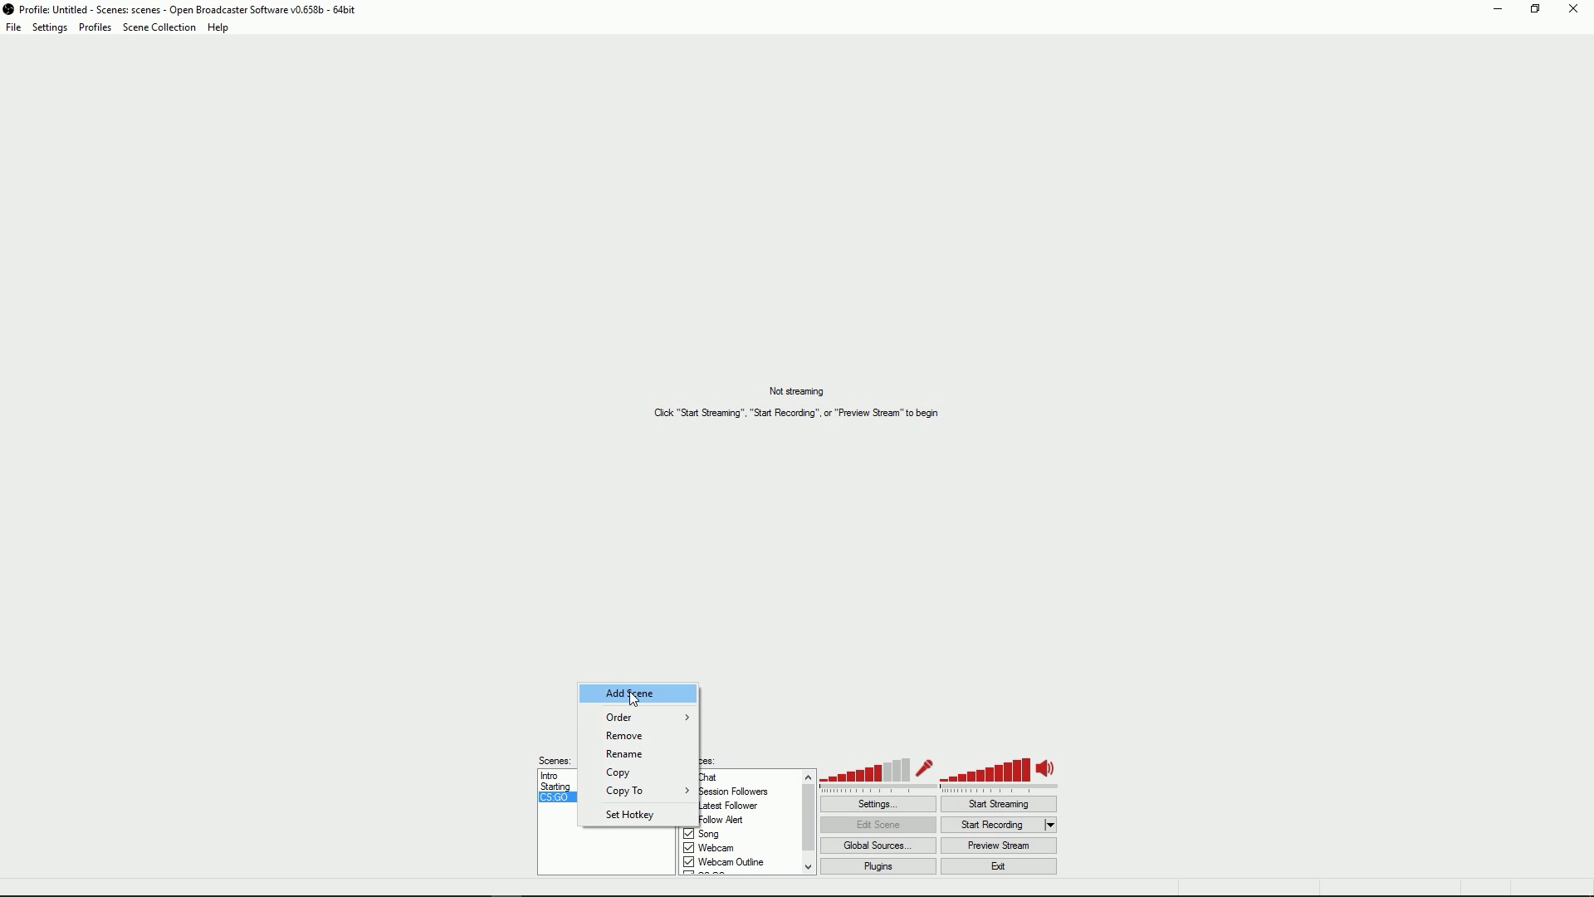
{"action": "left_click", "coordinate": [629, 693]}
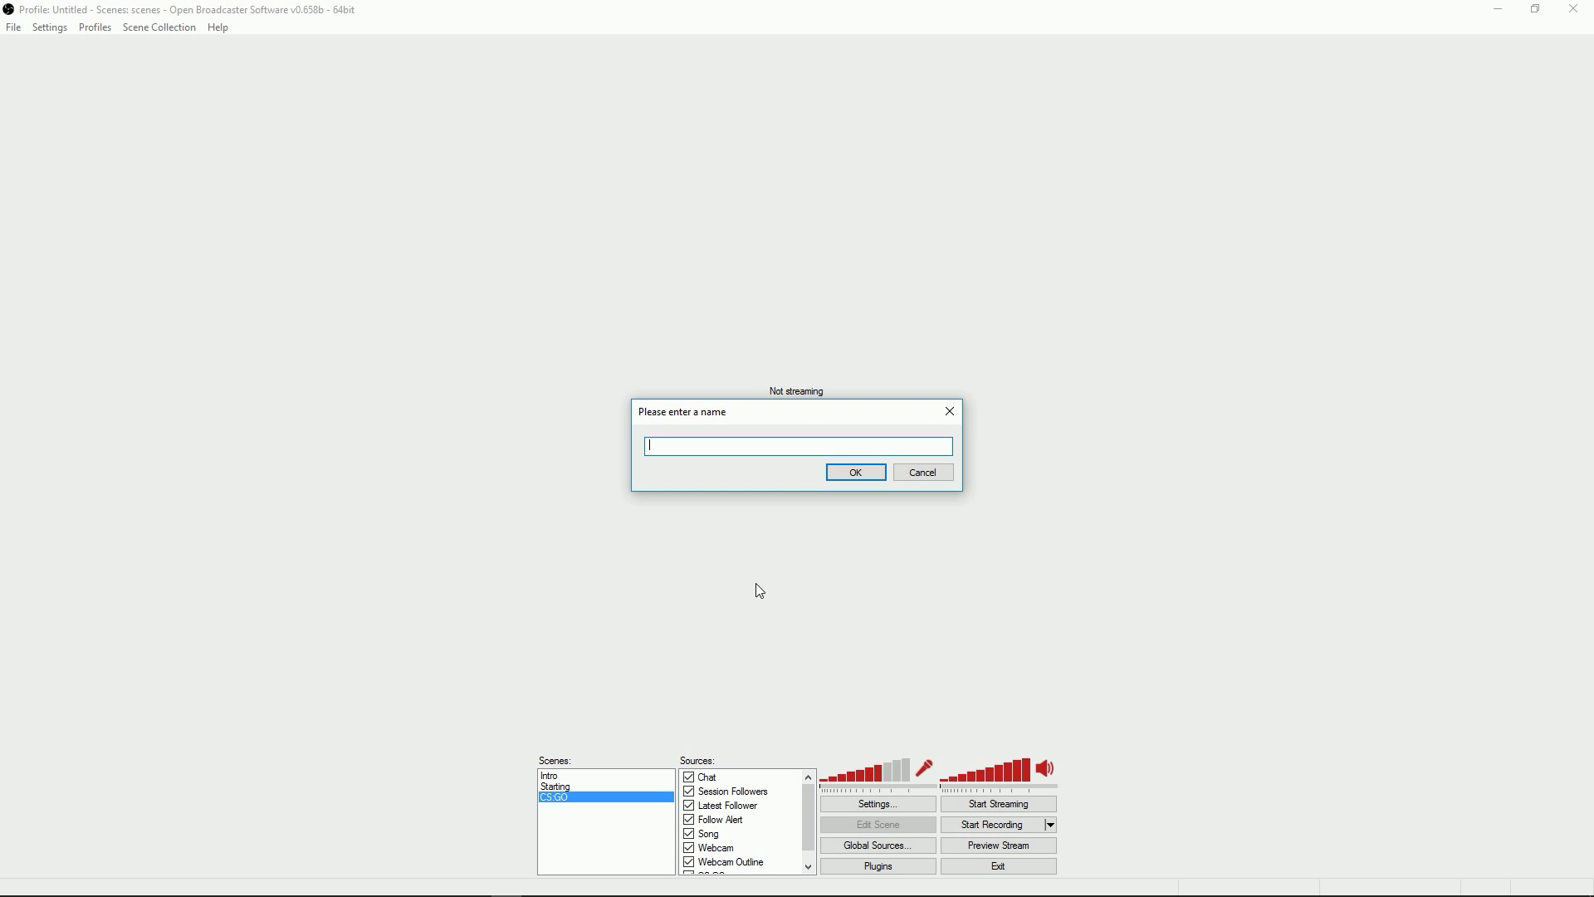
{"action": "left_click", "coordinate": [854, 472]}
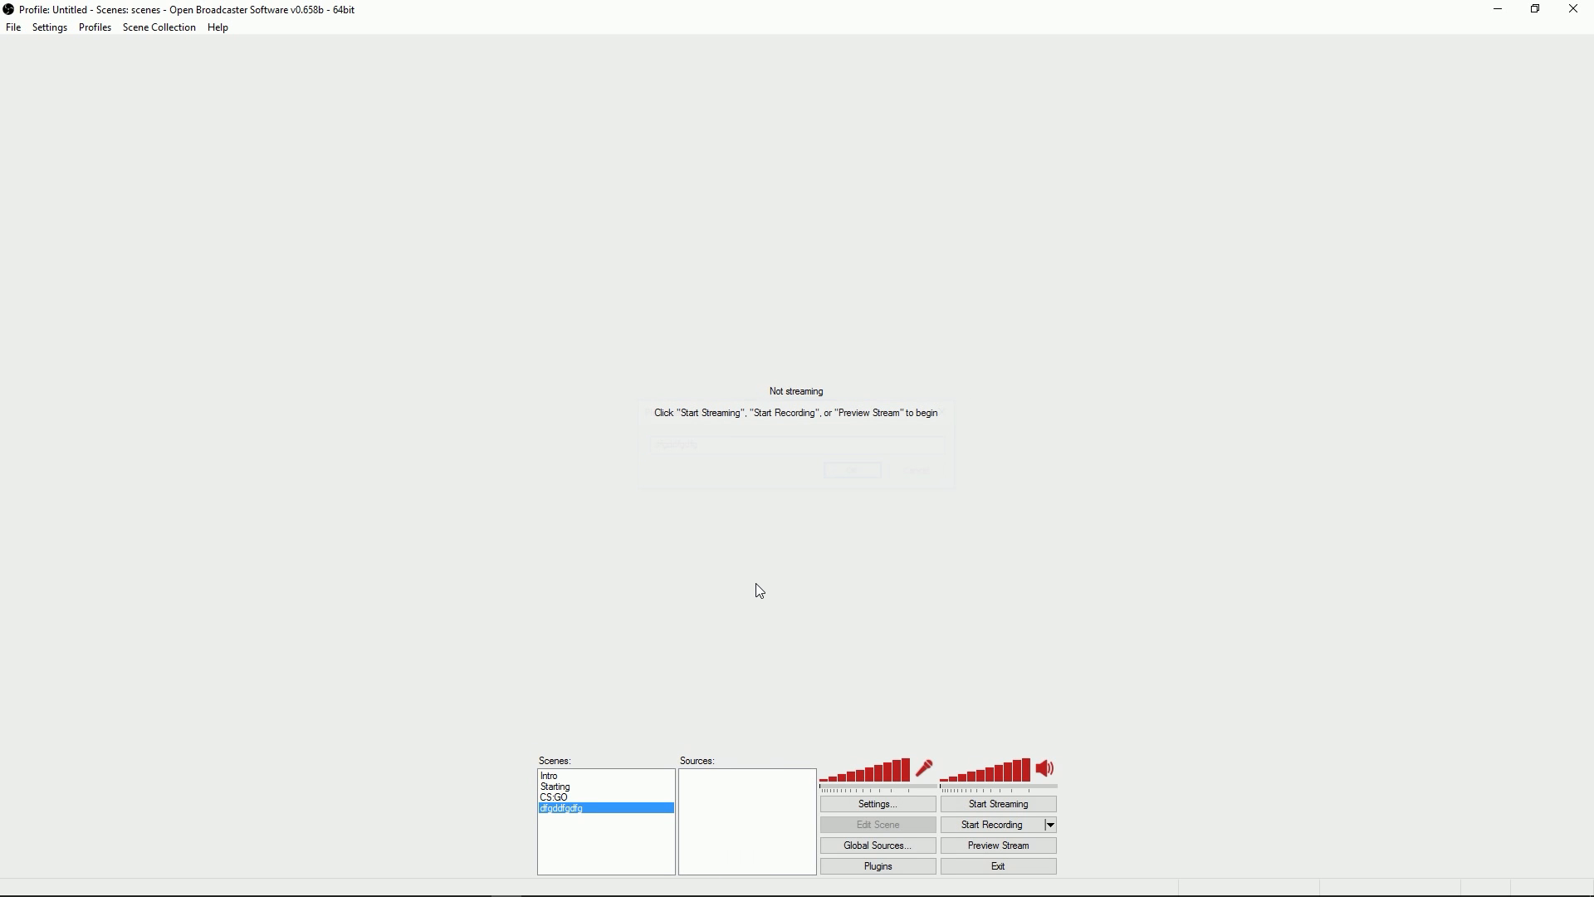
Add a CLR Browser source pointing to the TwitchAlerts chat-box widget URL.
{"action": "right_click", "coordinate": [748, 820]}
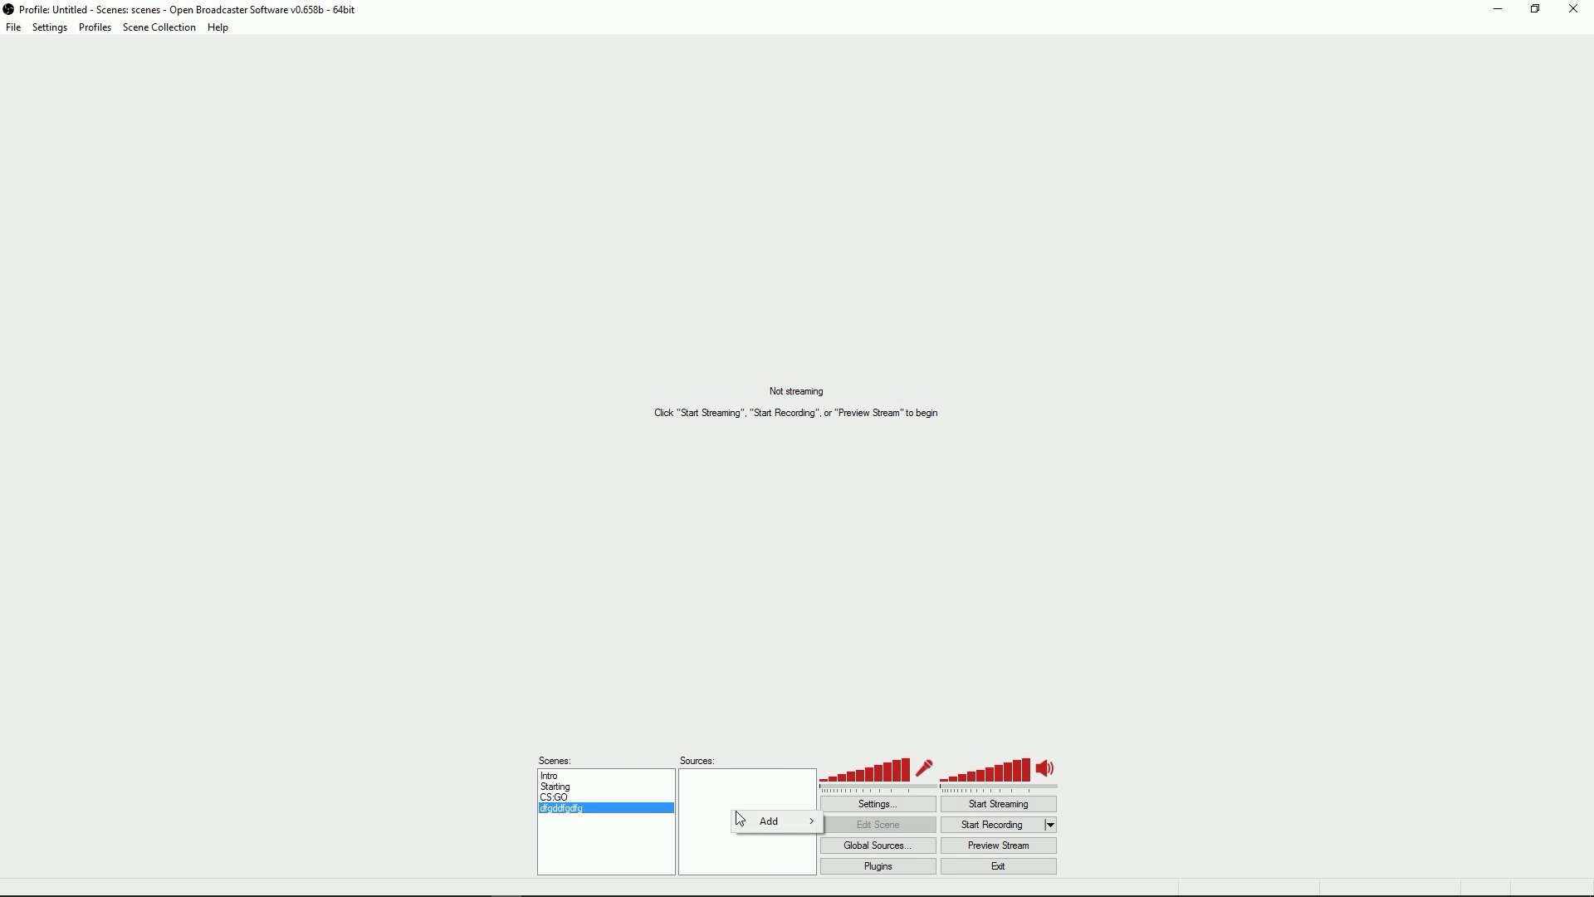
{"action": "mouse_move", "coordinate": [770, 820]}
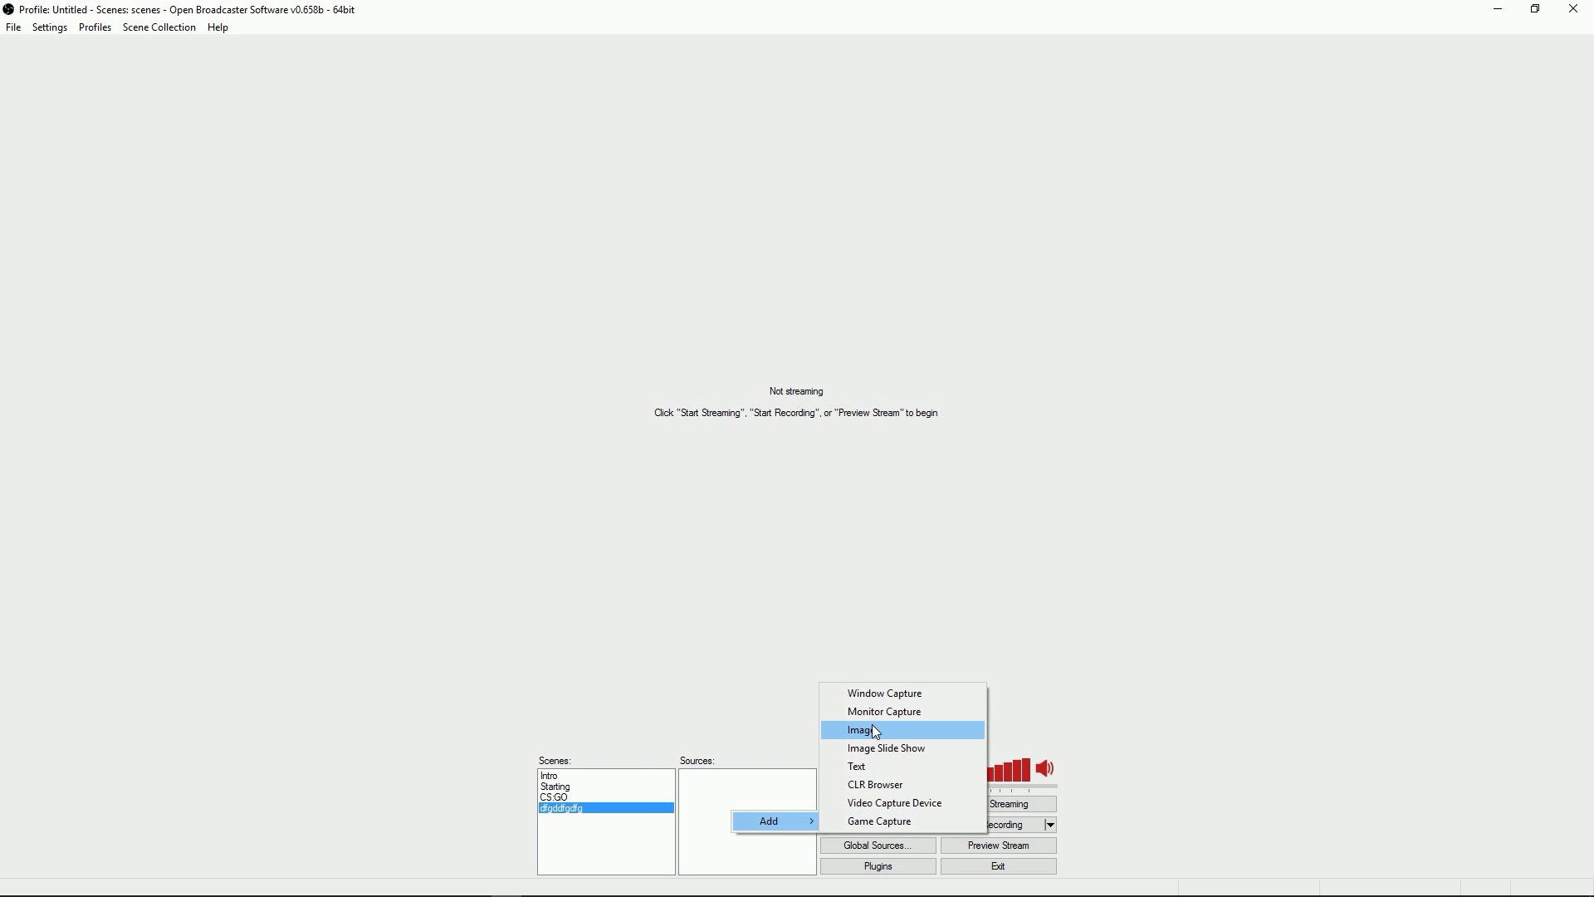
{"action": "left_click", "coordinate": [874, 785]}
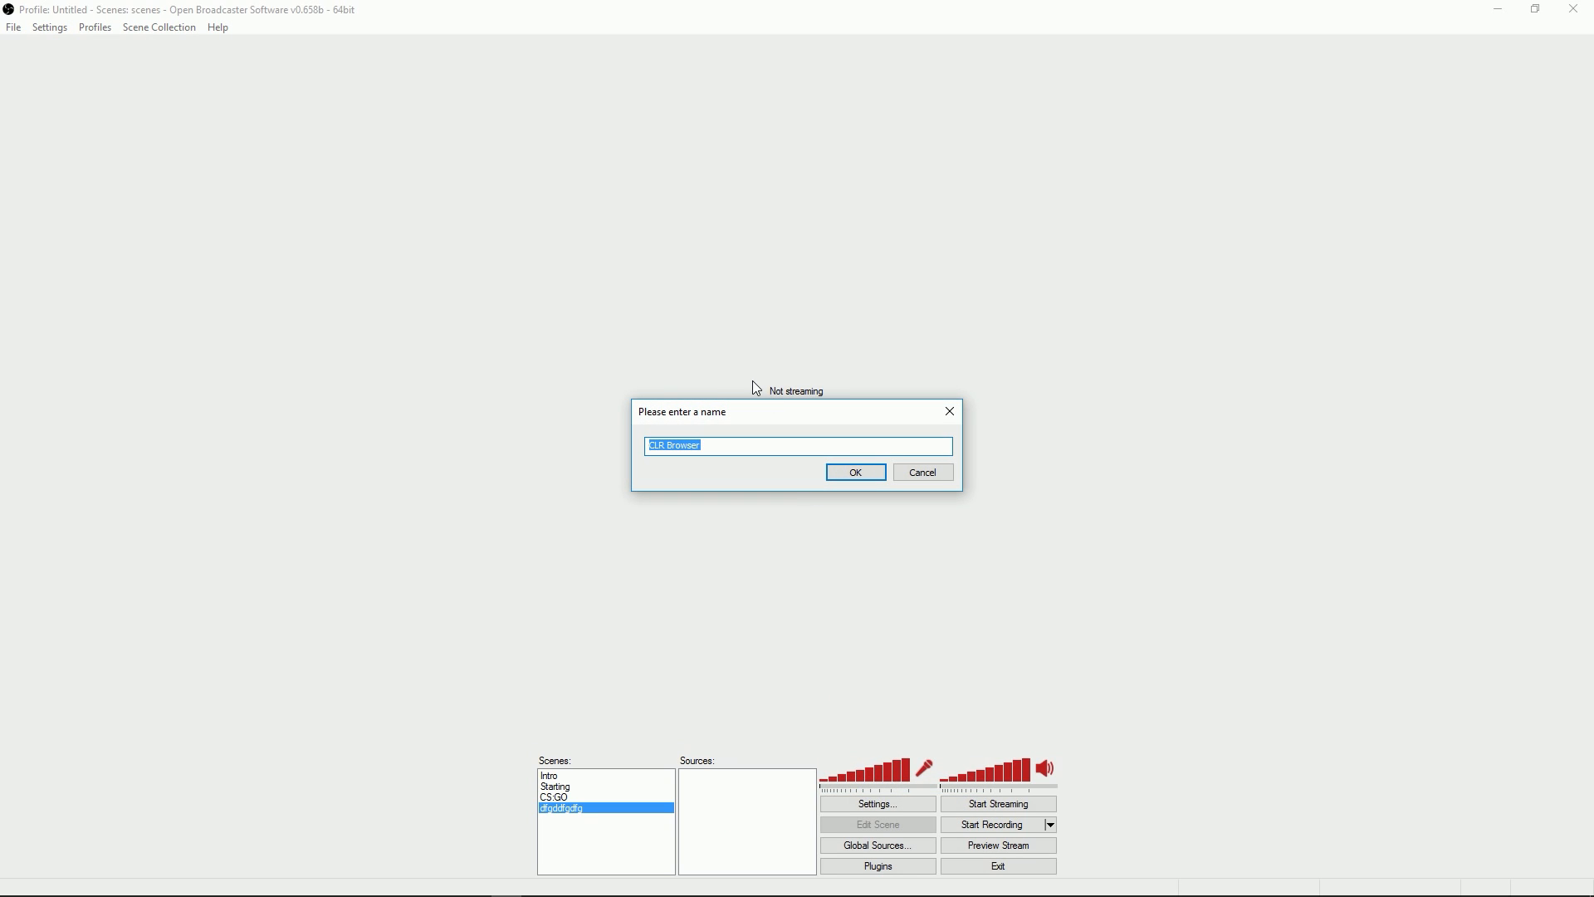
{"action": "mouse_move", "coordinate": [745, 467]}
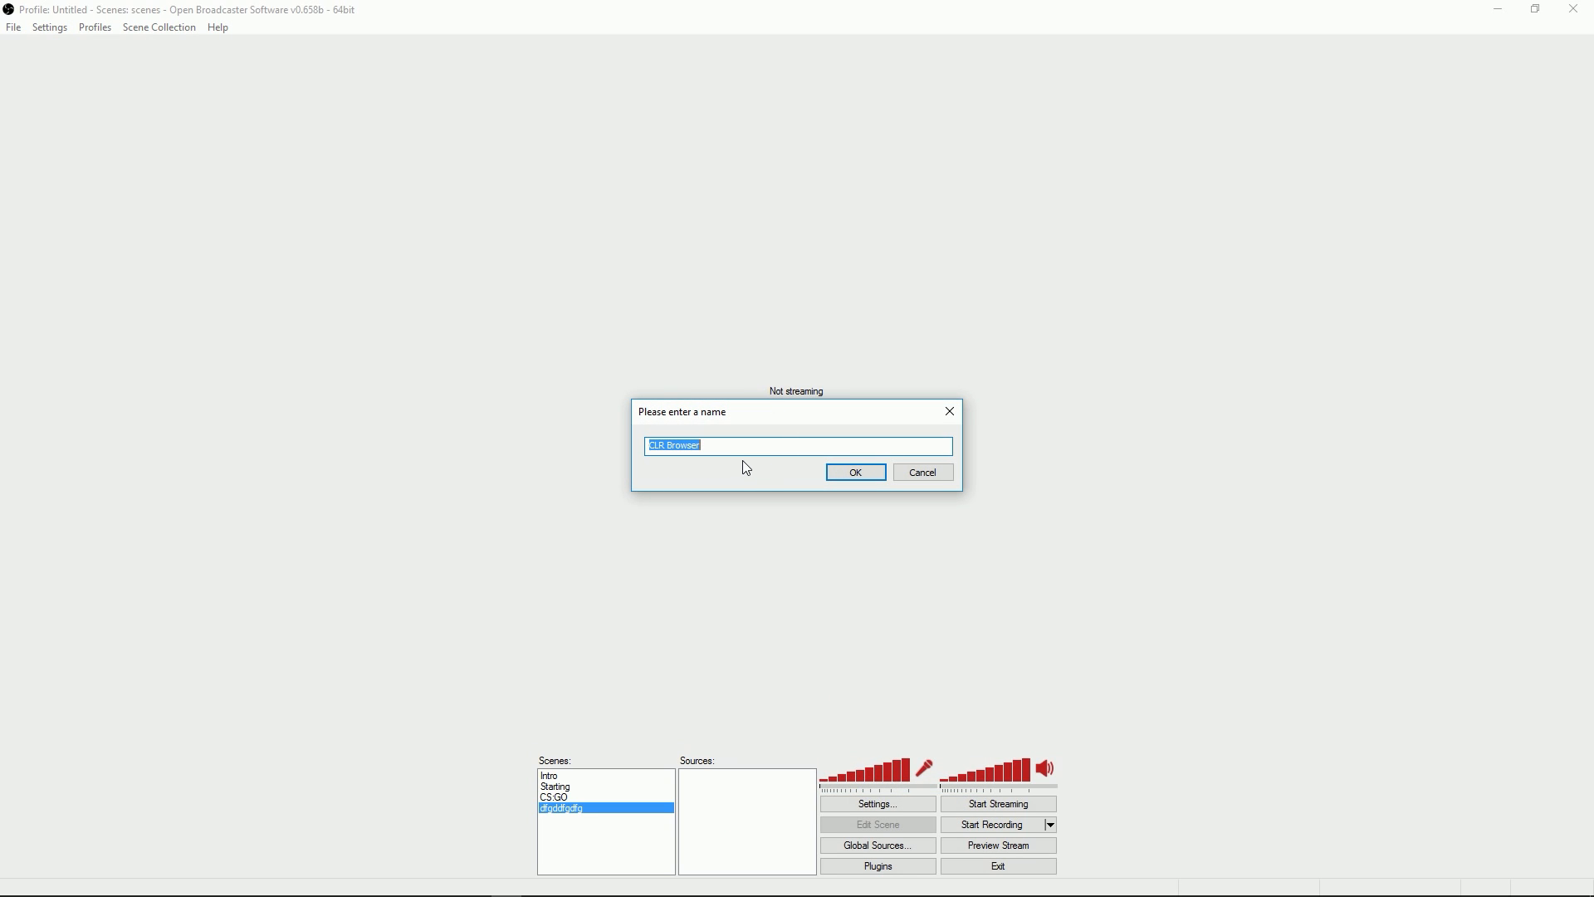
{"action": "left_click", "coordinate": [855, 471]}
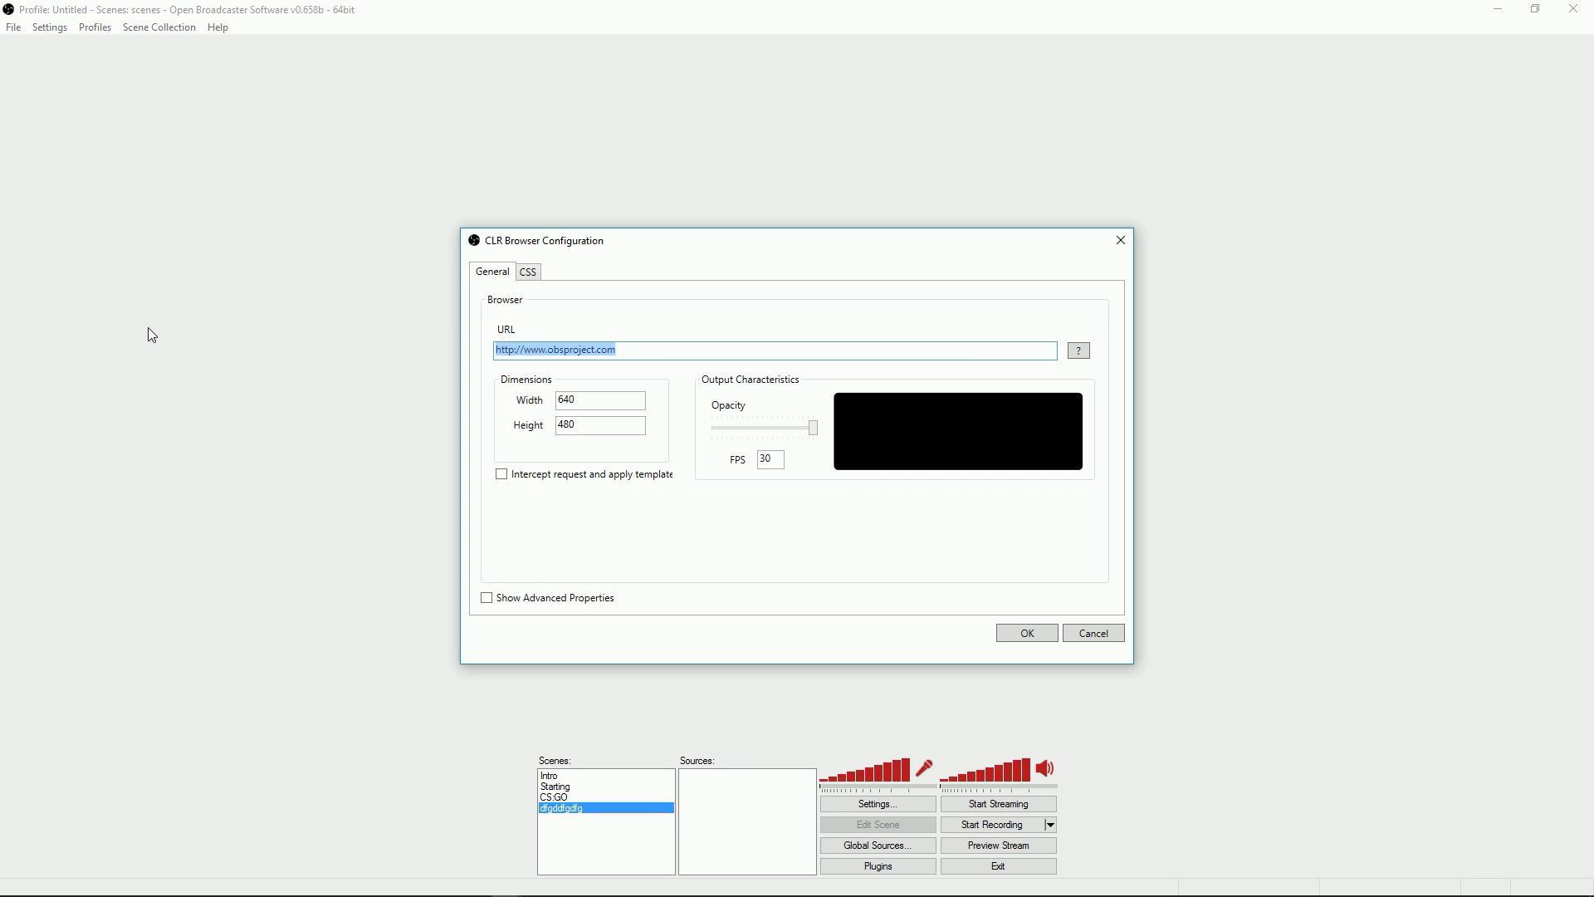
{"action": "type", "text": "http://www.twitchalerts.com/widgets/chat-box/v1/20DA10D19815B21C5A9C"}
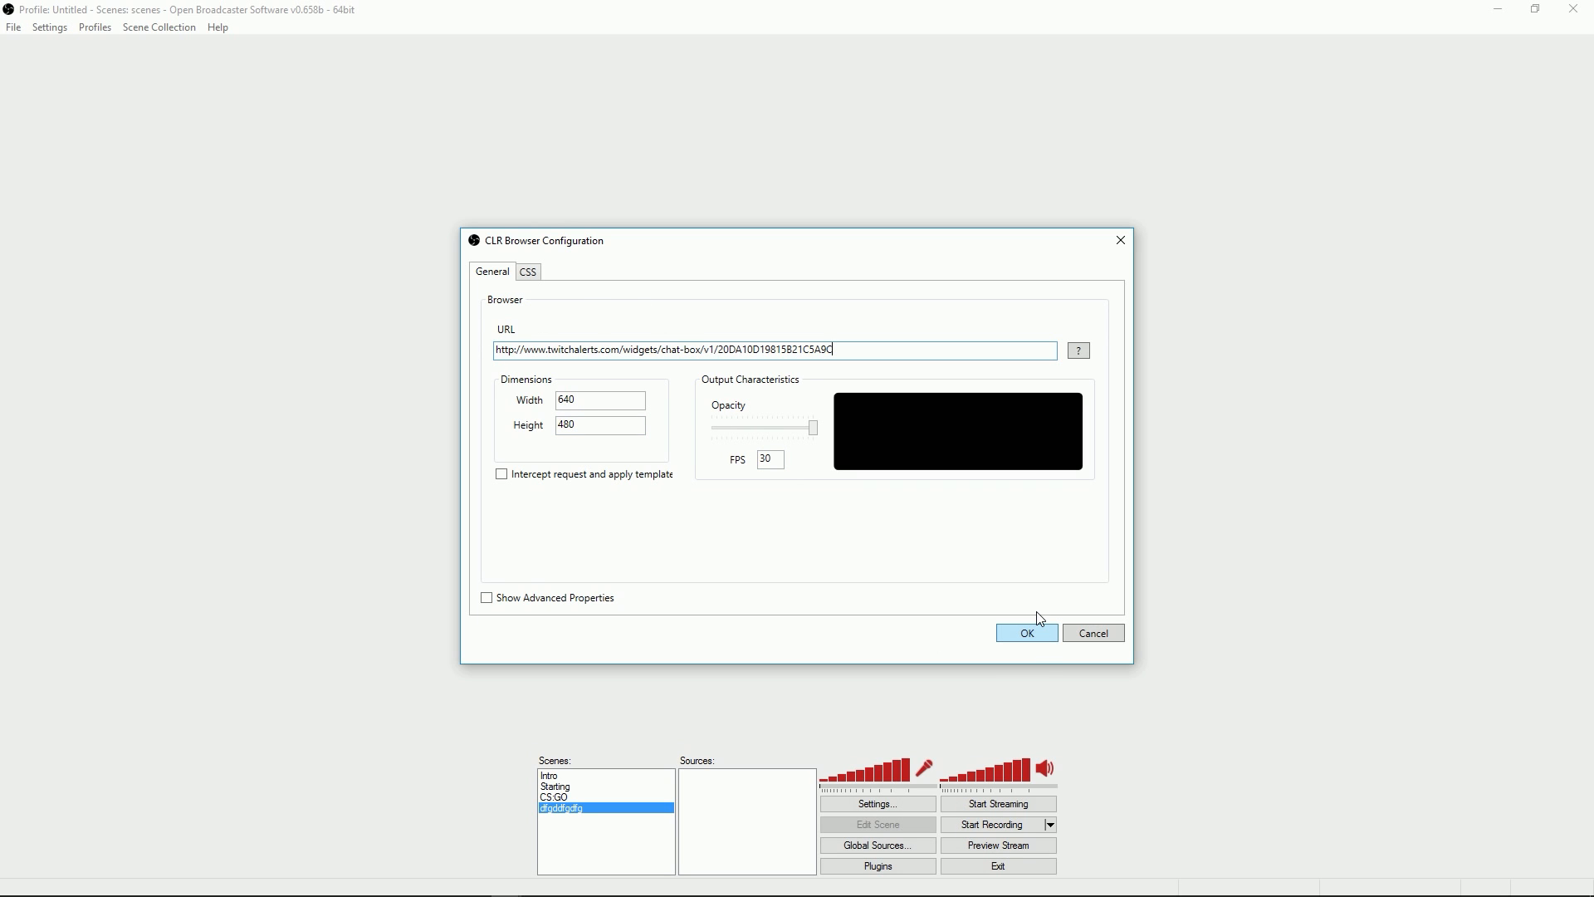
{"action": "mouse_move", "coordinate": [1038, 637]}
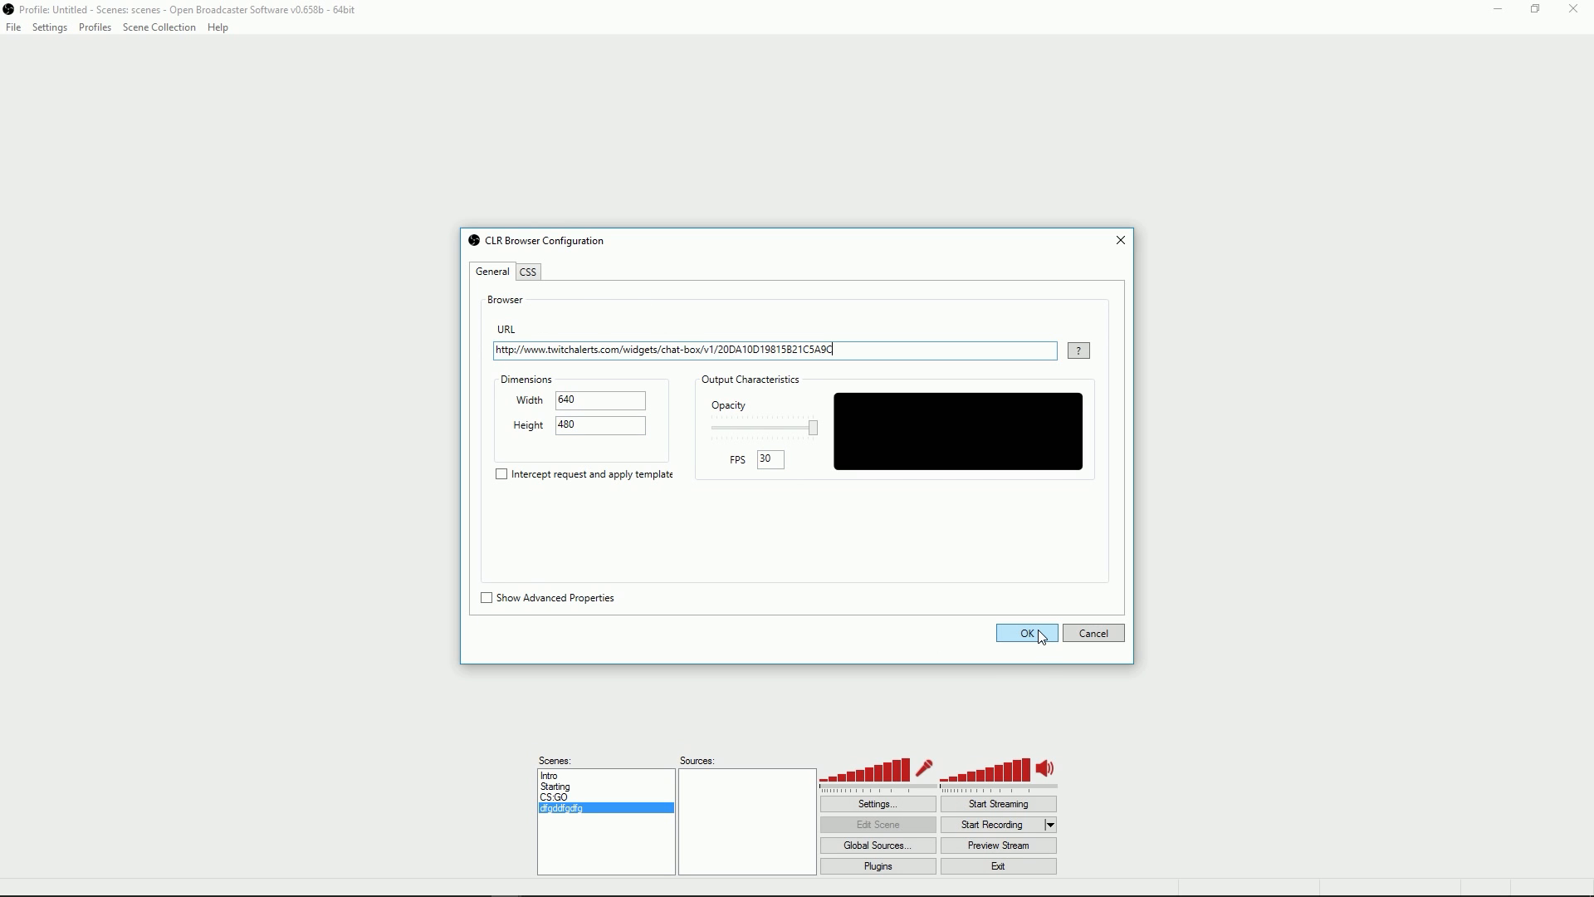
{"action": "left_click", "coordinate": [1025, 633]}
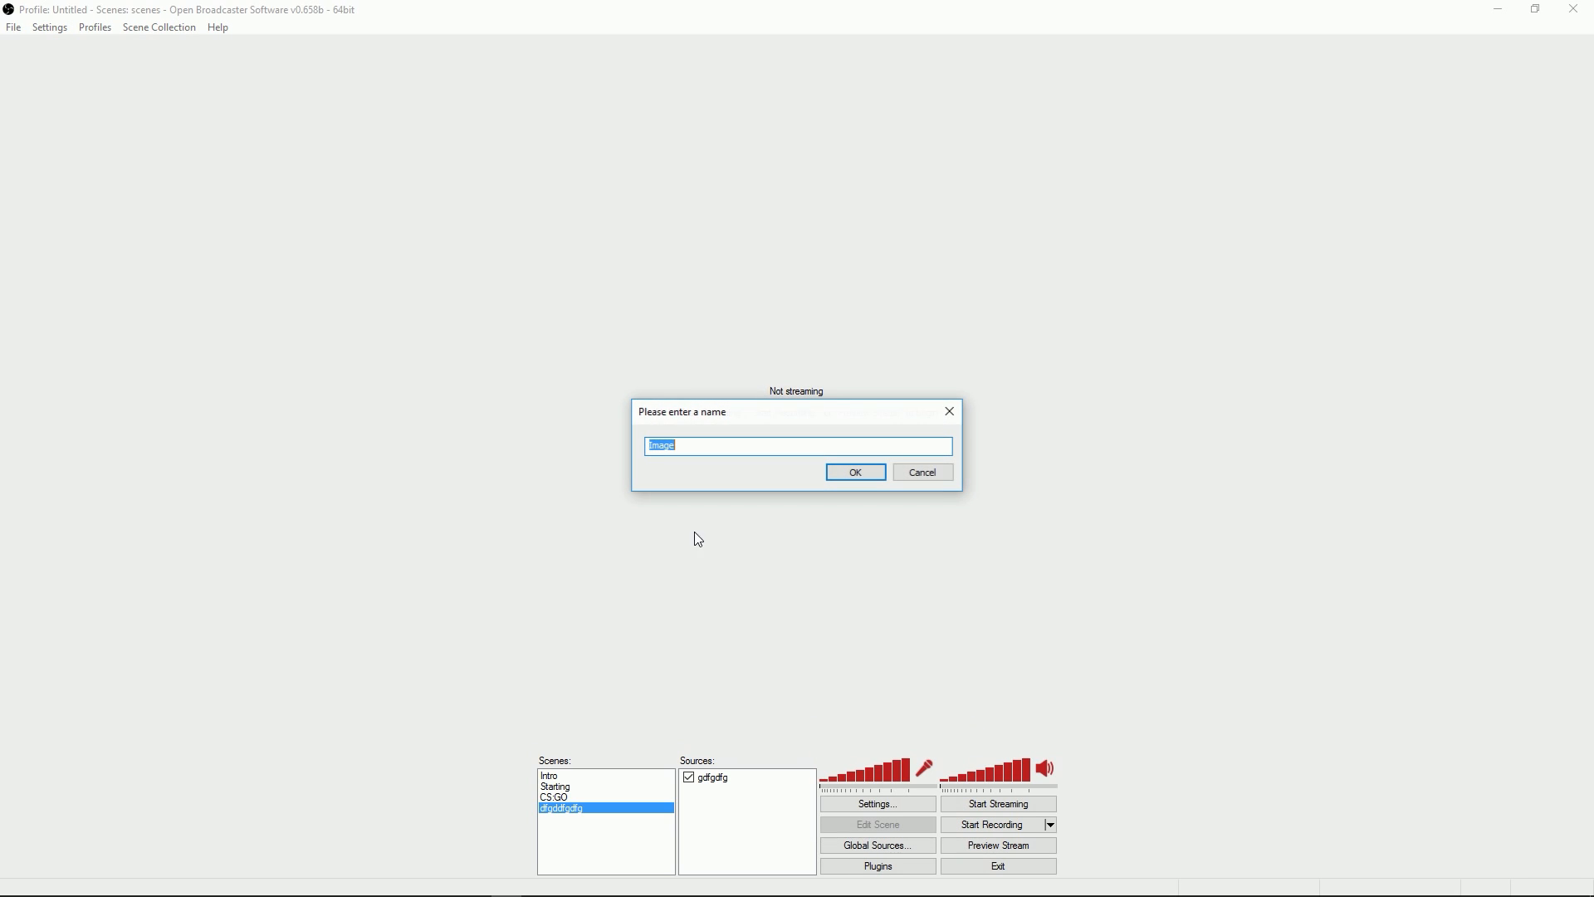
Add the offline image source, move it below the chat box, and start the stream preview.
{"action": "left_click", "coordinate": [855, 471]}
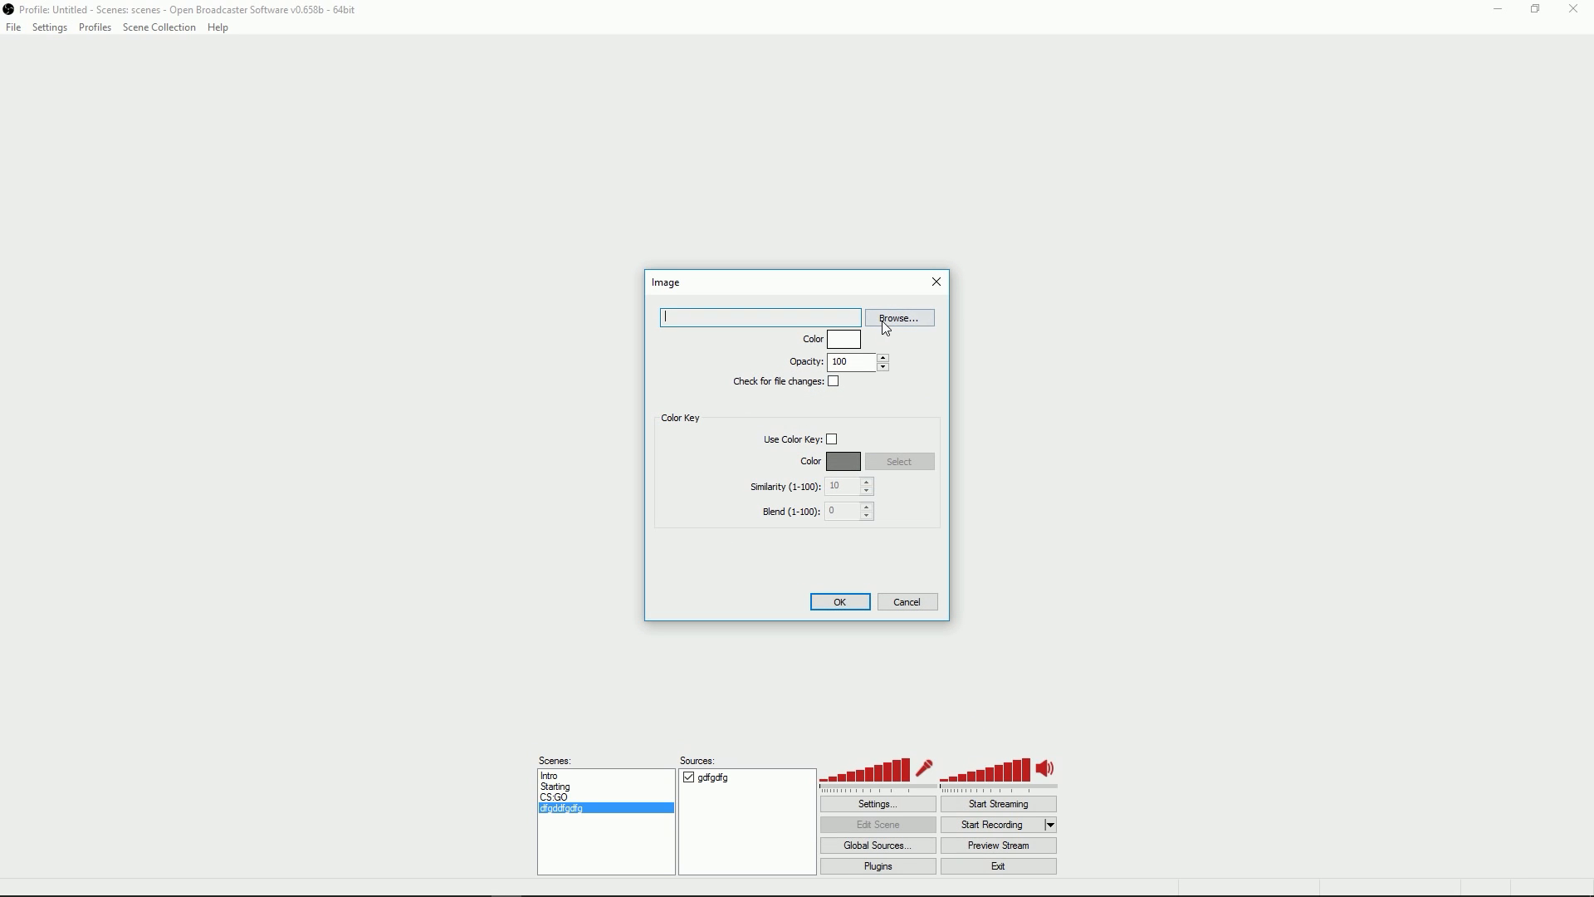
{"action": "left_click", "coordinate": [899, 317]}
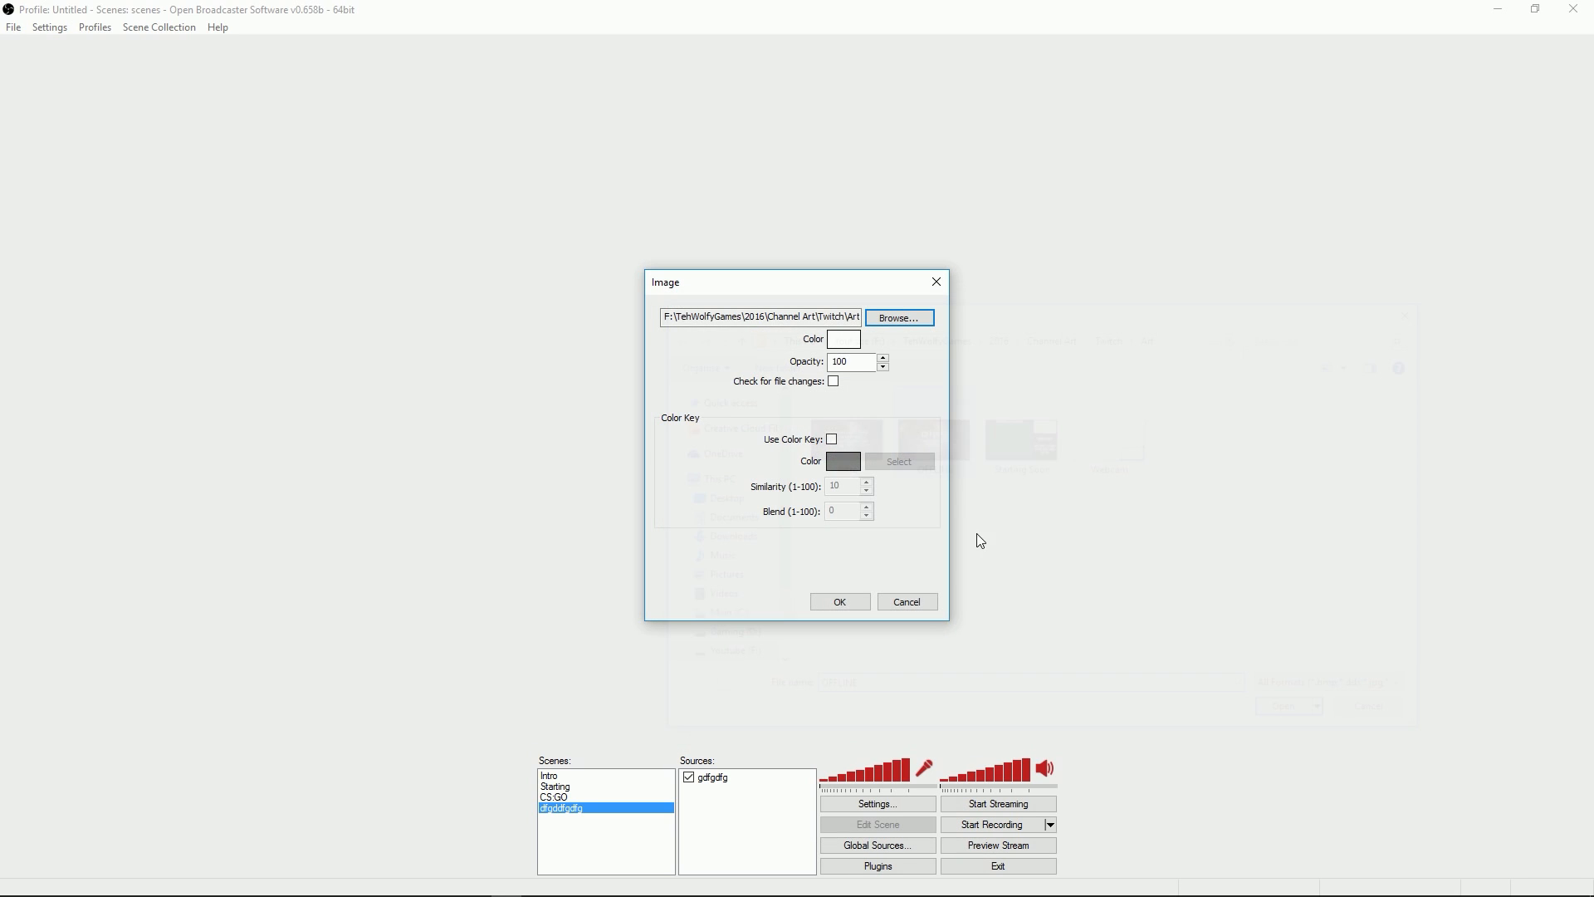
{"action": "left_click", "coordinate": [838, 601]}
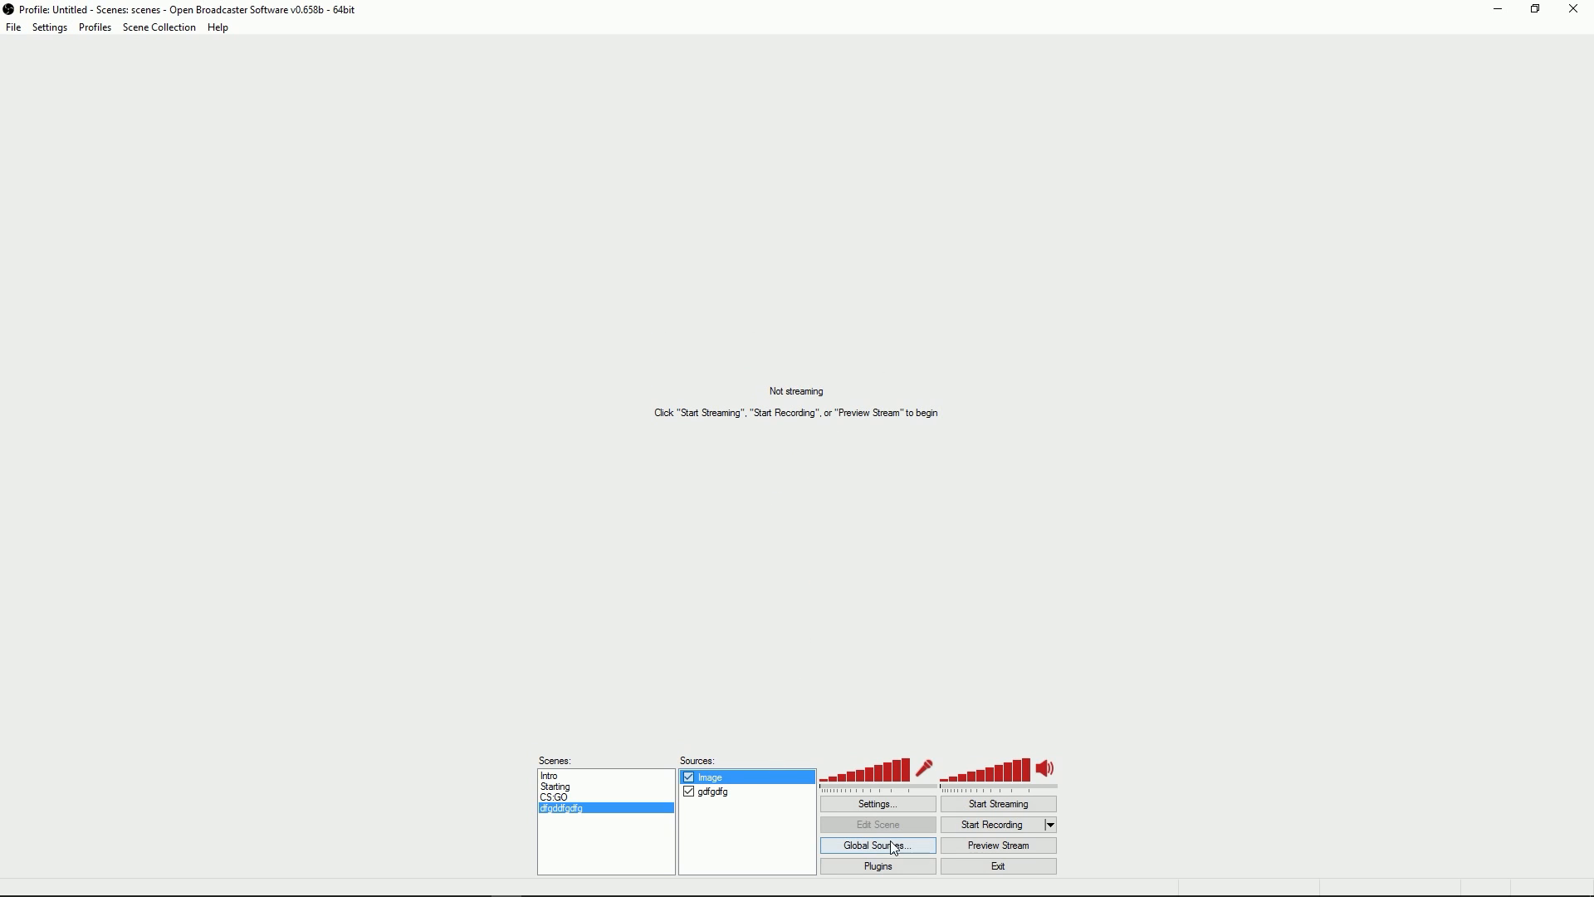
{"action": "right_click", "coordinate": [711, 791]}
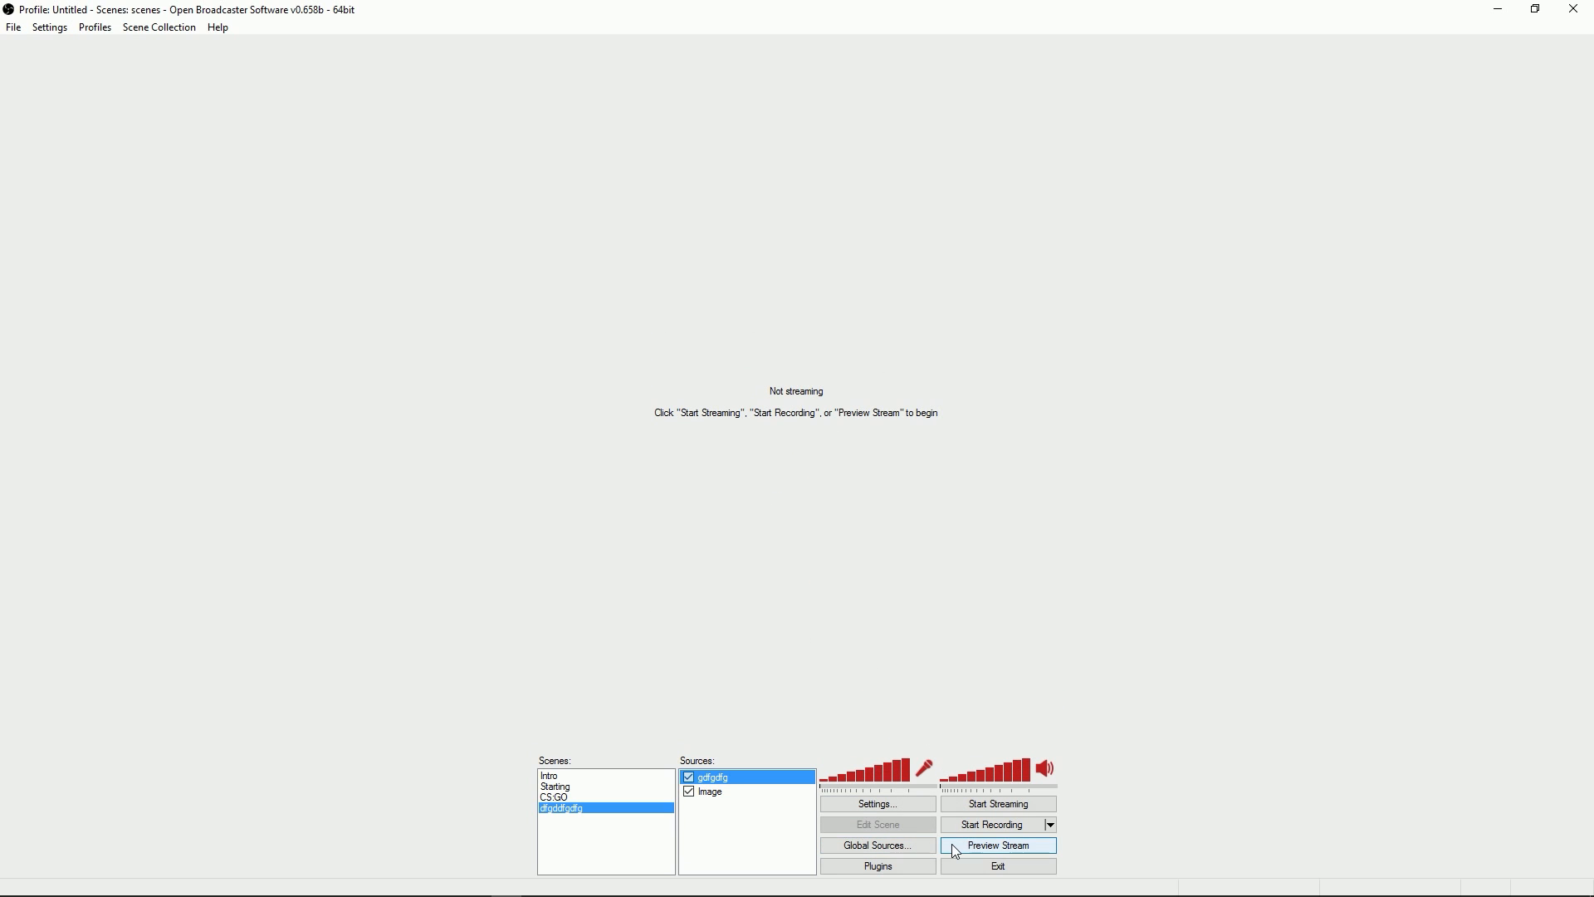
{"action": "left_click", "coordinate": [997, 846]}
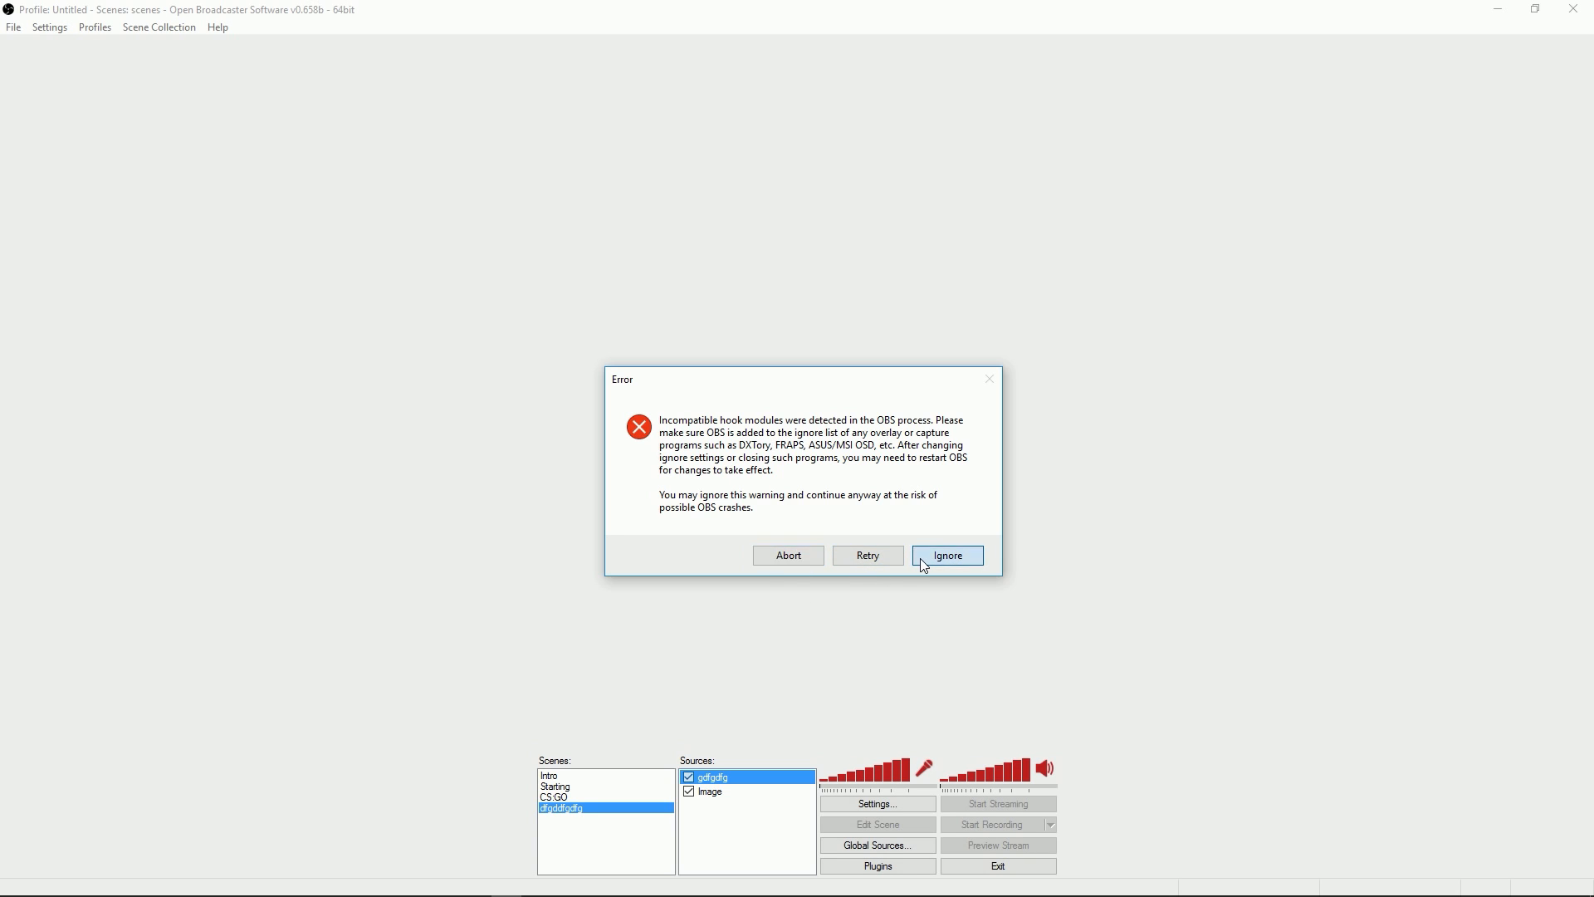
{"action": "left_click", "coordinate": [945, 555]}
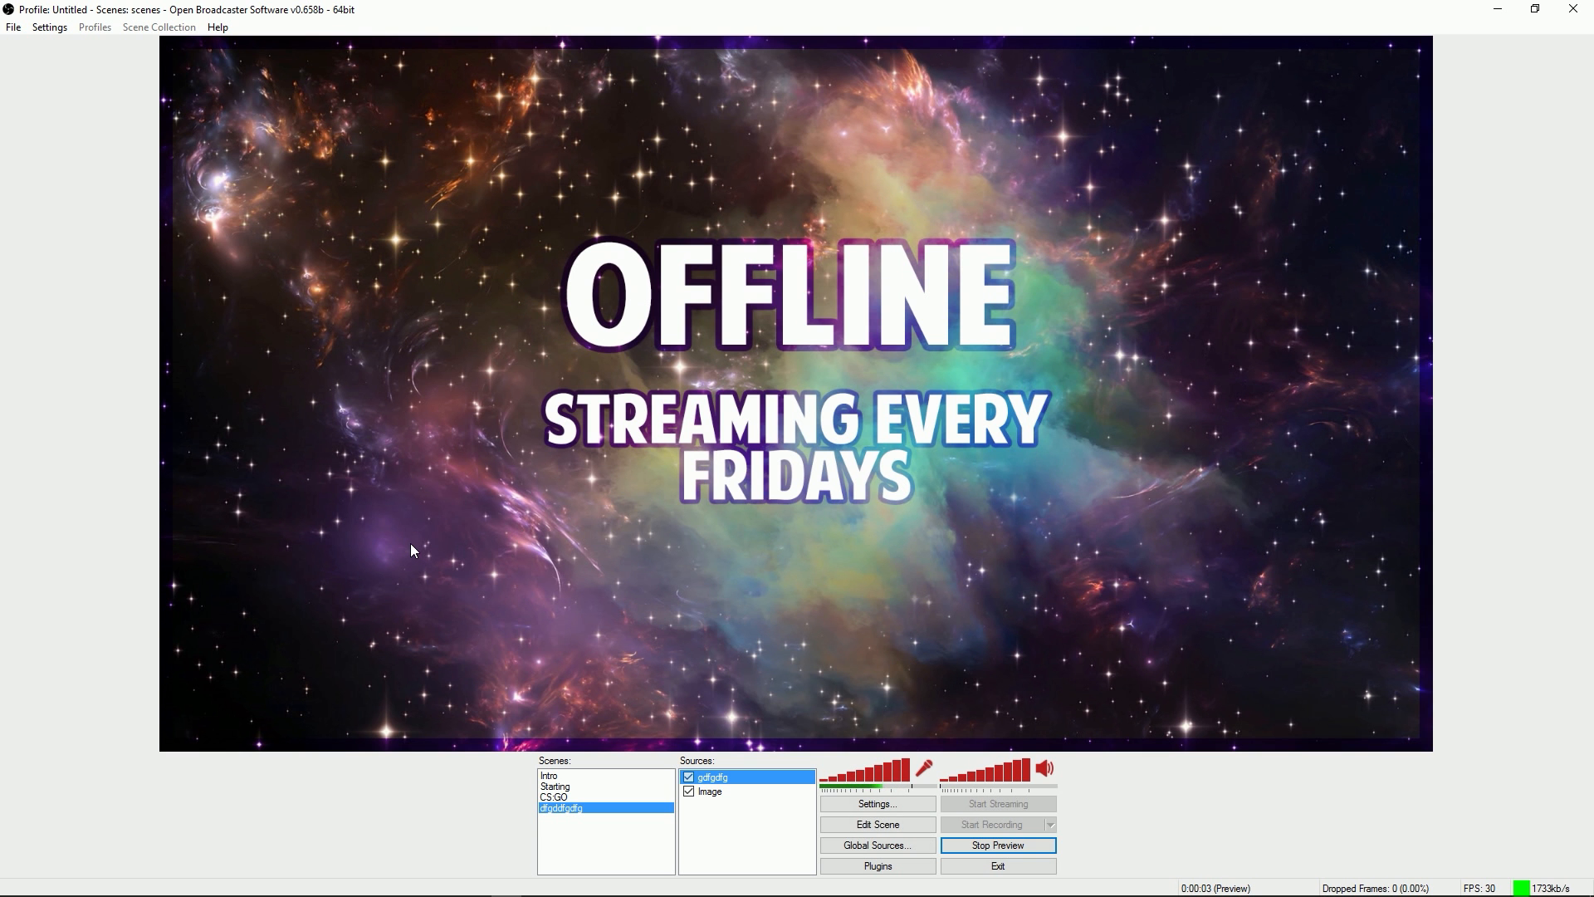
{"action": "mouse_move", "coordinate": [1247, 669]}
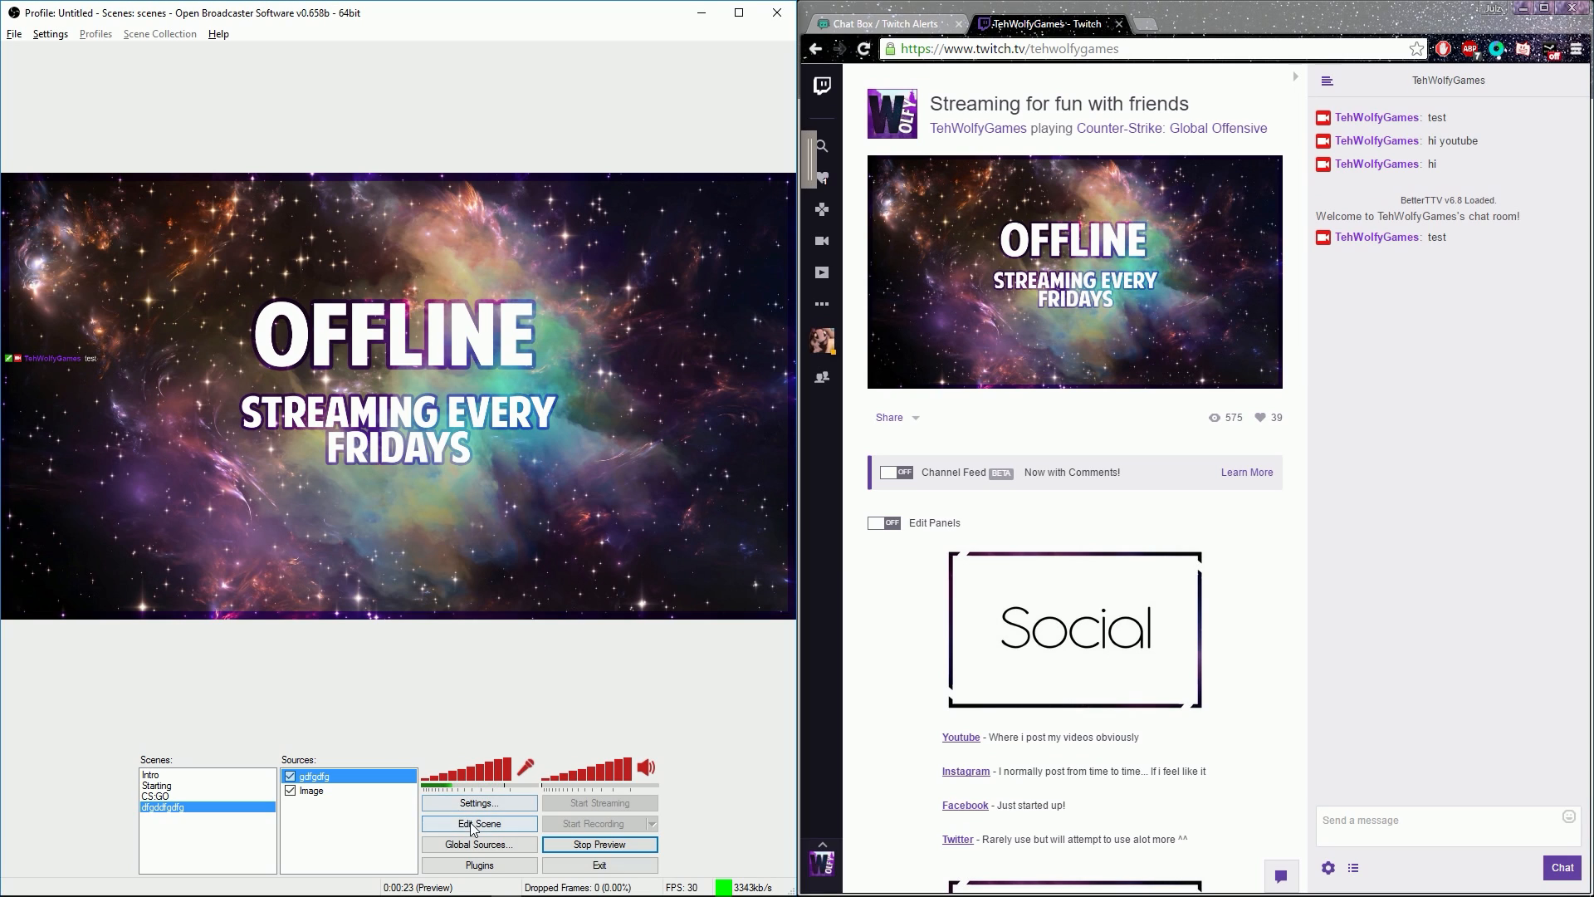
Enable scene editing, focus the Twitch chat field, and snap OBS to the left half.
{"action": "left_click", "coordinate": [478, 823]}
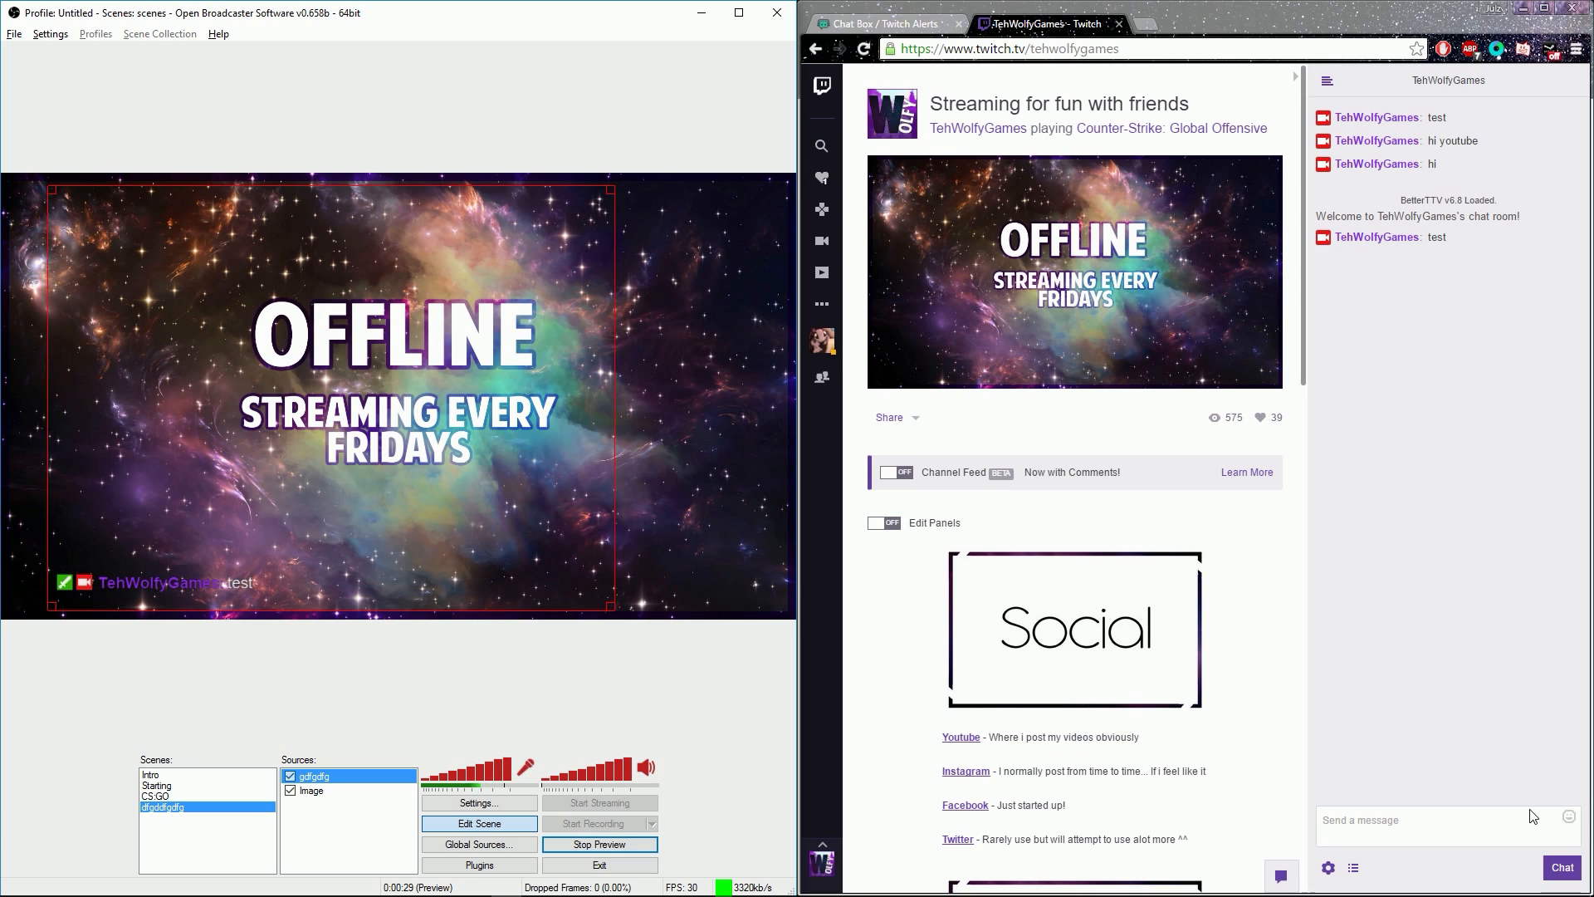
{"action": "left_click", "coordinate": [1423, 821]}
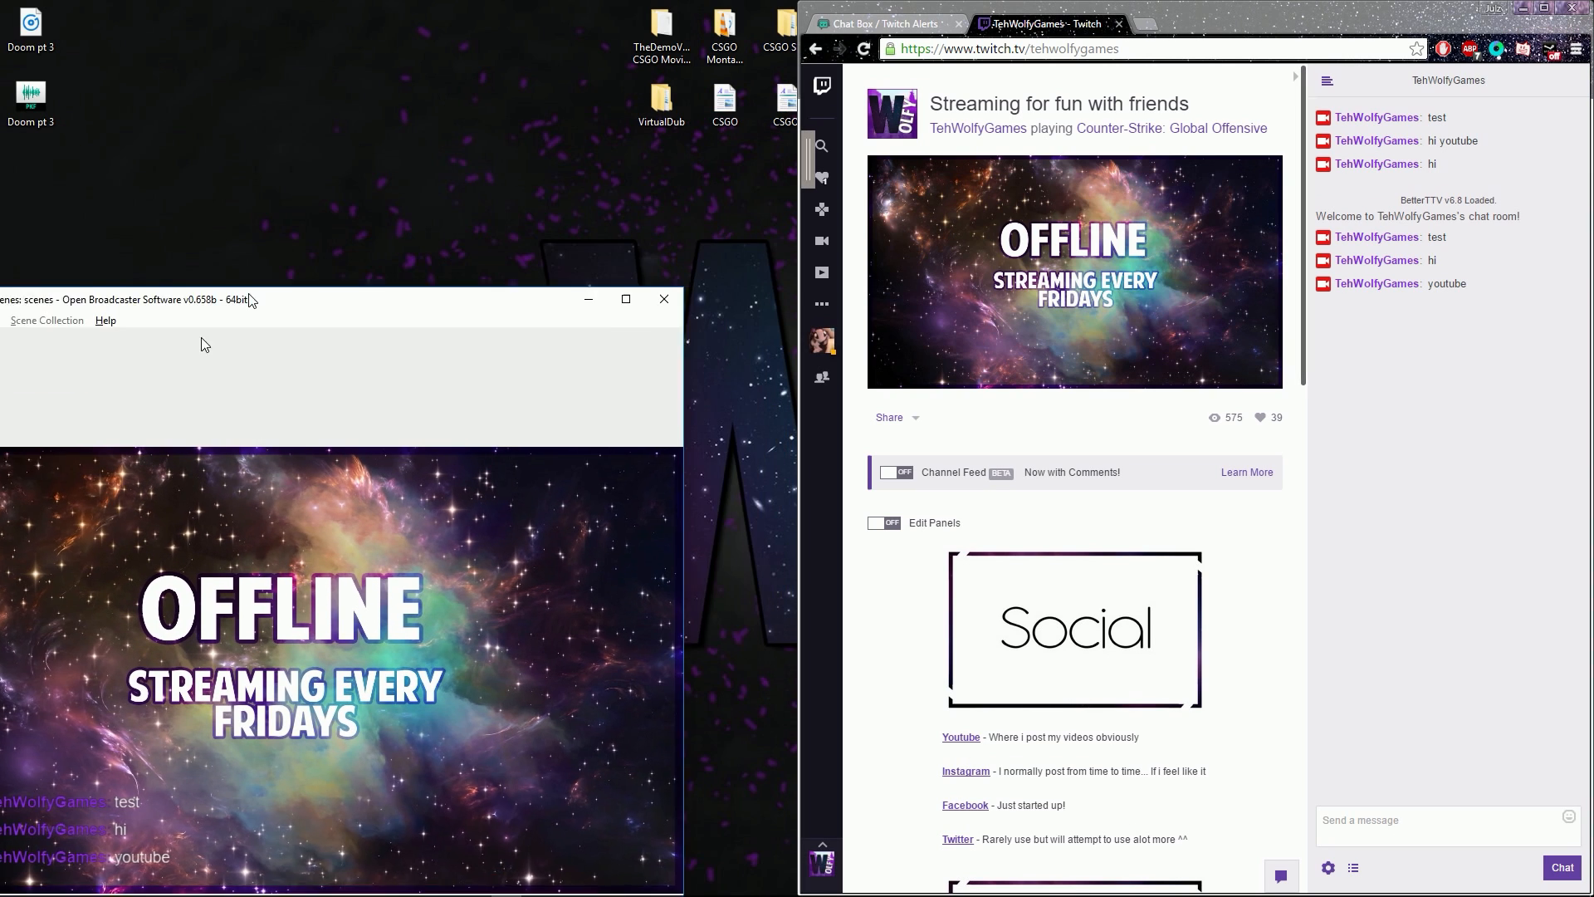
{"action": "left_click", "coordinate": [626, 299]}
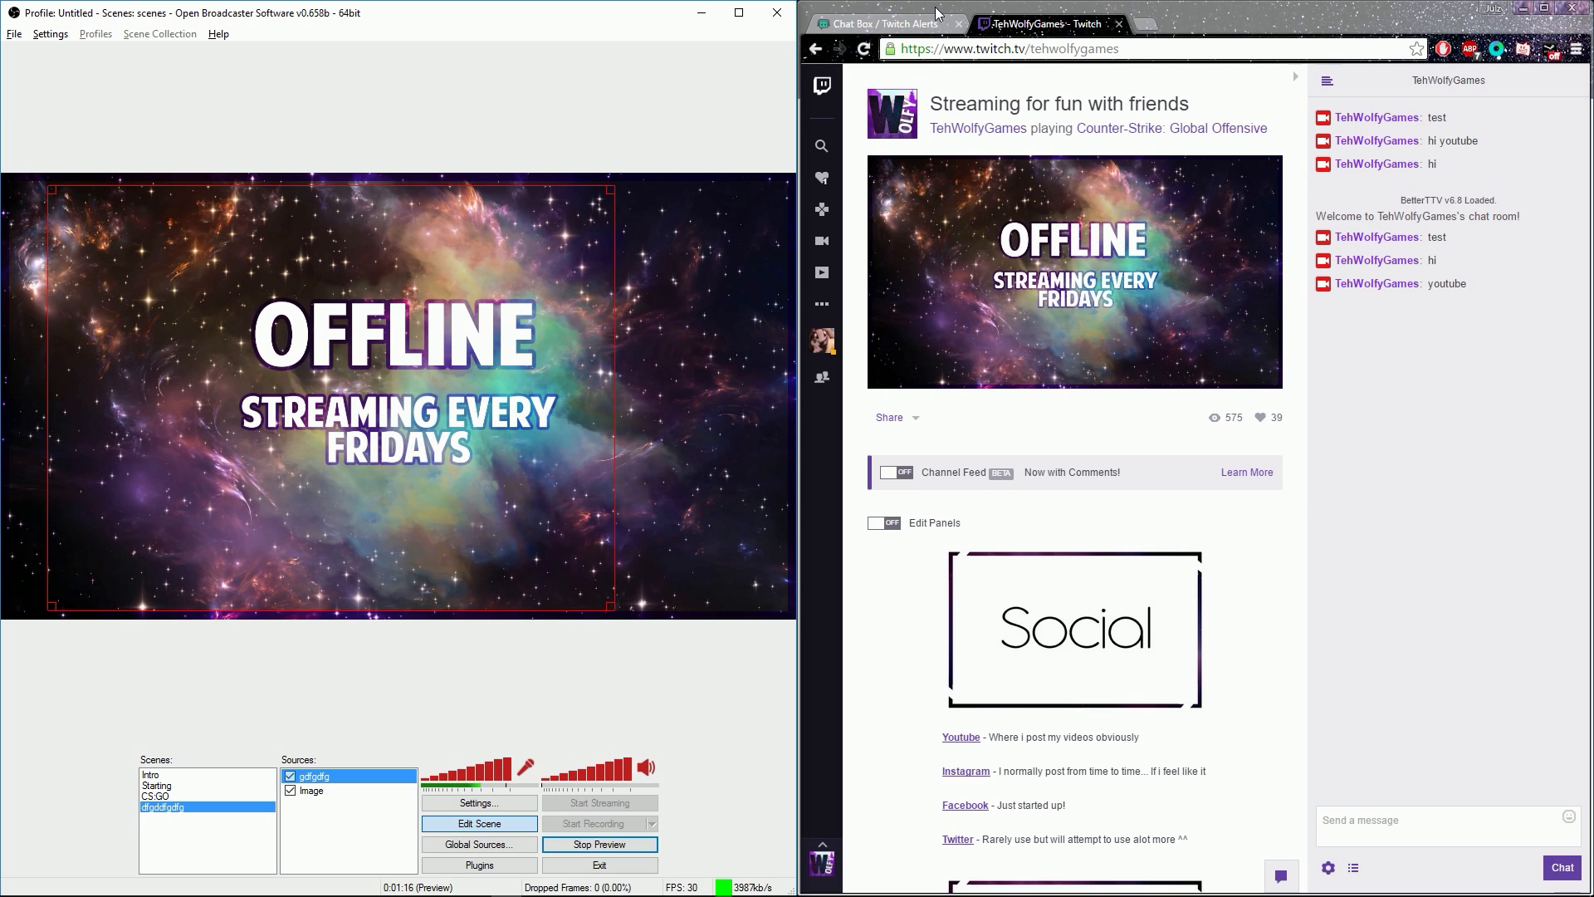
Move from the Chat Box widget through Alert Box to the TwitchAlerts Stream Labels page.
{"action": "left_click", "coordinate": [883, 24]}
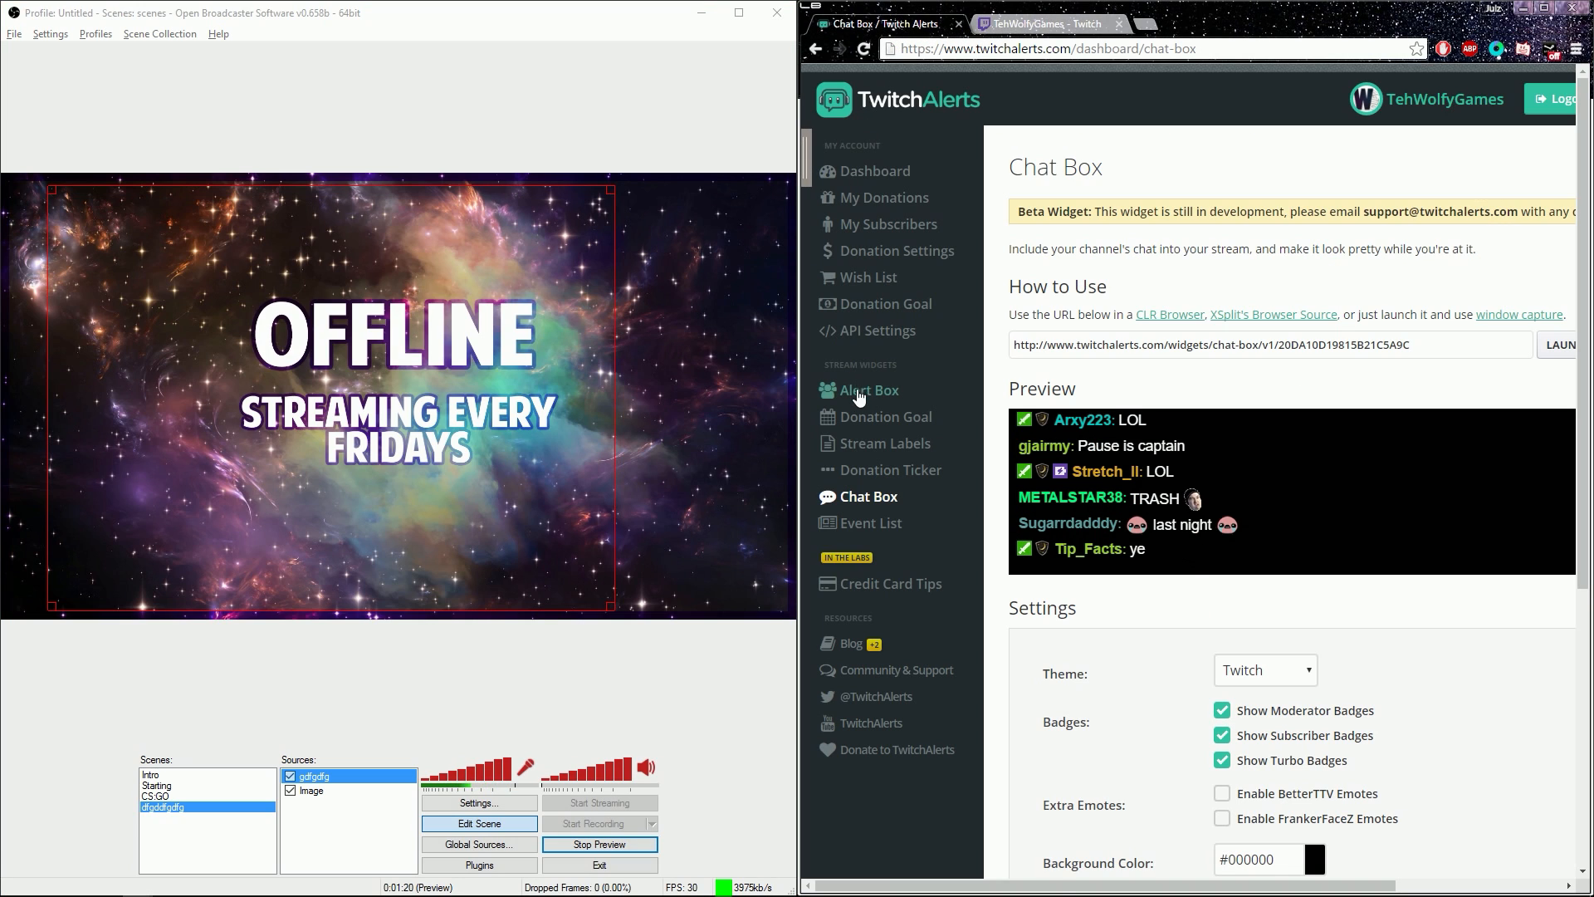
{"action": "left_click", "coordinate": [866, 389]}
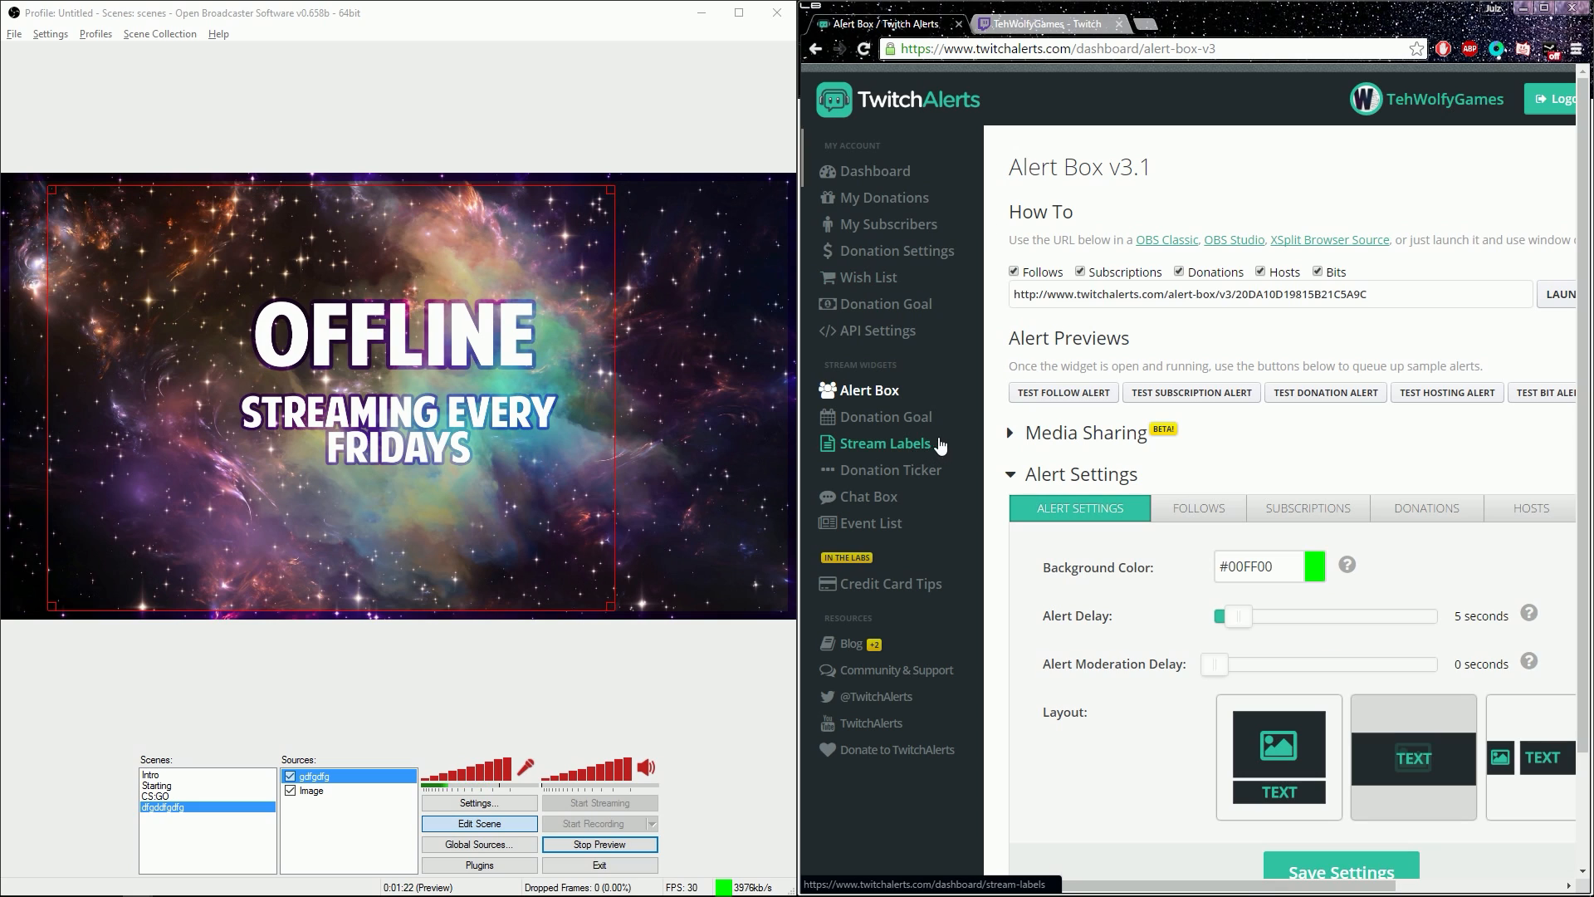
{"action": "left_click", "coordinate": [886, 442]}
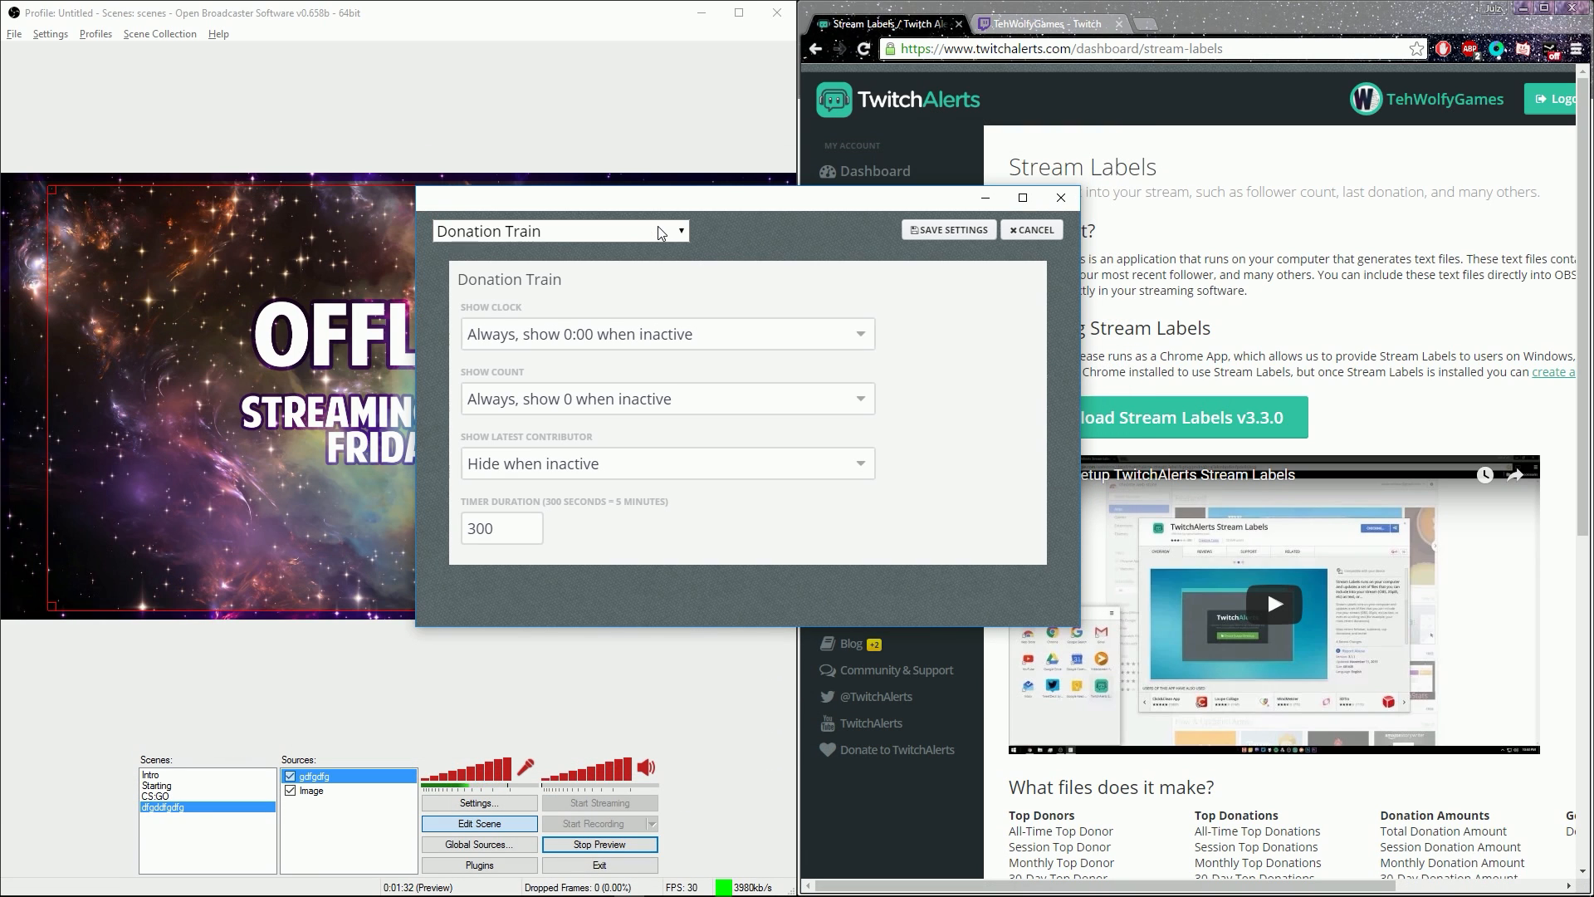
Review the Total Follower Count template 'We Reached {count} Total Followers!', then return to Recent Events.
{"action": "left_click", "coordinate": [676, 231]}
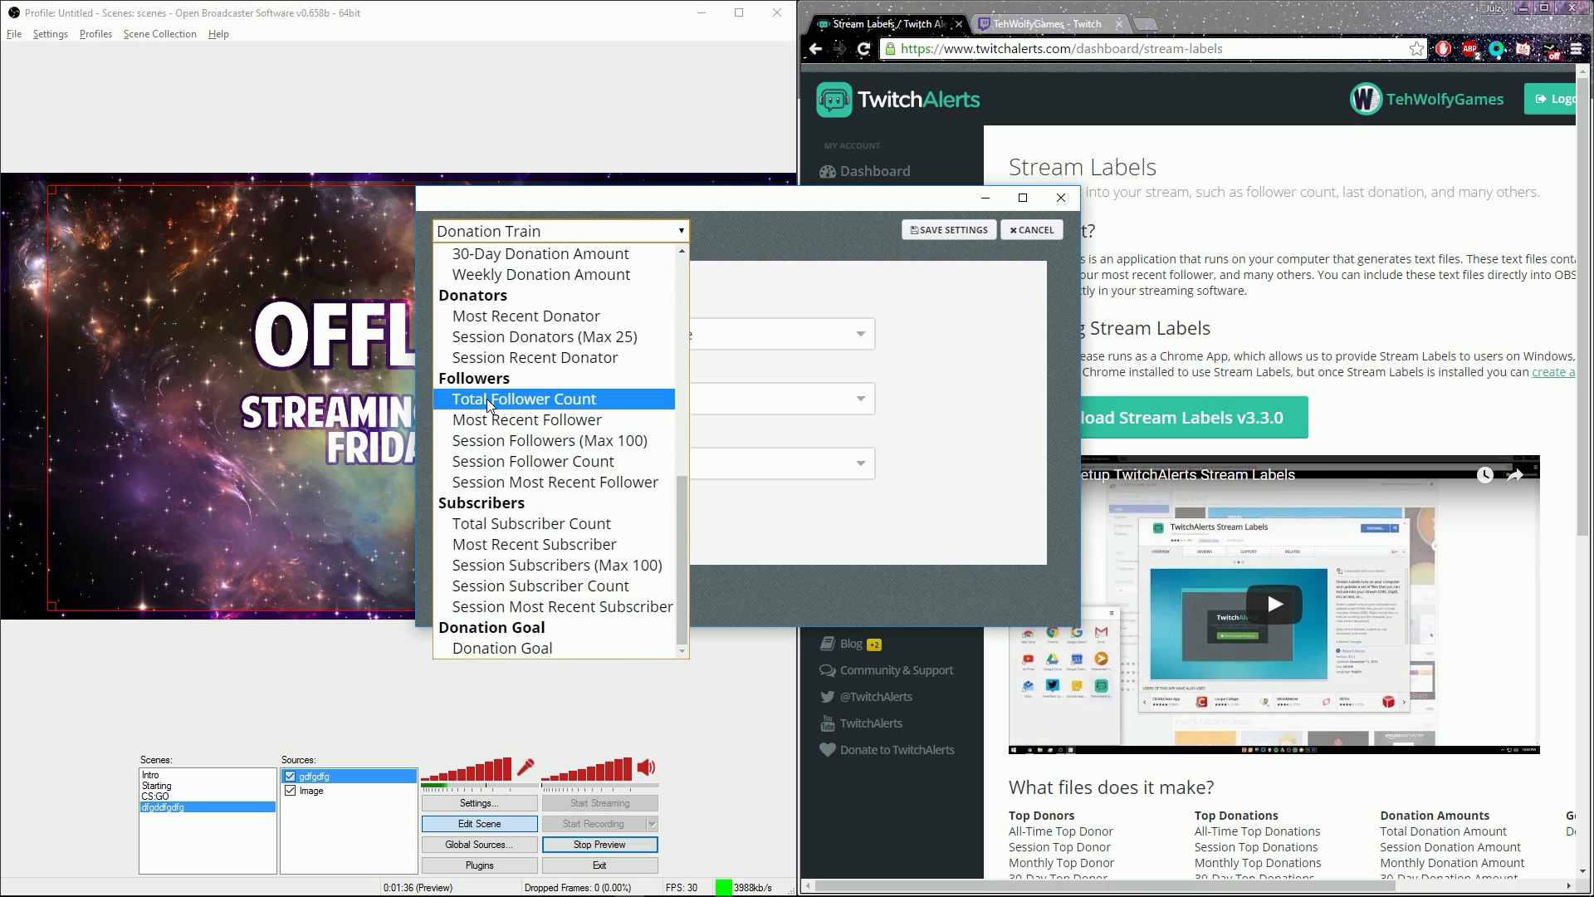
{"action": "left_click", "coordinate": [524, 398]}
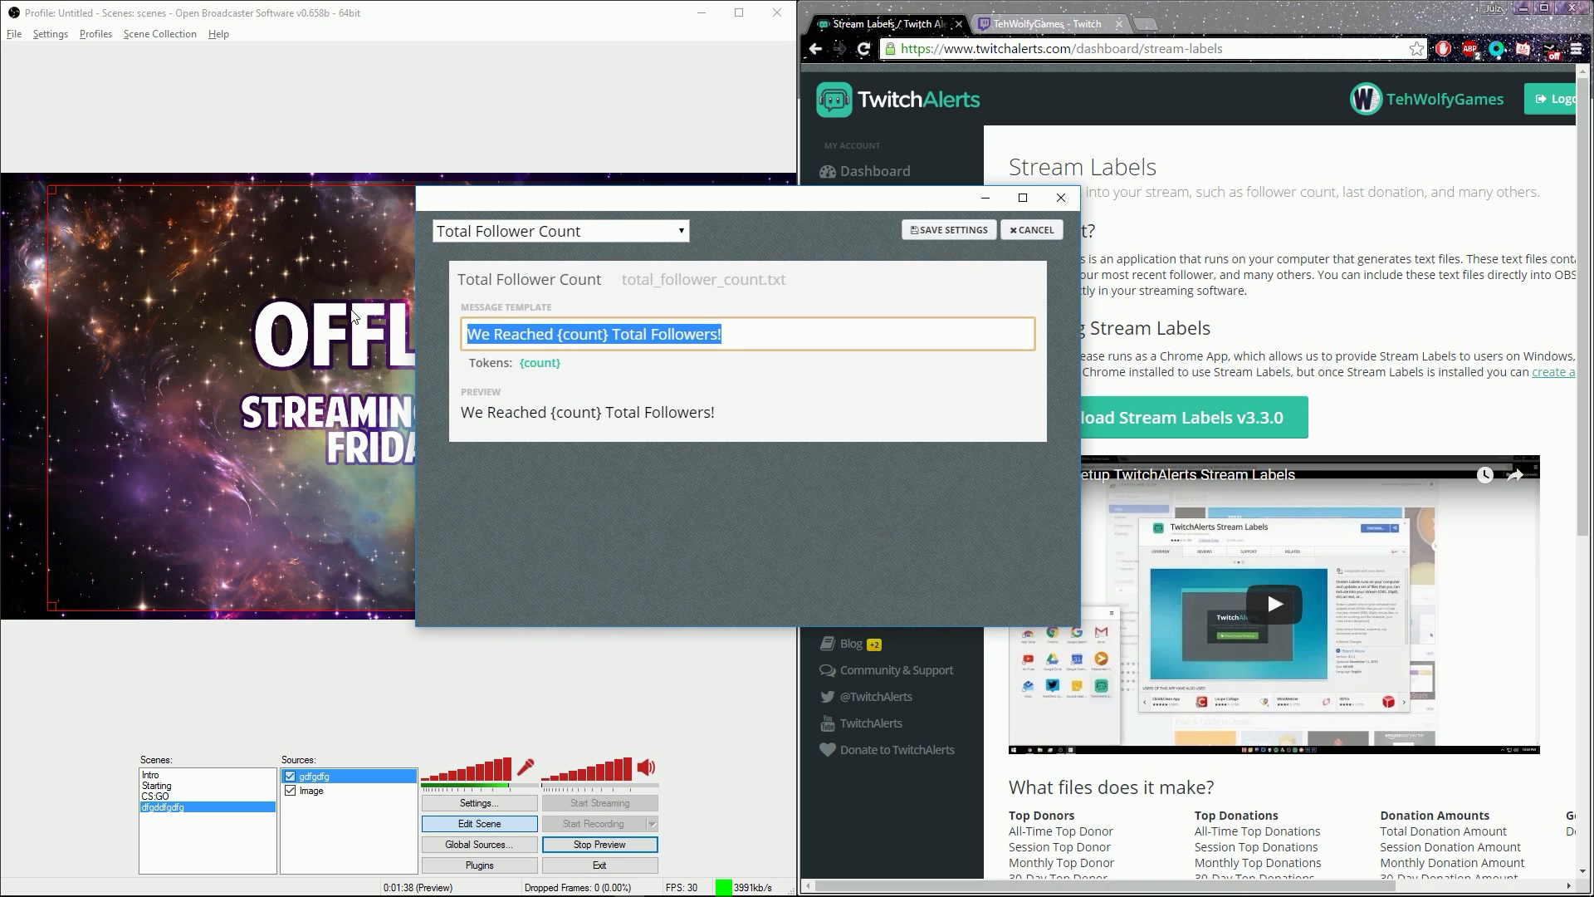
{"action": "double_click", "coordinate": [581, 333]}
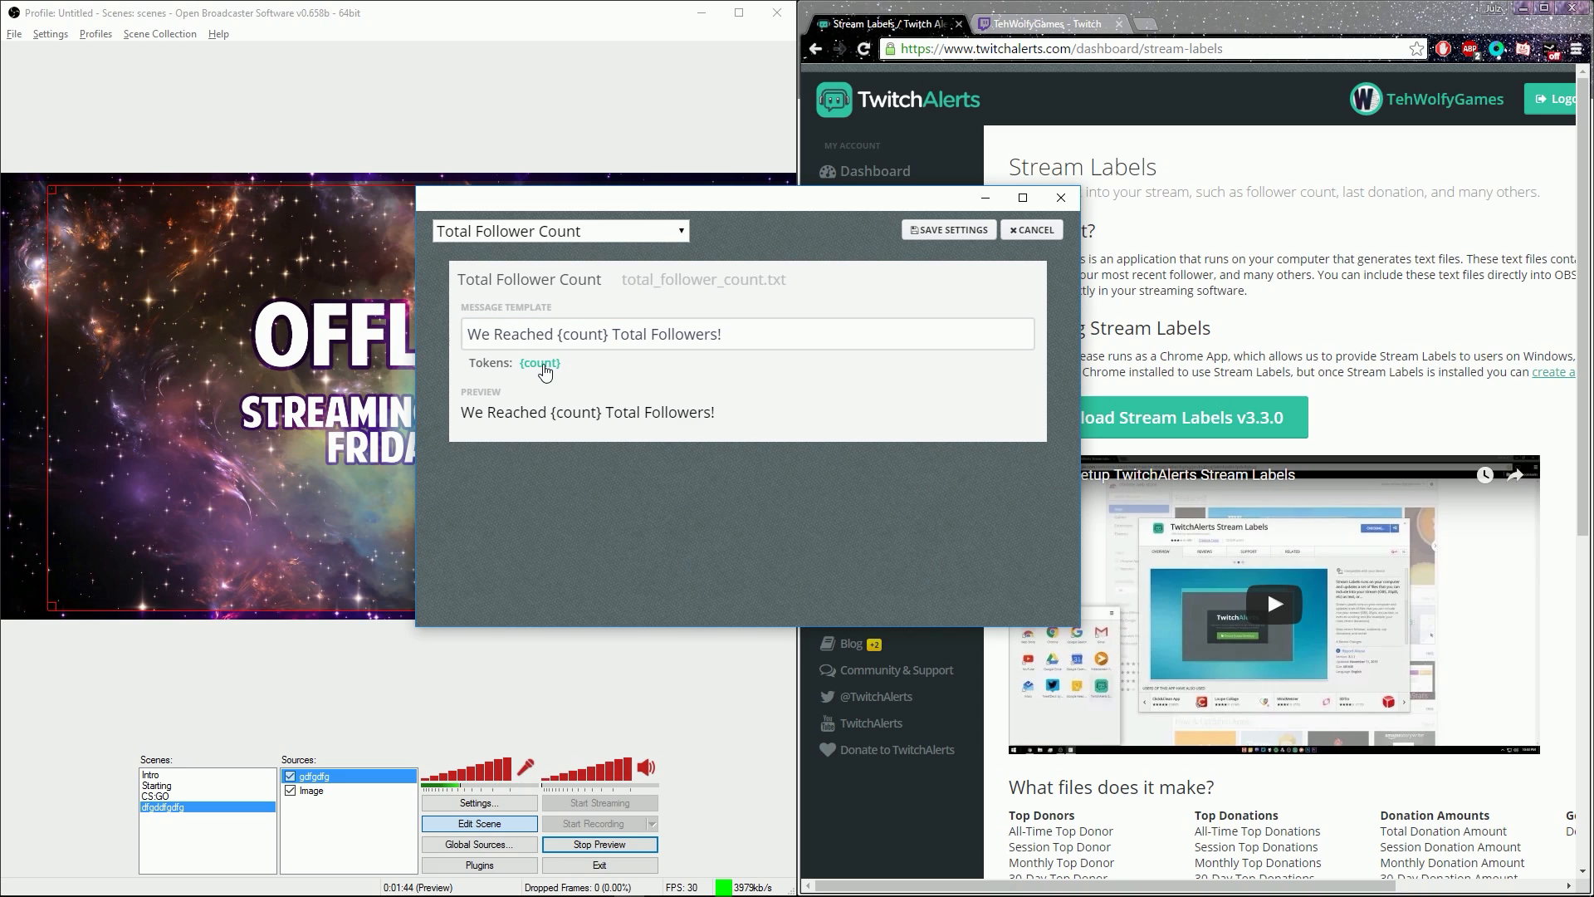
{"action": "left_click", "coordinate": [1029, 229]}
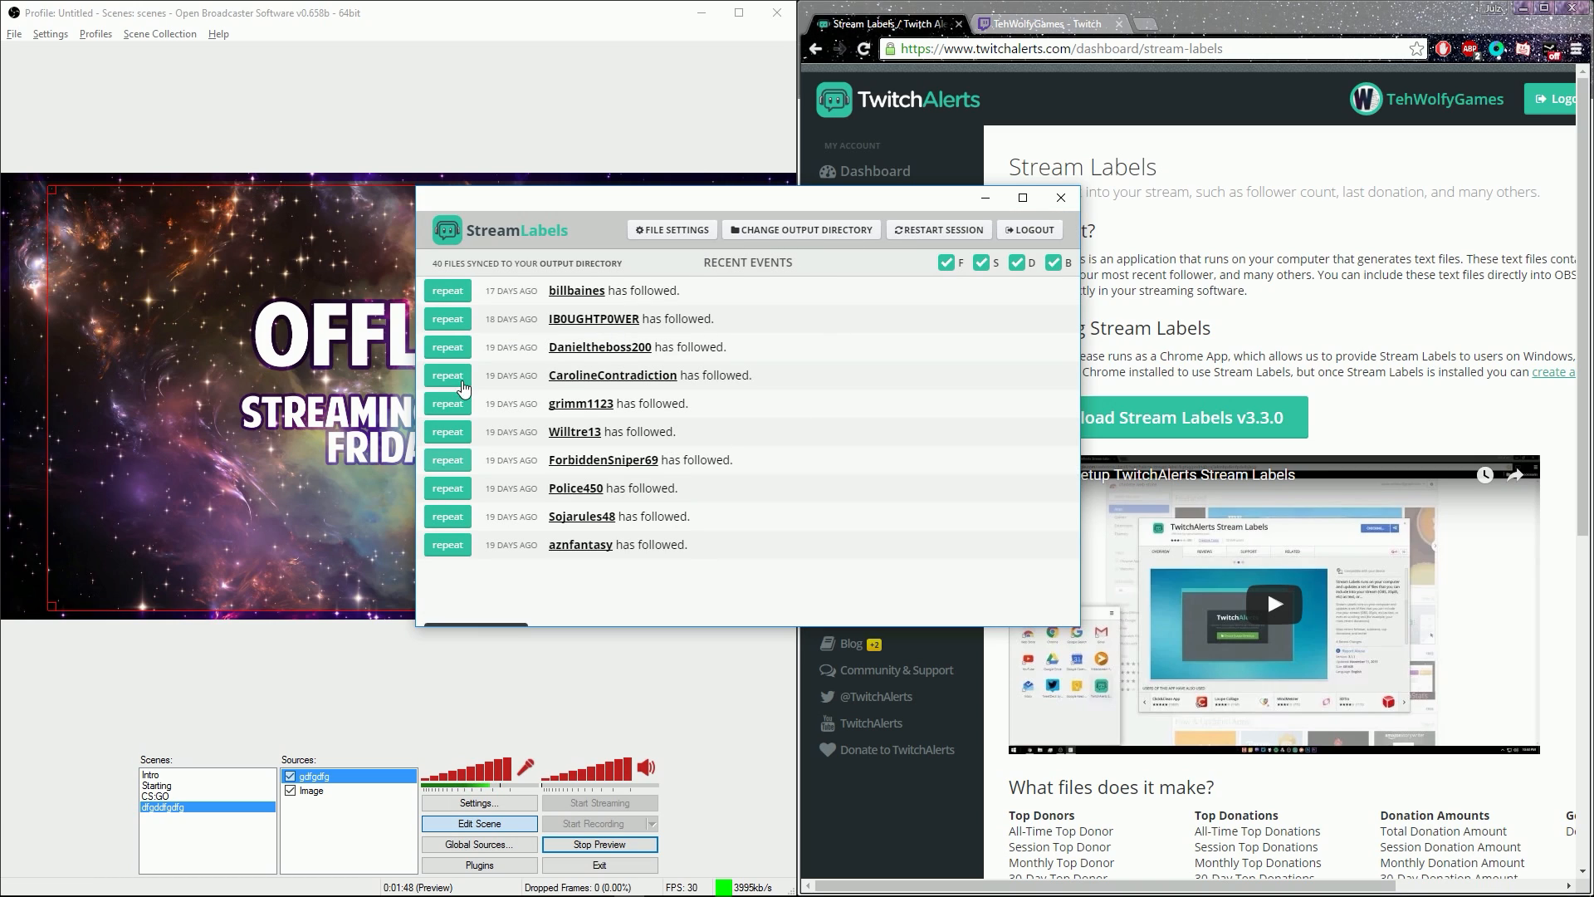
{"action": "mouse_move", "coordinate": [802, 229]}
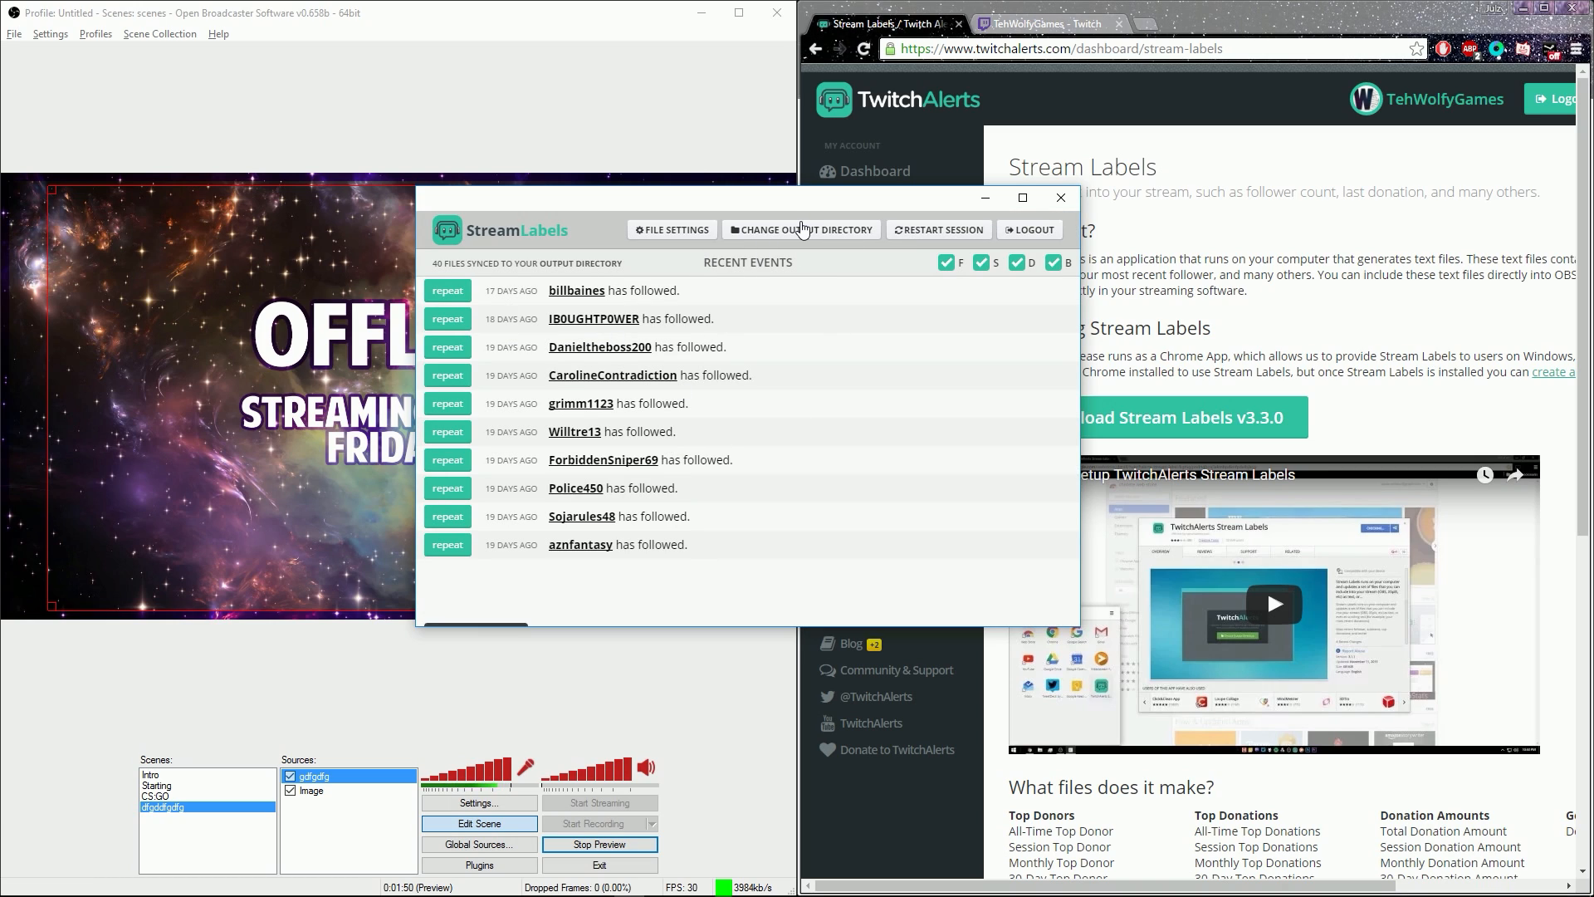
{"action": "mouse_move", "coordinate": [1045, 246]}
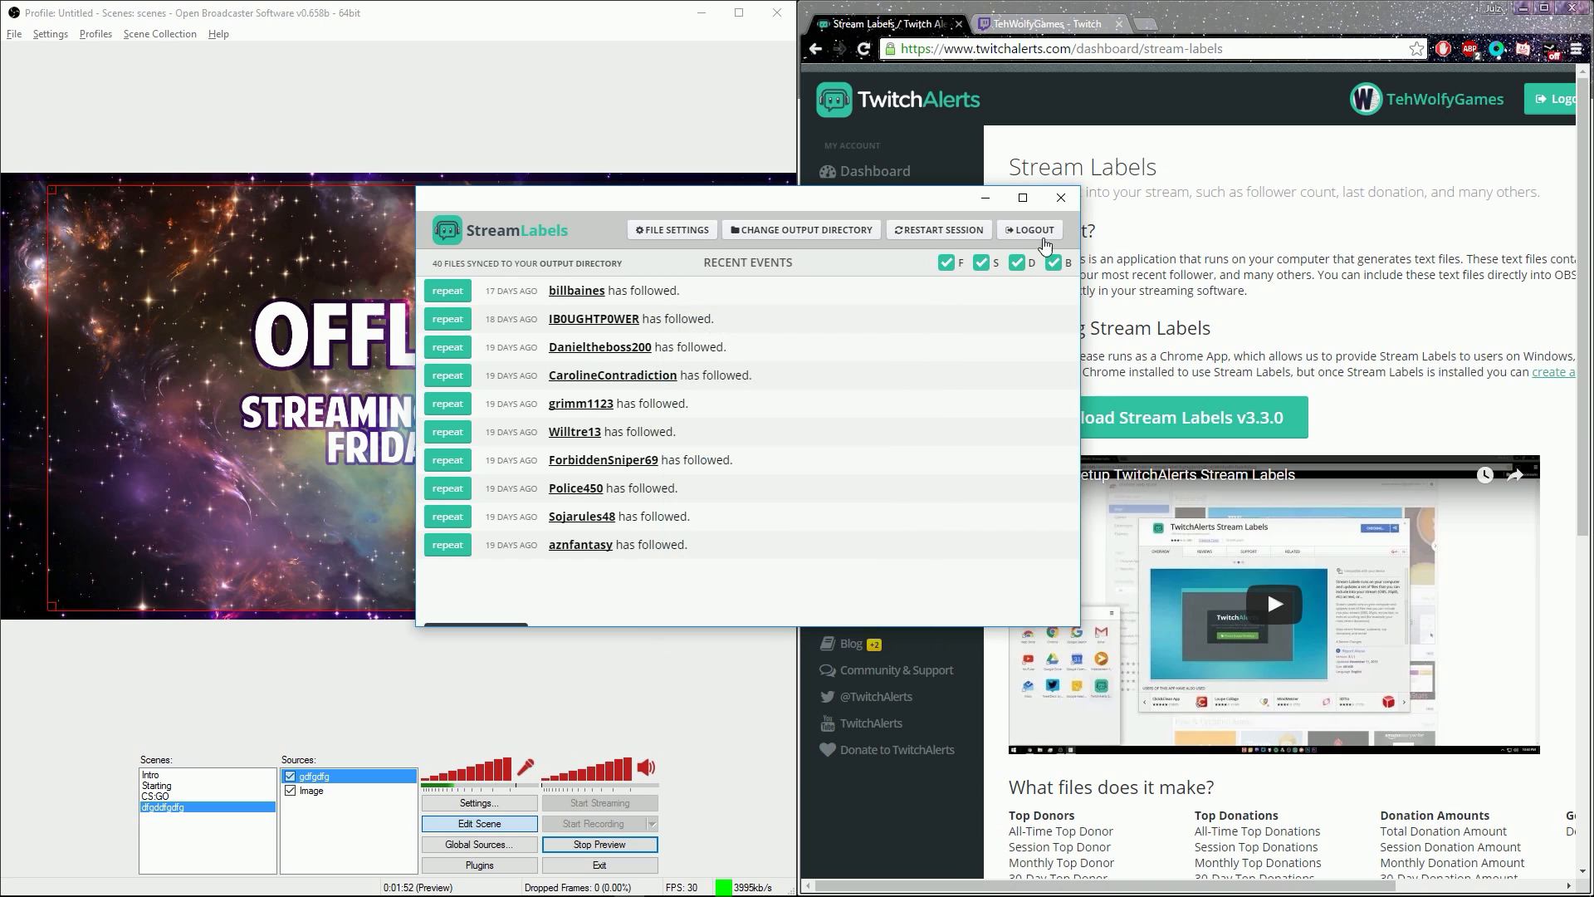
Step through the Intro and Starting scenes to the CS:GO scene.
{"action": "left_click", "coordinate": [150, 774]}
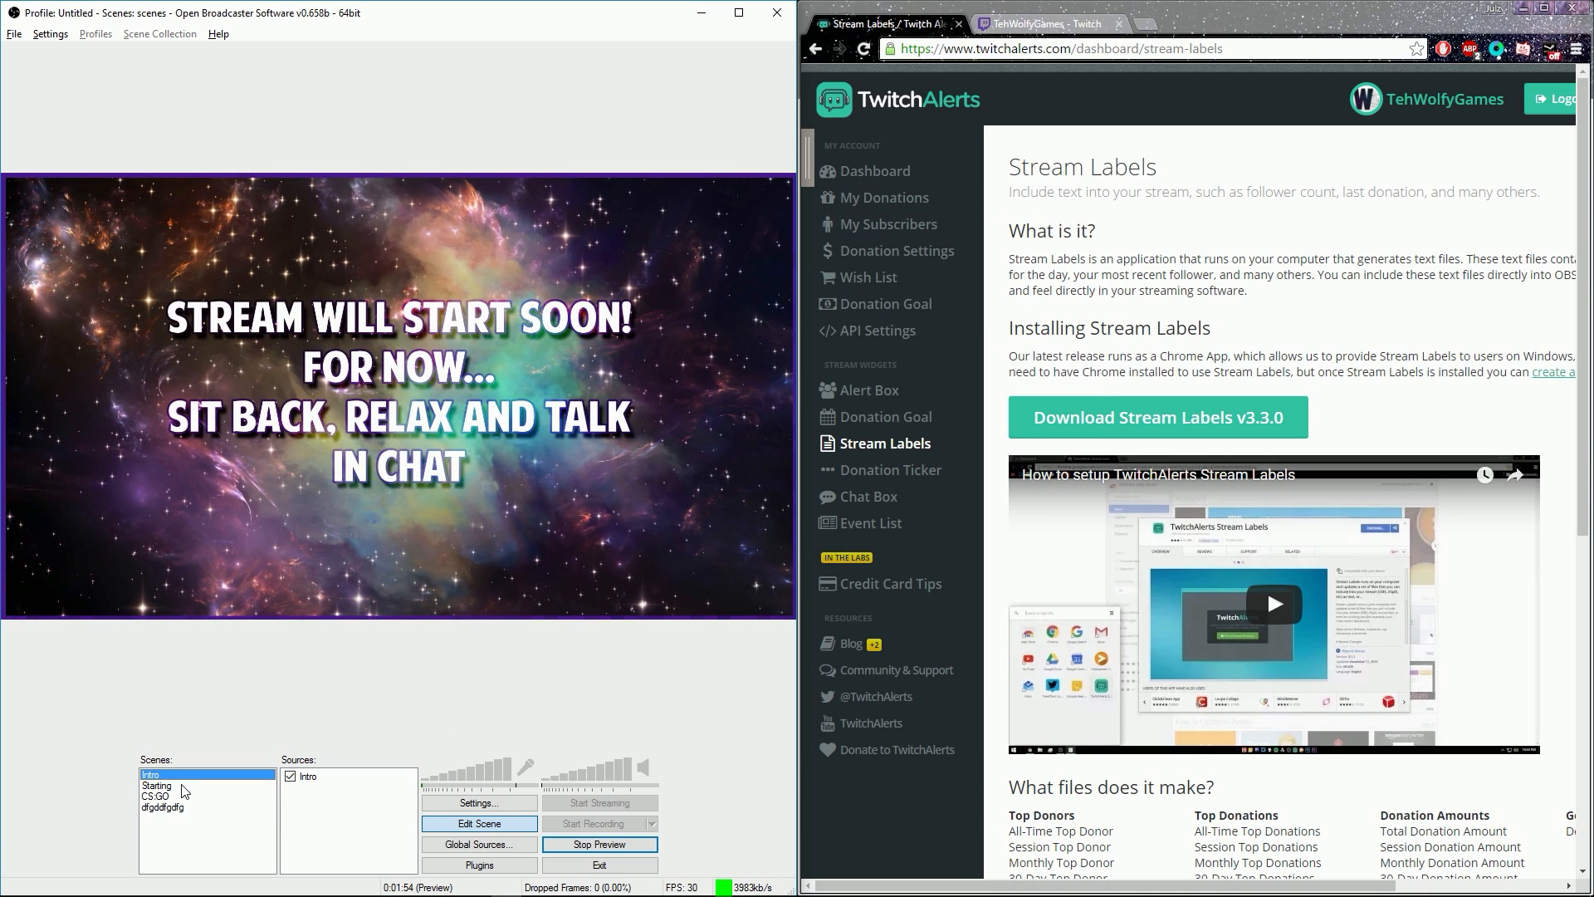
{"action": "left_click", "coordinate": [157, 785]}
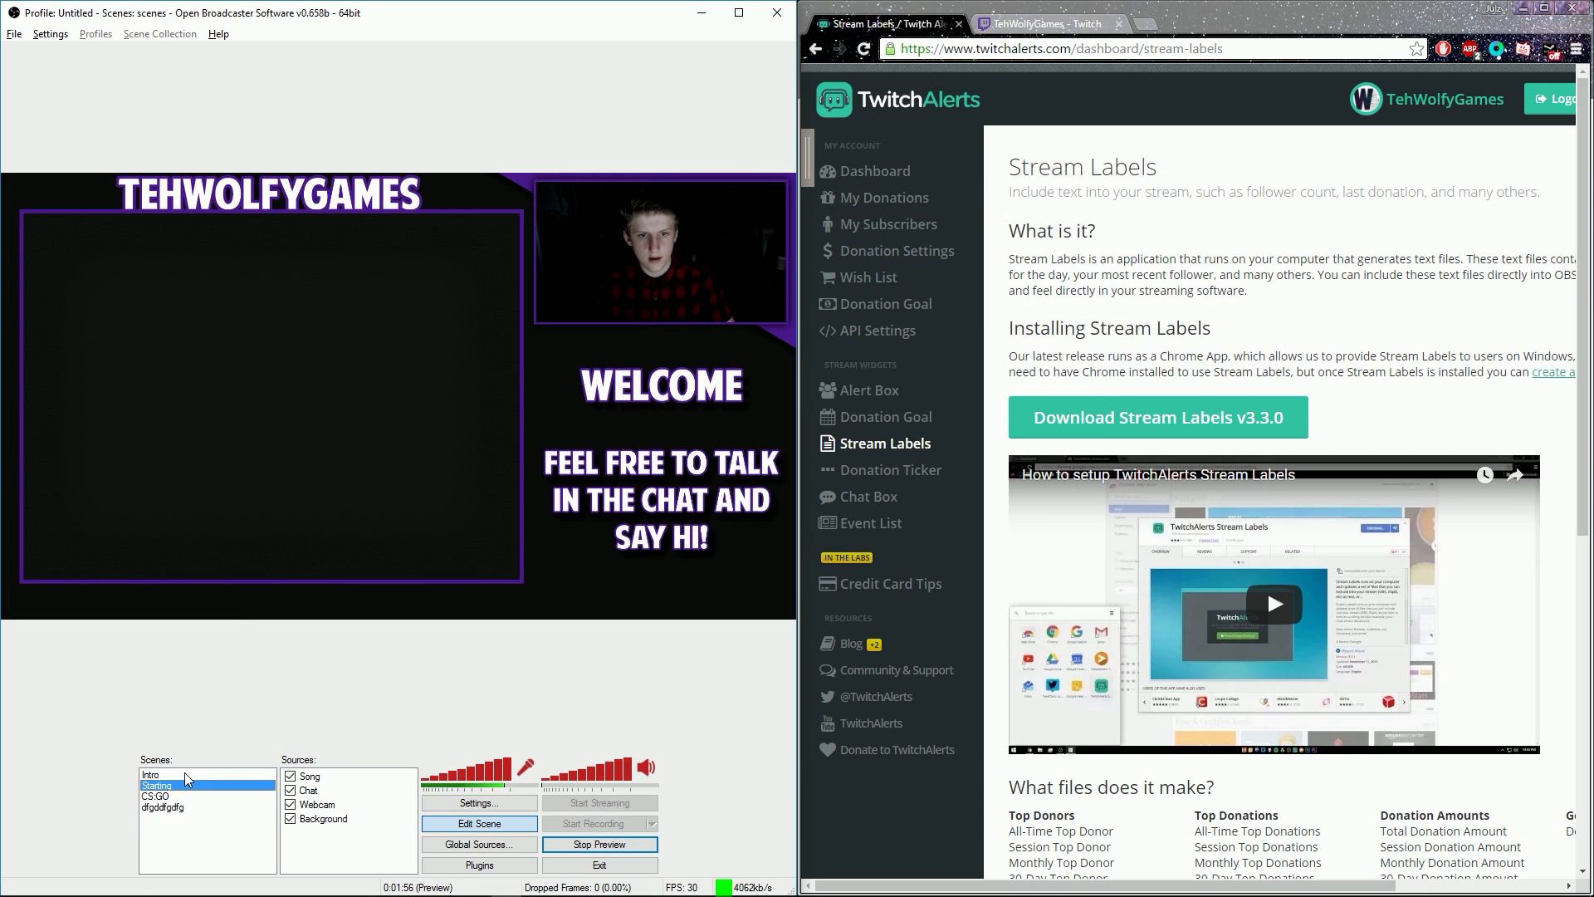
{"action": "left_click", "coordinate": [158, 795]}
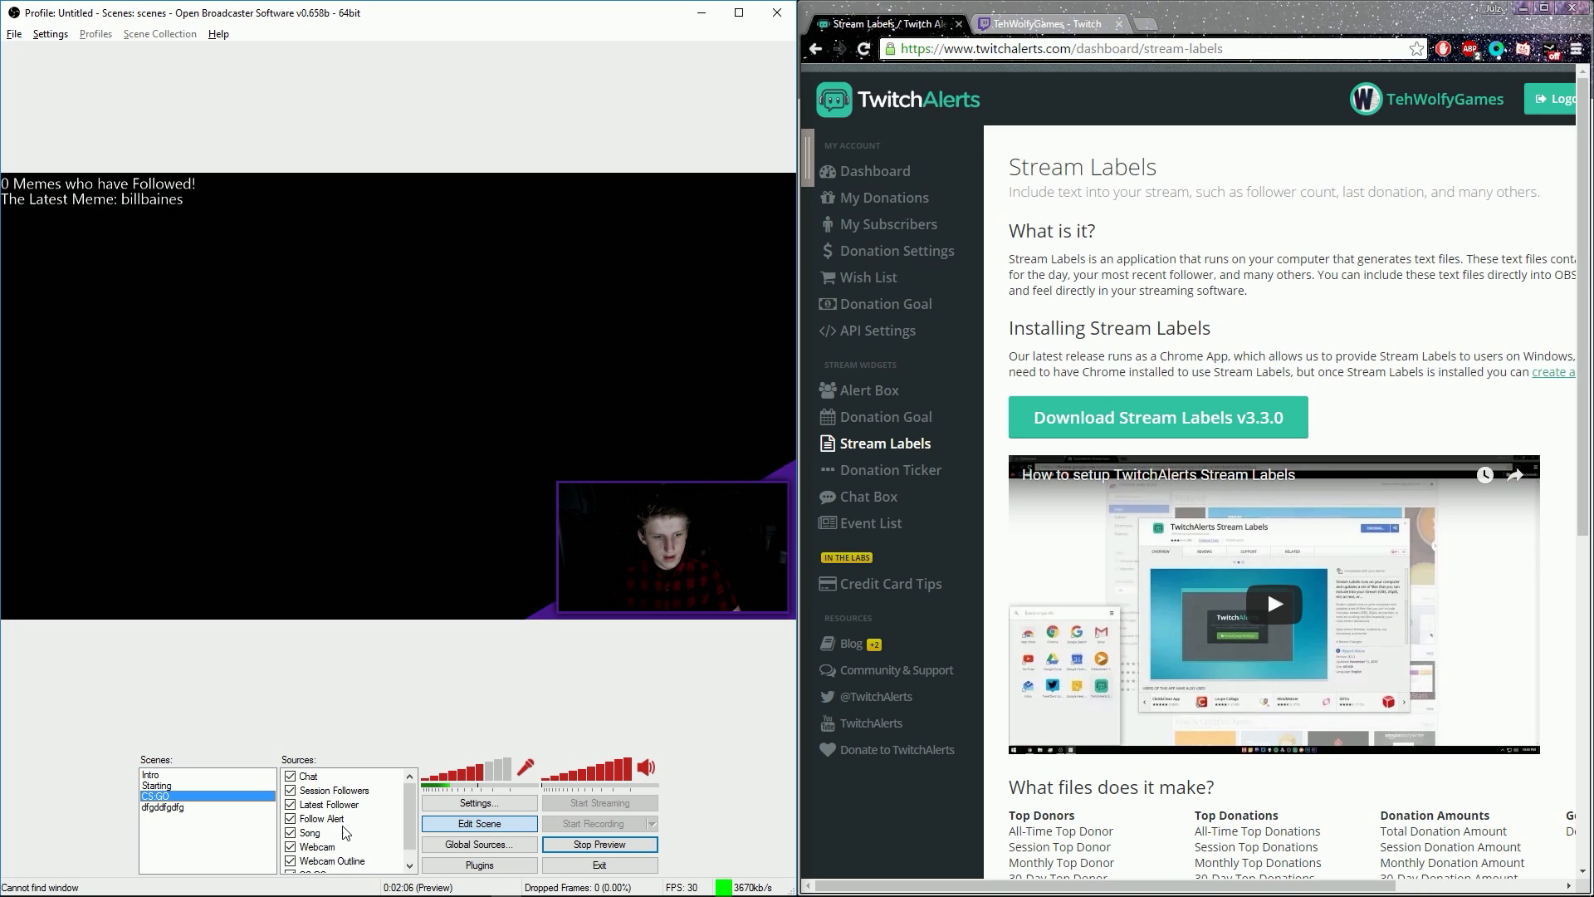
Add a new Text source named 'Text' to the CS:GO scene.
{"action": "right_click", "coordinate": [317, 846]}
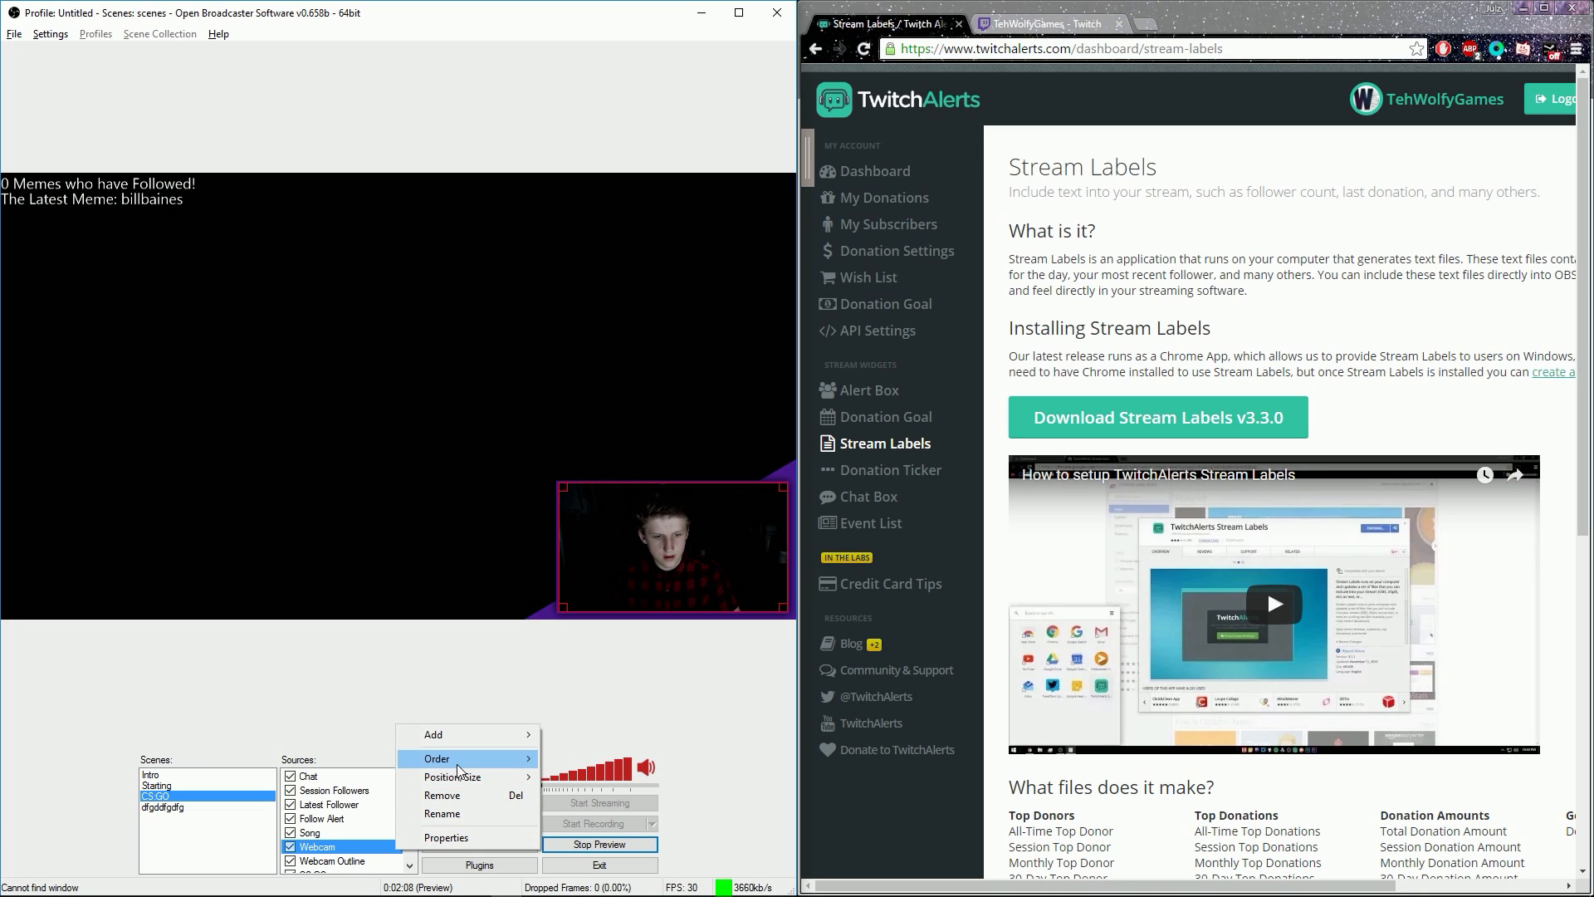
{"action": "left_click", "coordinate": [433, 733]}
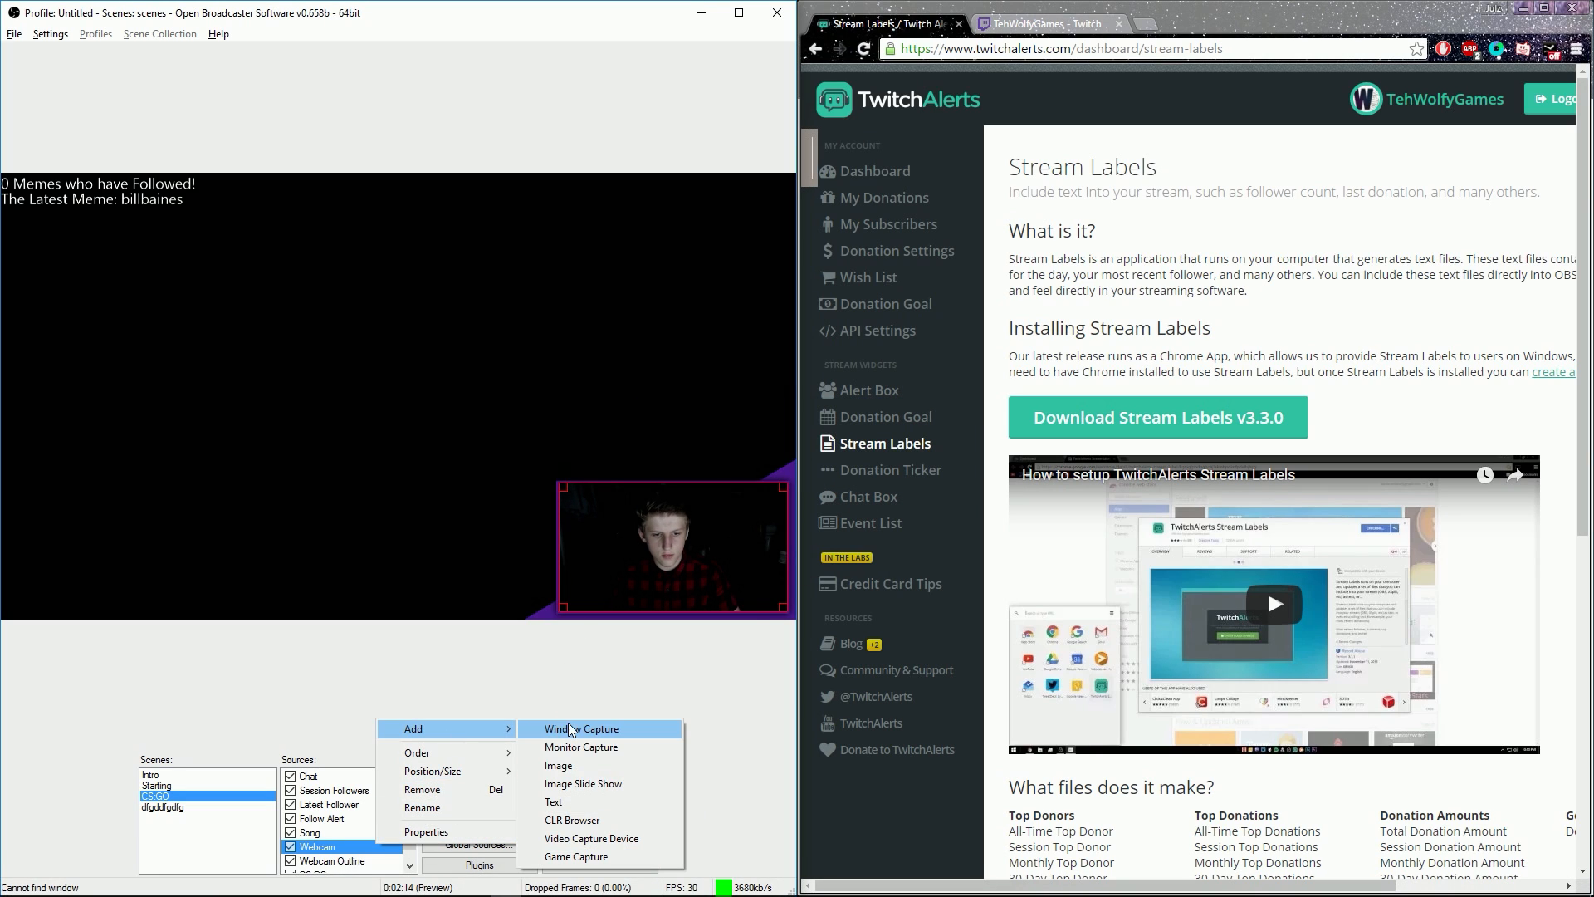
{"action": "left_click", "coordinate": [553, 802]}
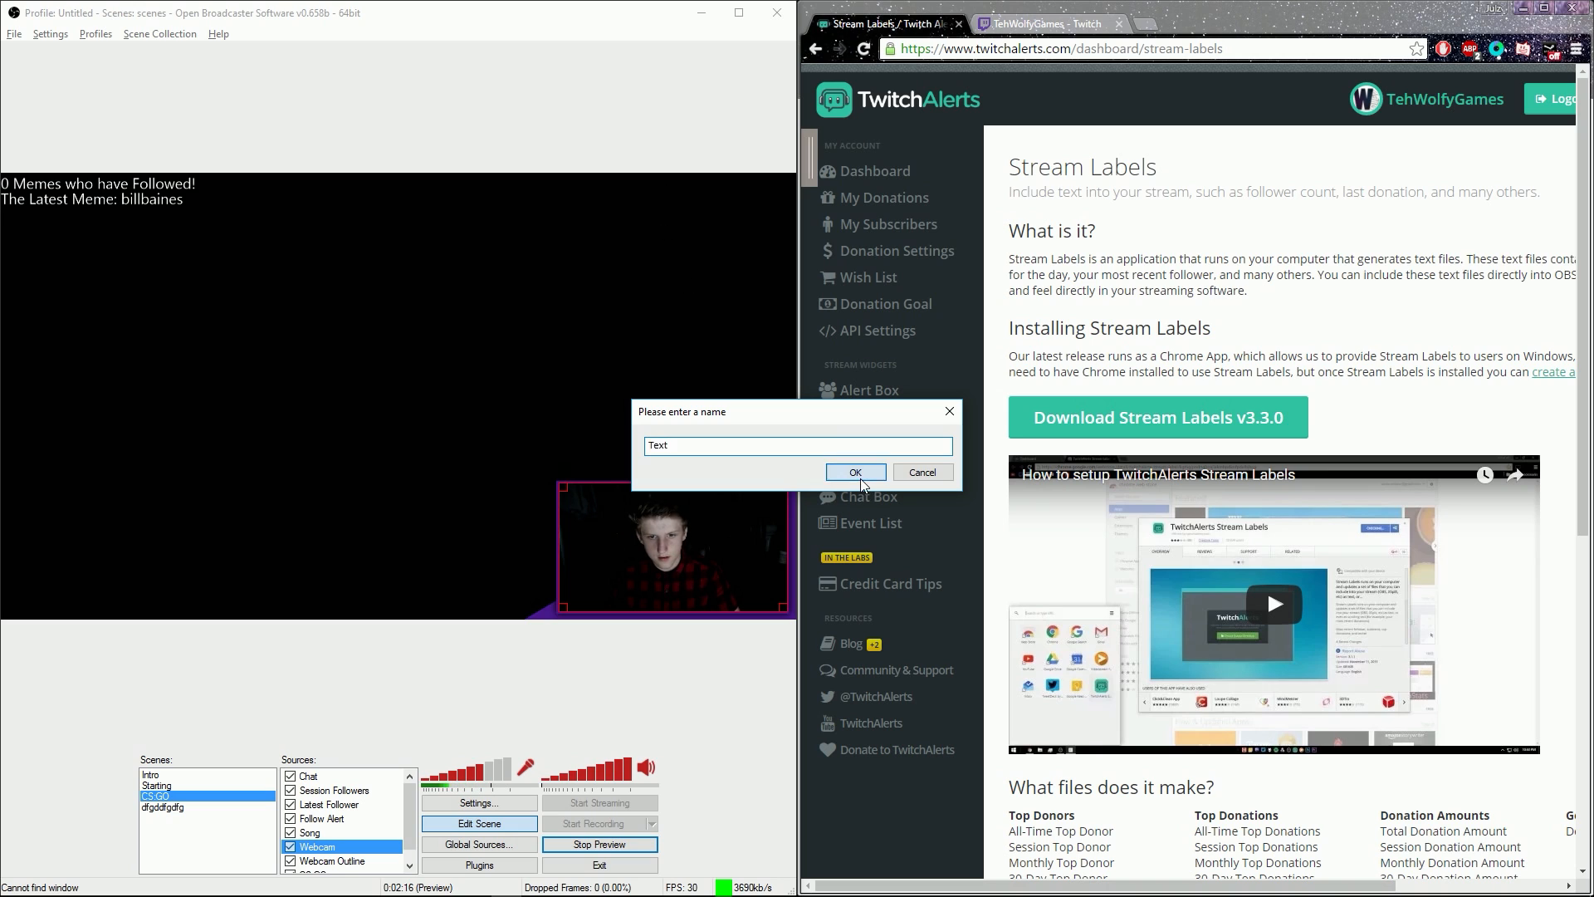
{"action": "left_click", "coordinate": [852, 471]}
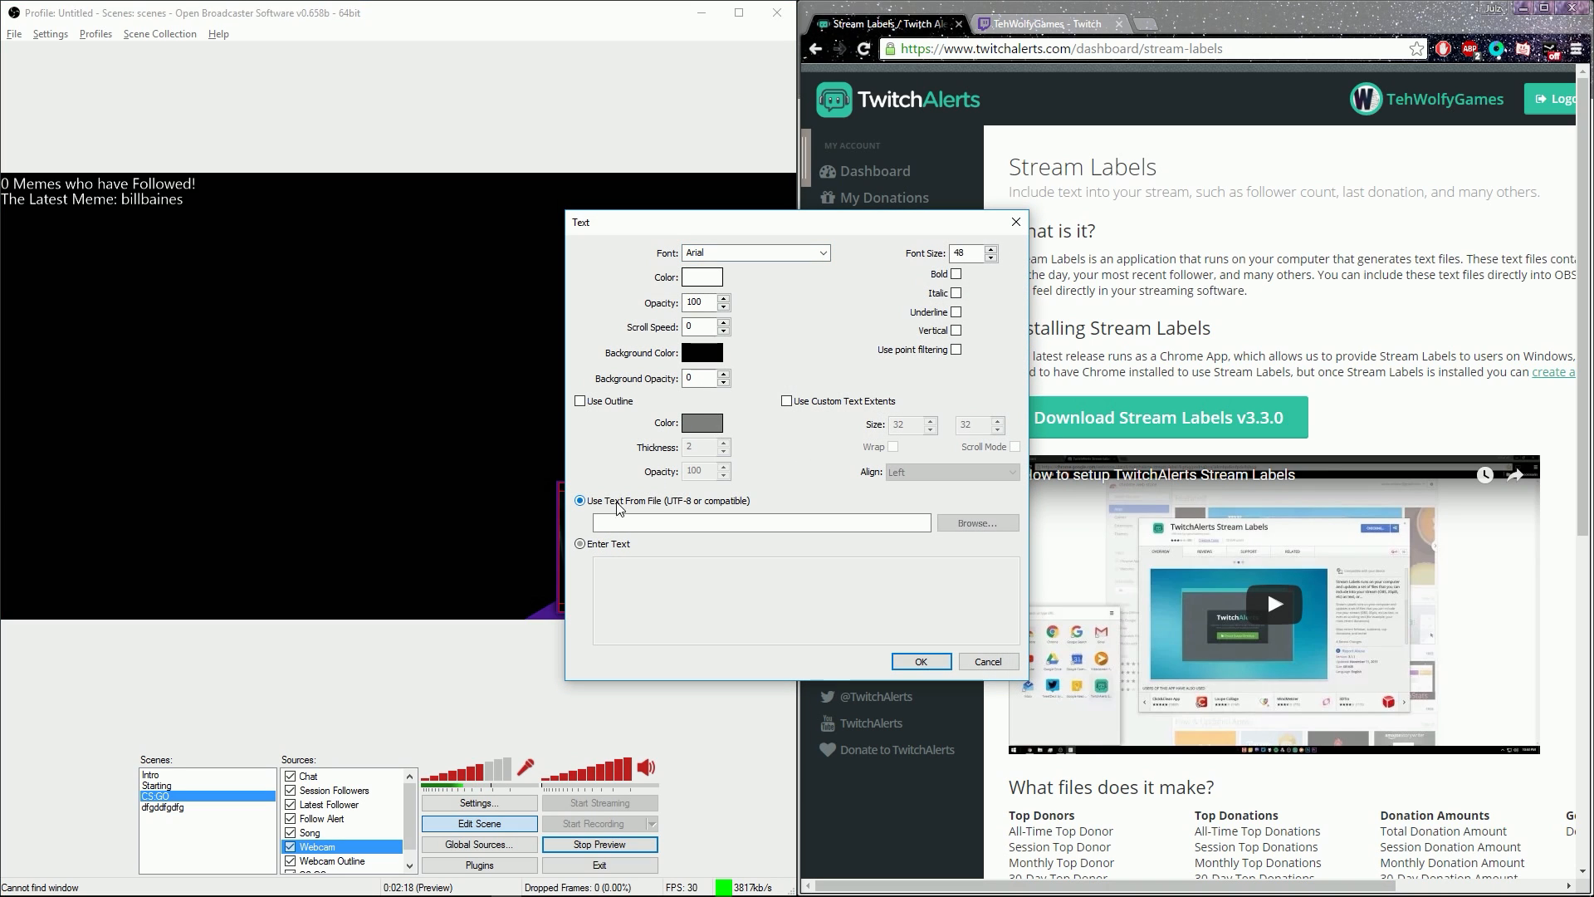
Point the Text source at a label file from the Documents > TwitchAlerts folder.
{"action": "left_click", "coordinate": [977, 523]}
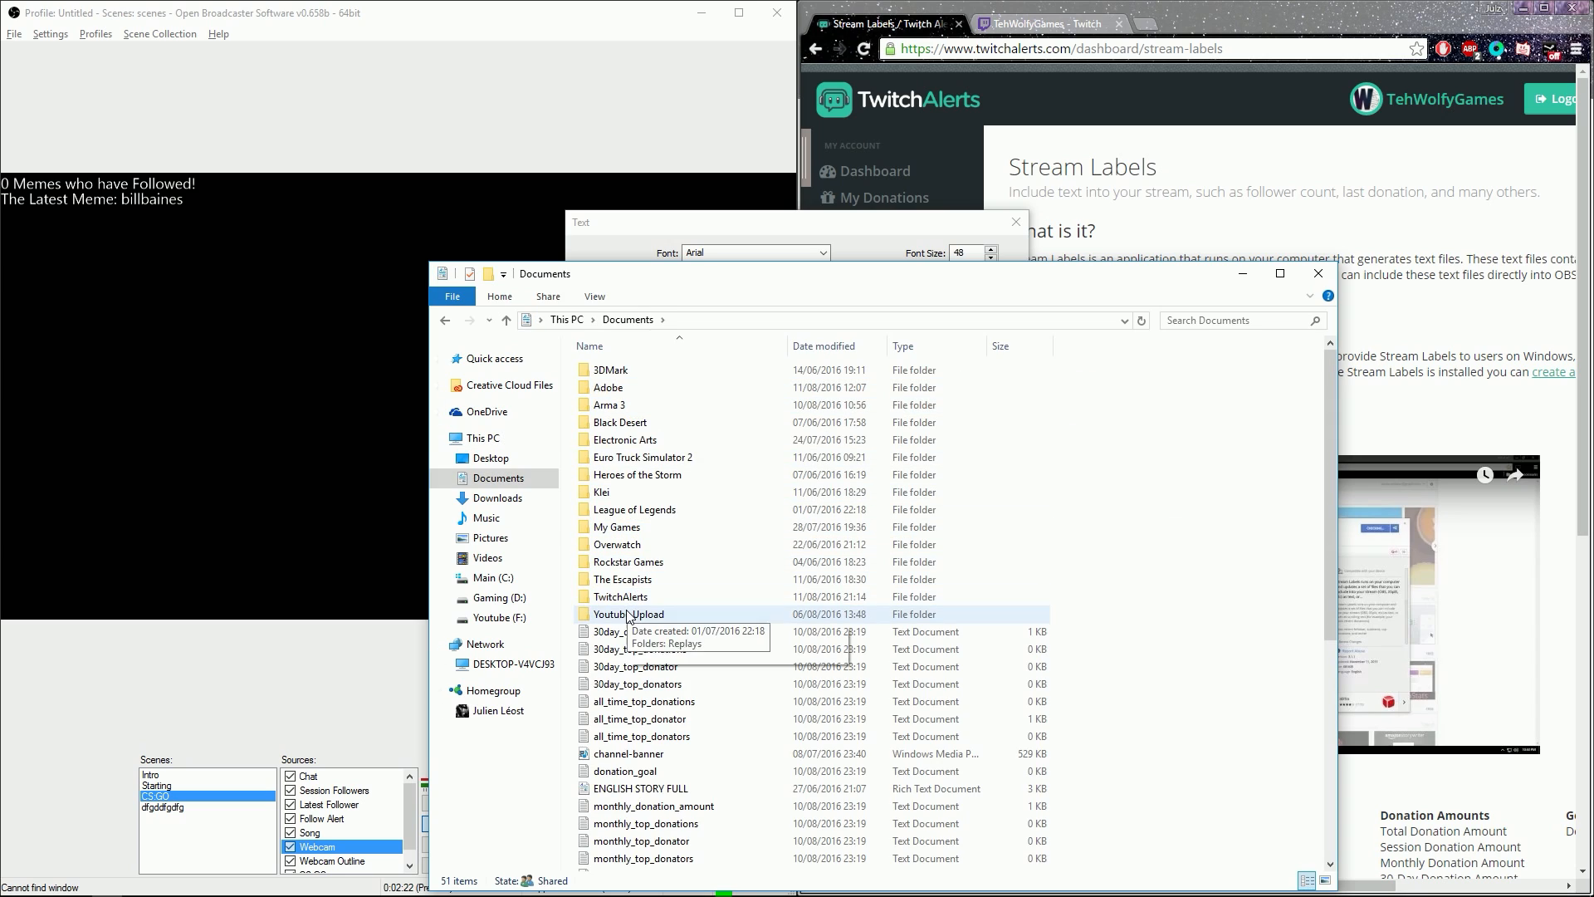
{"action": "double_click", "coordinate": [618, 597]}
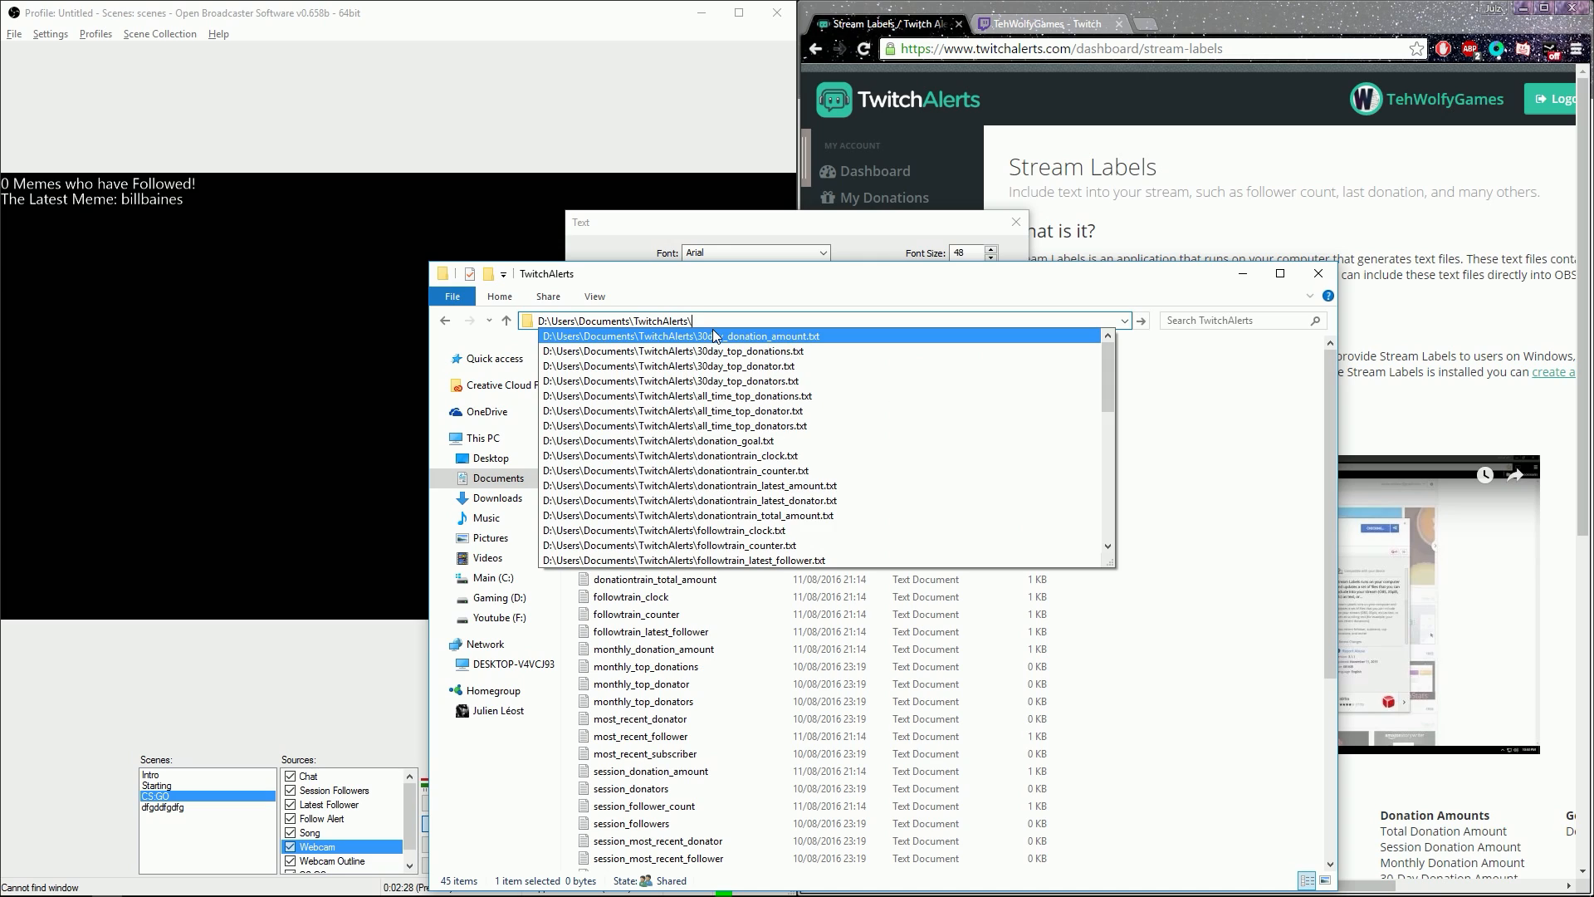
{"action": "left_click", "coordinate": [692, 484]}
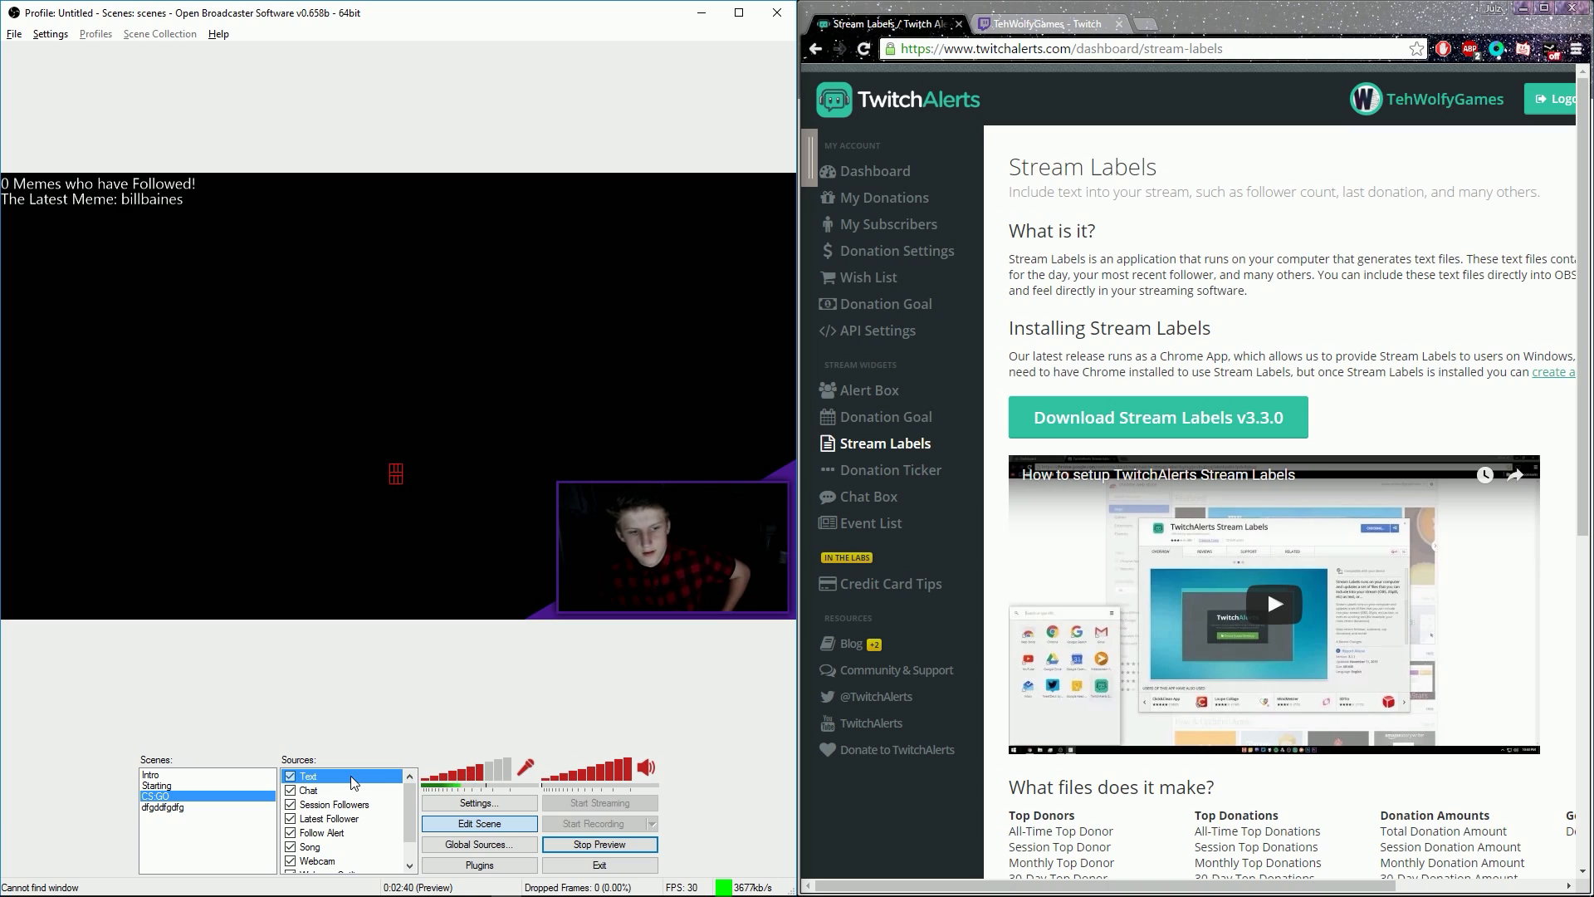
Remove the Text source from the CS:GO scene and minimize the browser to show the desktop.
{"action": "right_click", "coordinate": [350, 781]}
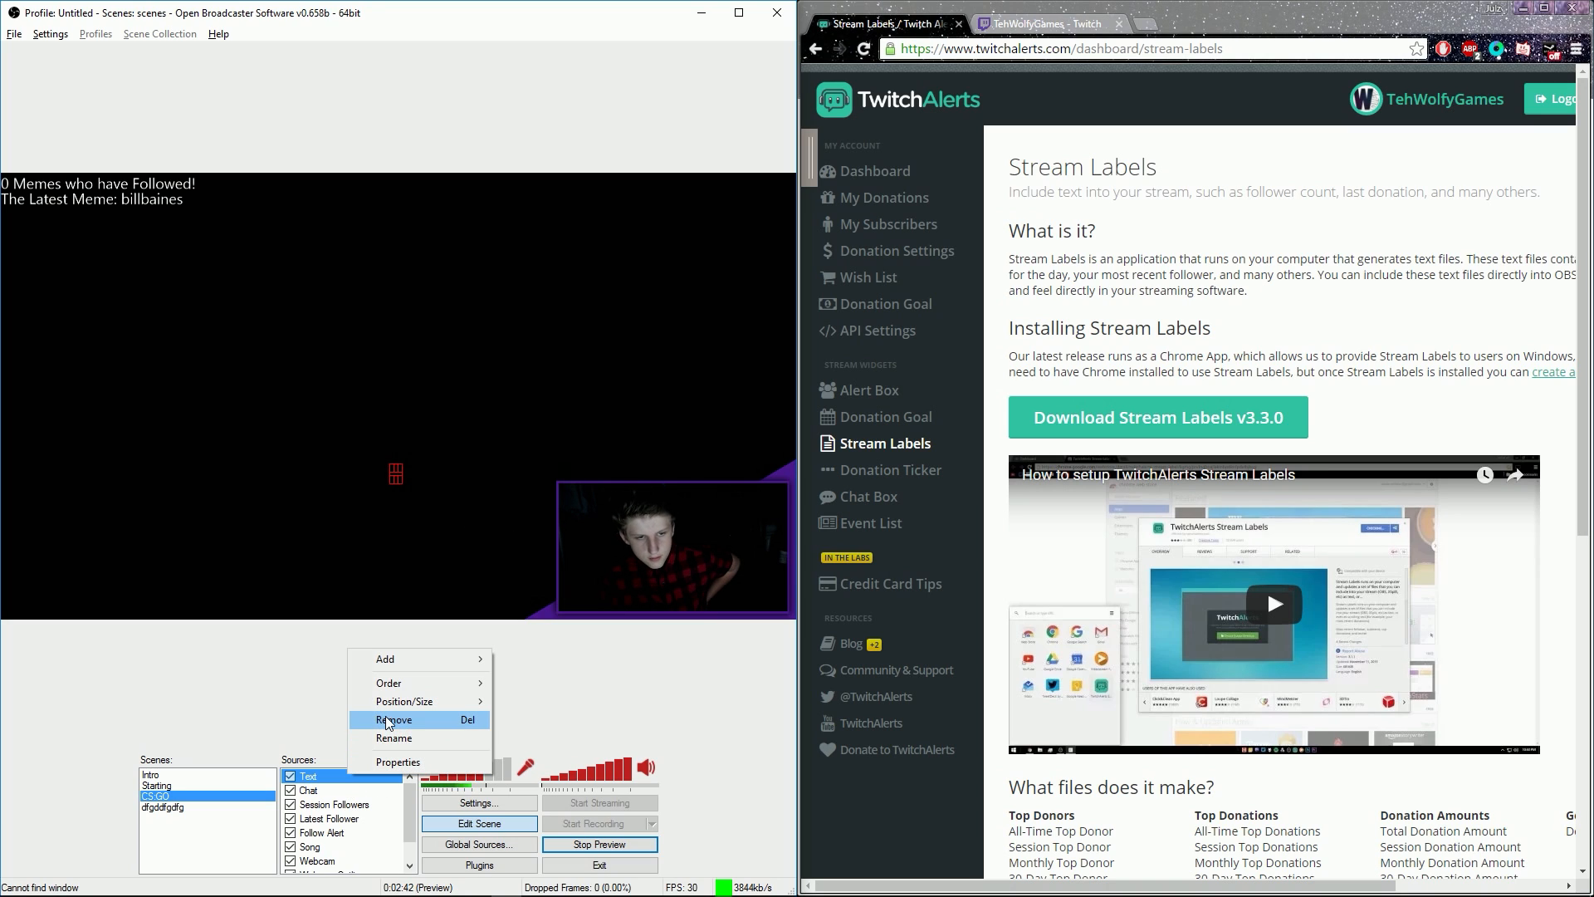
{"action": "left_click", "coordinate": [393, 720]}
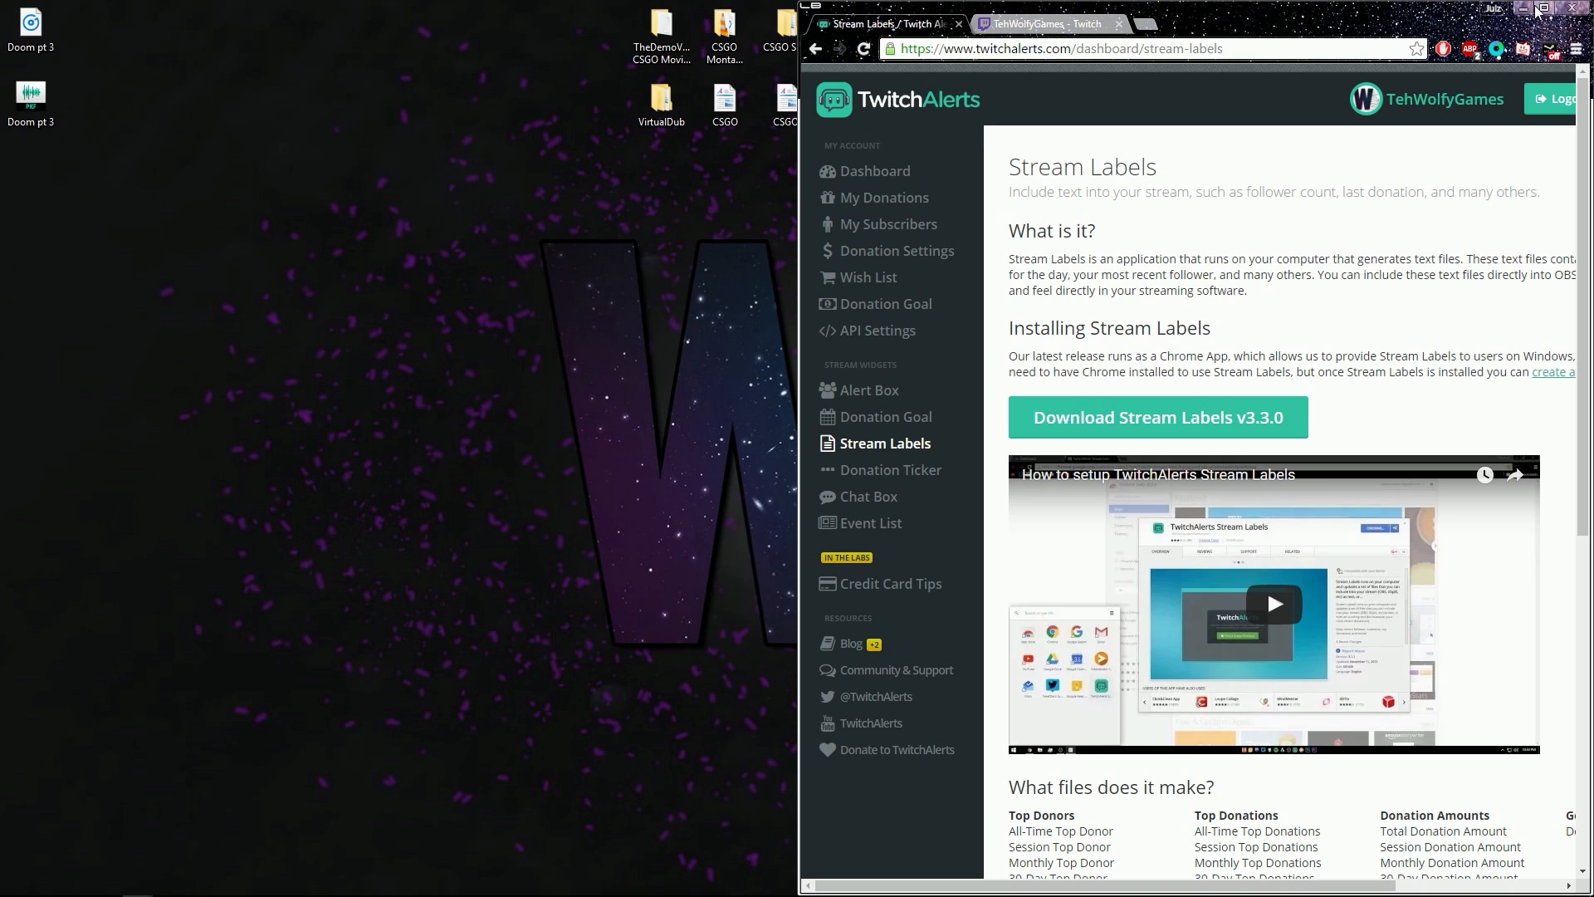
{"action": "left_click", "coordinate": [1537, 9]}
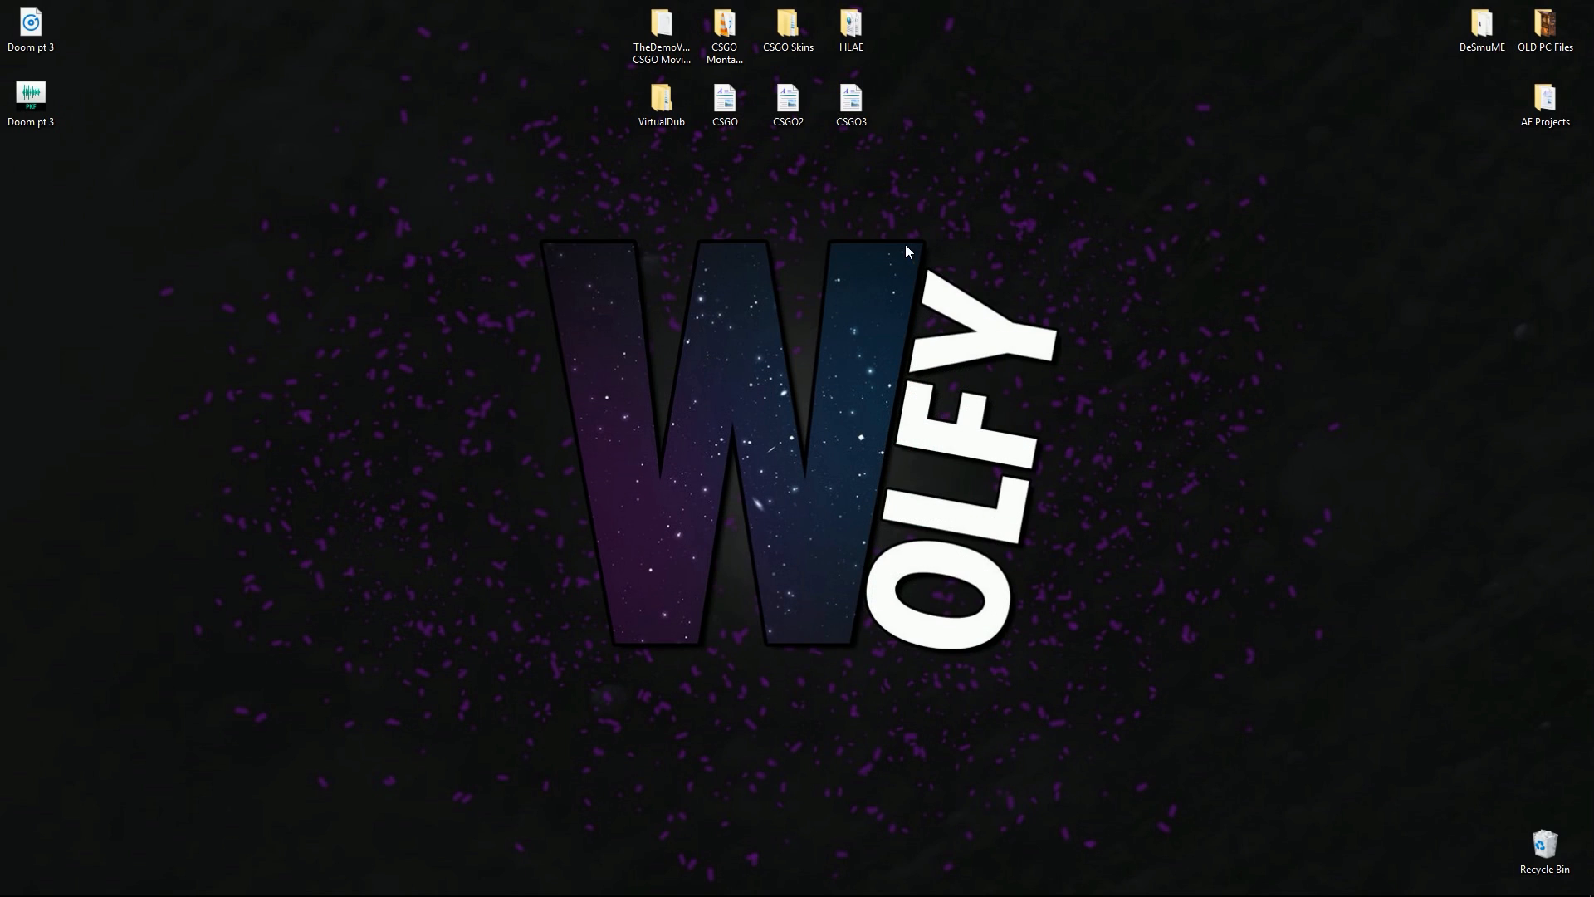
{"action": "mouse_move", "coordinate": [897, 225]}
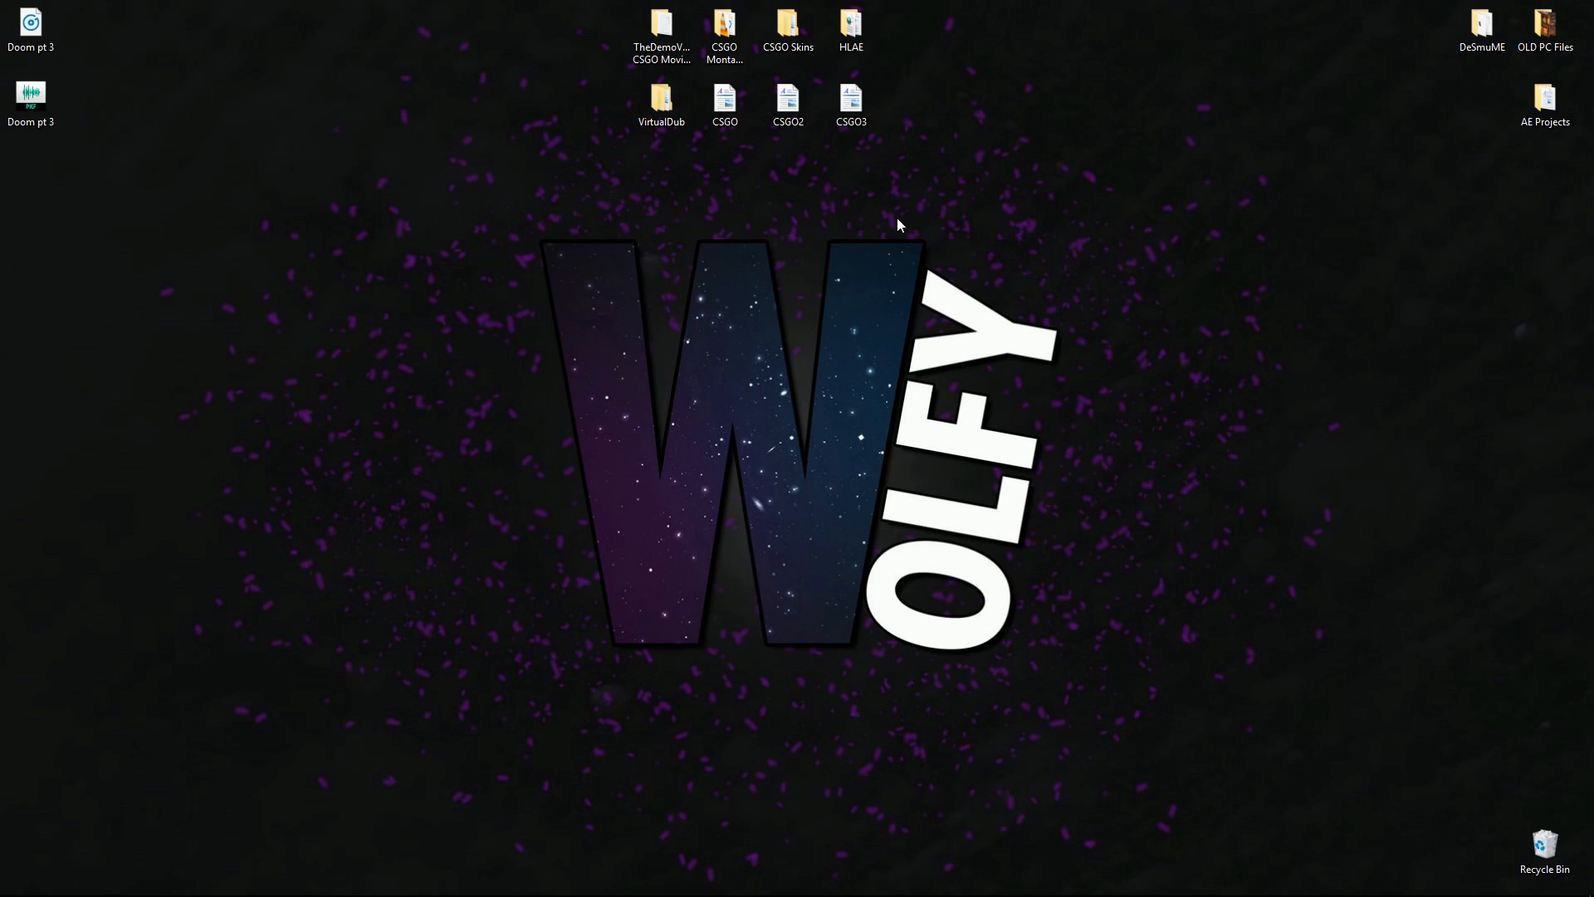